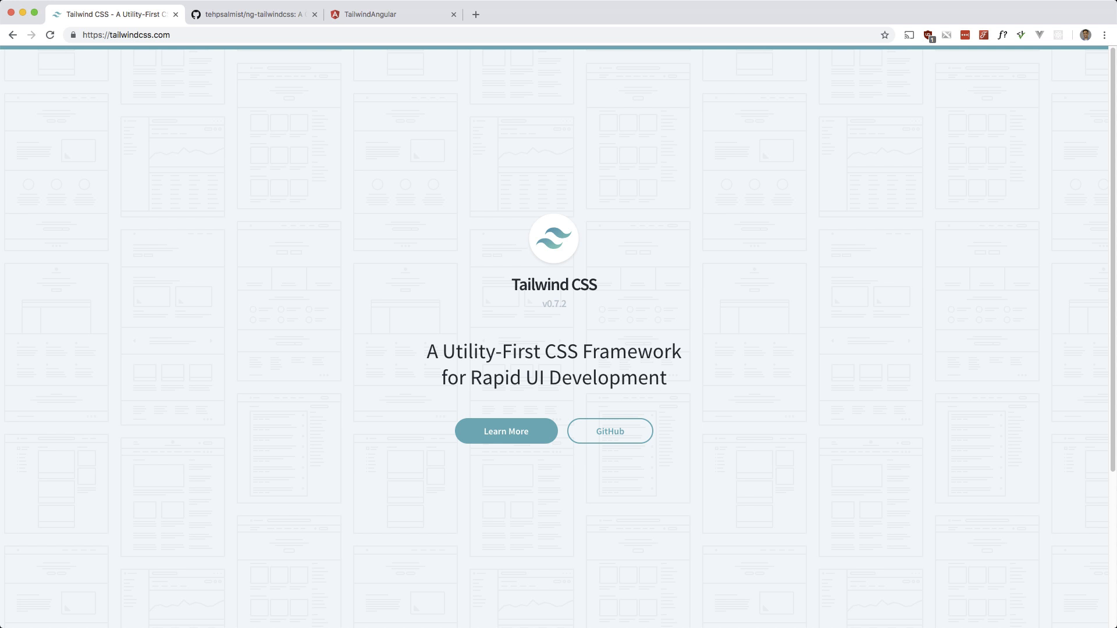
# - Check the running Angular starter app, then scroll the ng-tailwindcss README to Quick and Dirty Setup
pyautogui.click(258, 15)
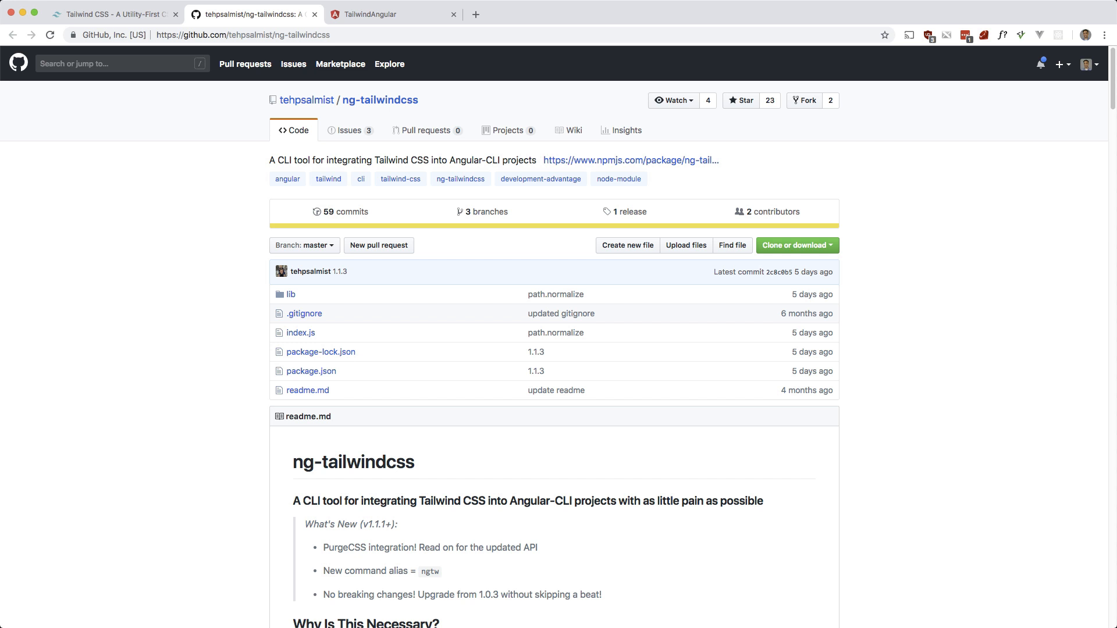
pyautogui.click(384, 14)
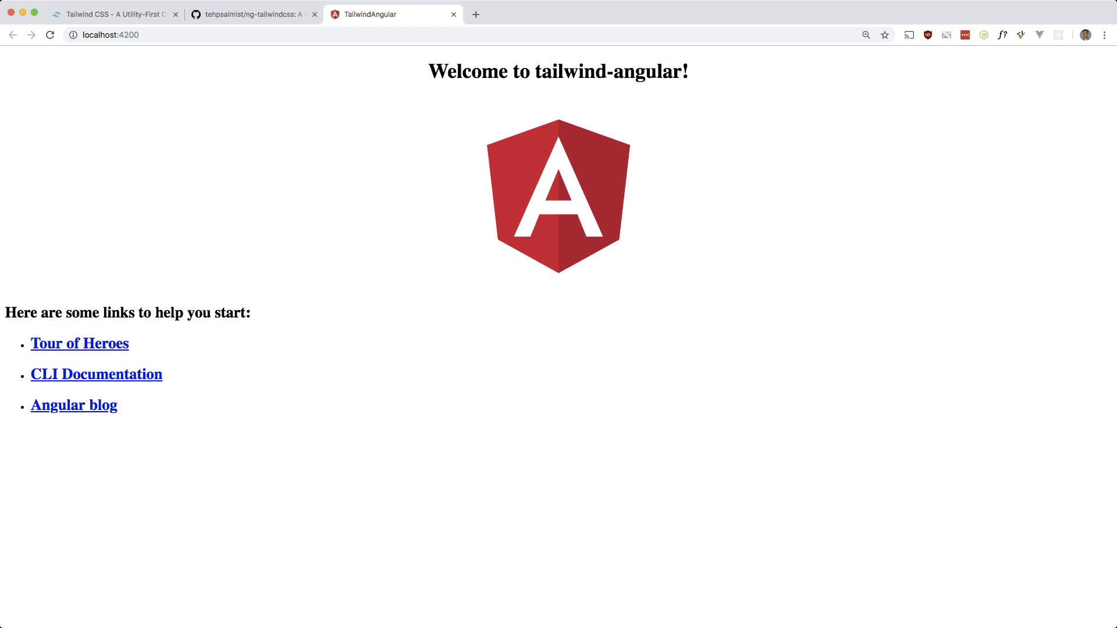
pyautogui.click(251, 14)
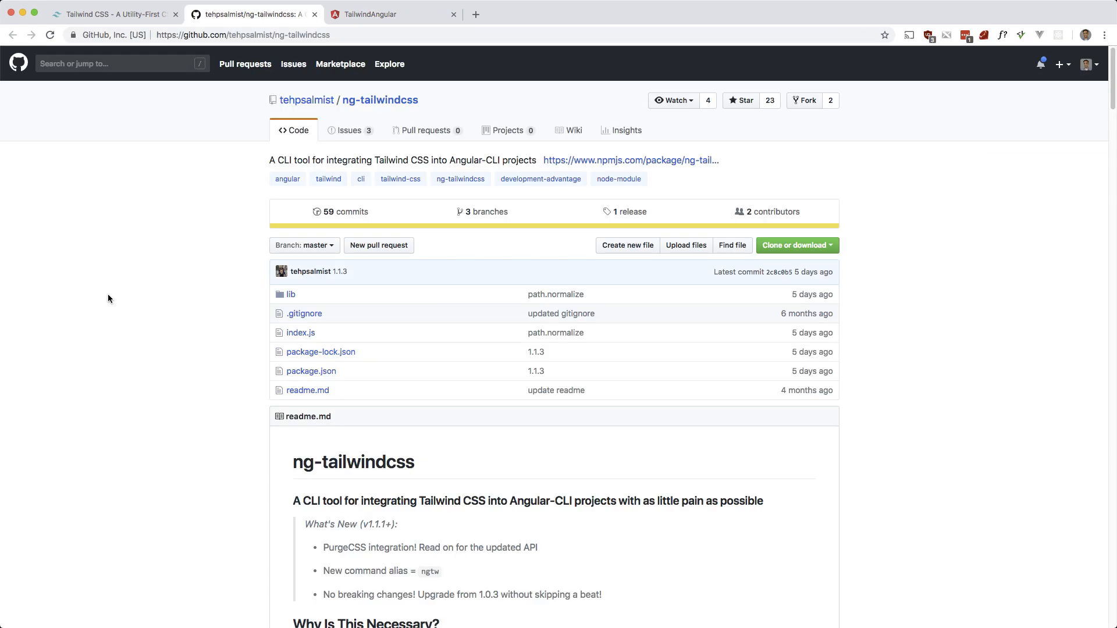
pyautogui.scroll(-3)
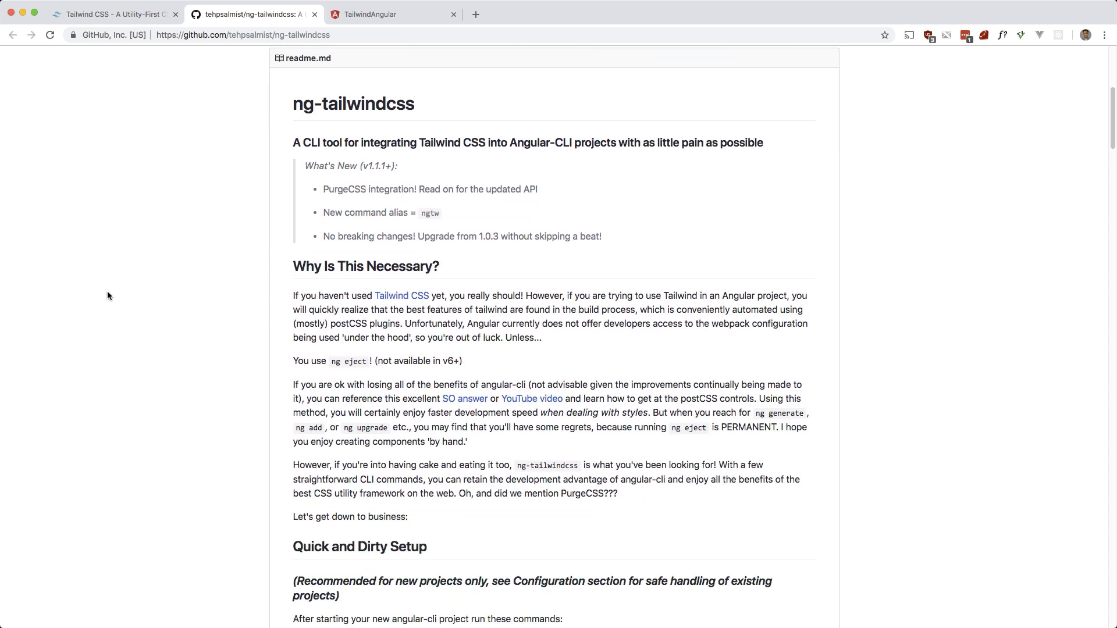
pyautogui.scroll(-3)
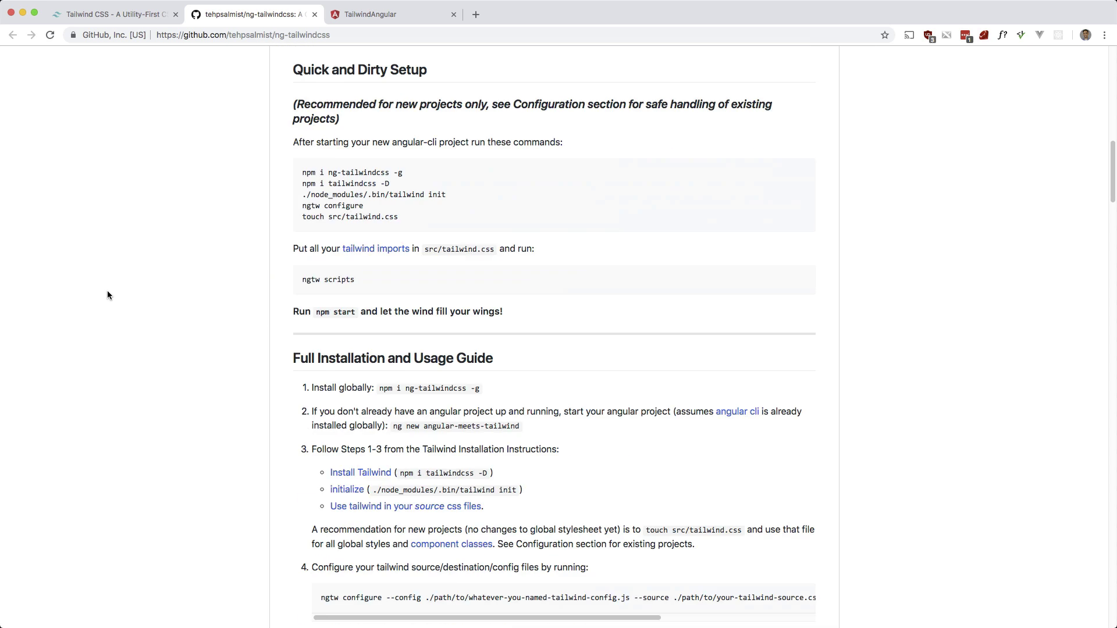
# - Install the CLI with 'npm i ng-tailwindcss -g' and scroll to the Full Installation guide
pyautogui.scroll(-3)
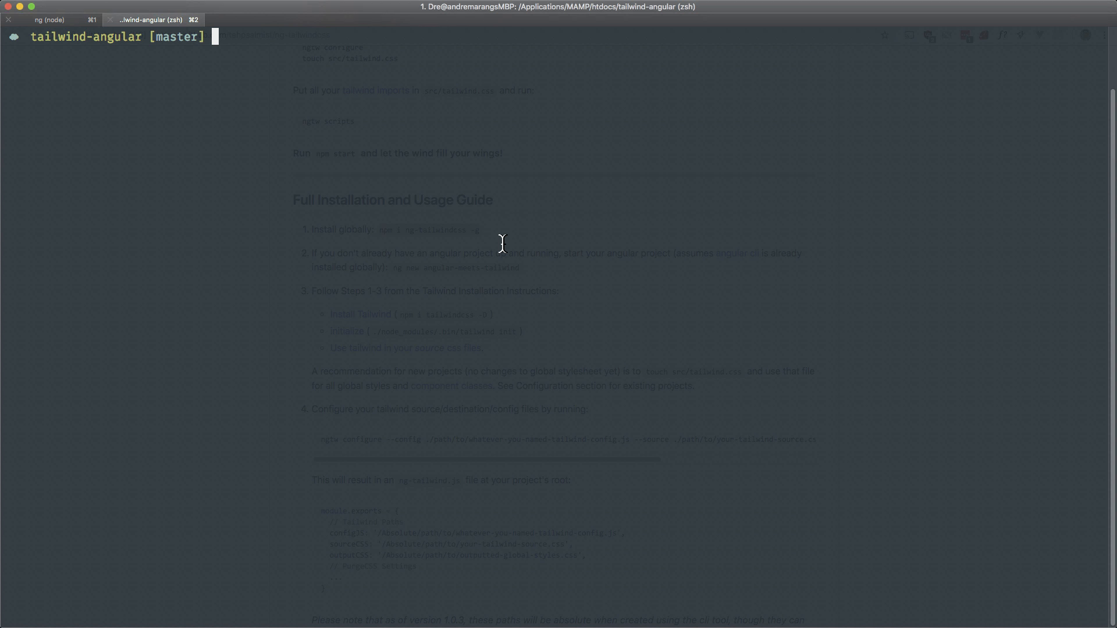
pyautogui.write('npm i ng-tailwindcss -g')
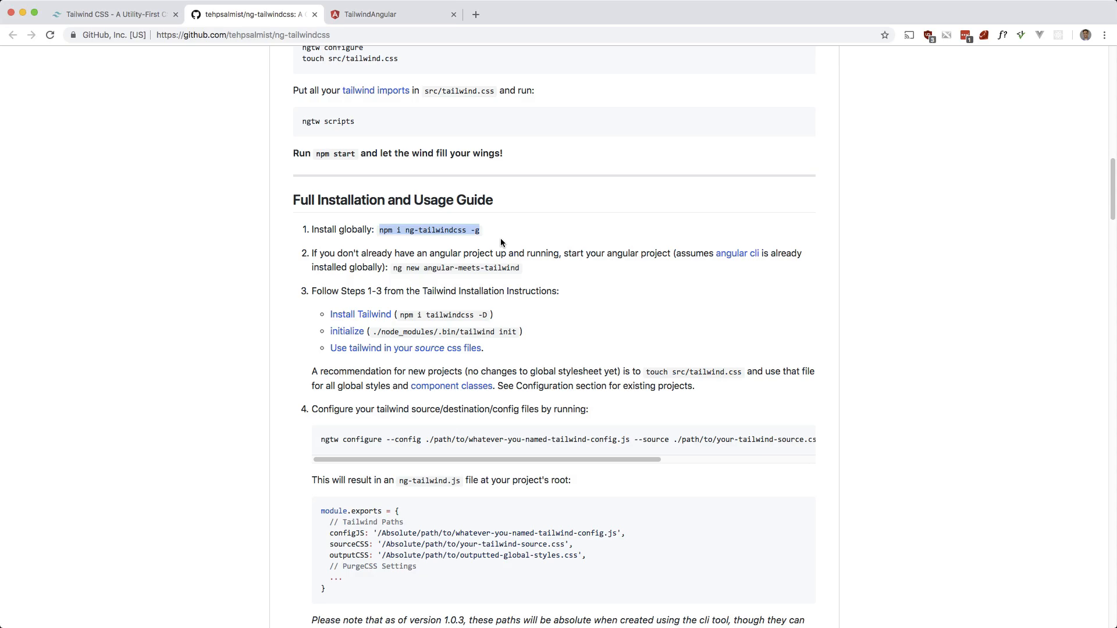
pyautogui.moveTo(387, 257)
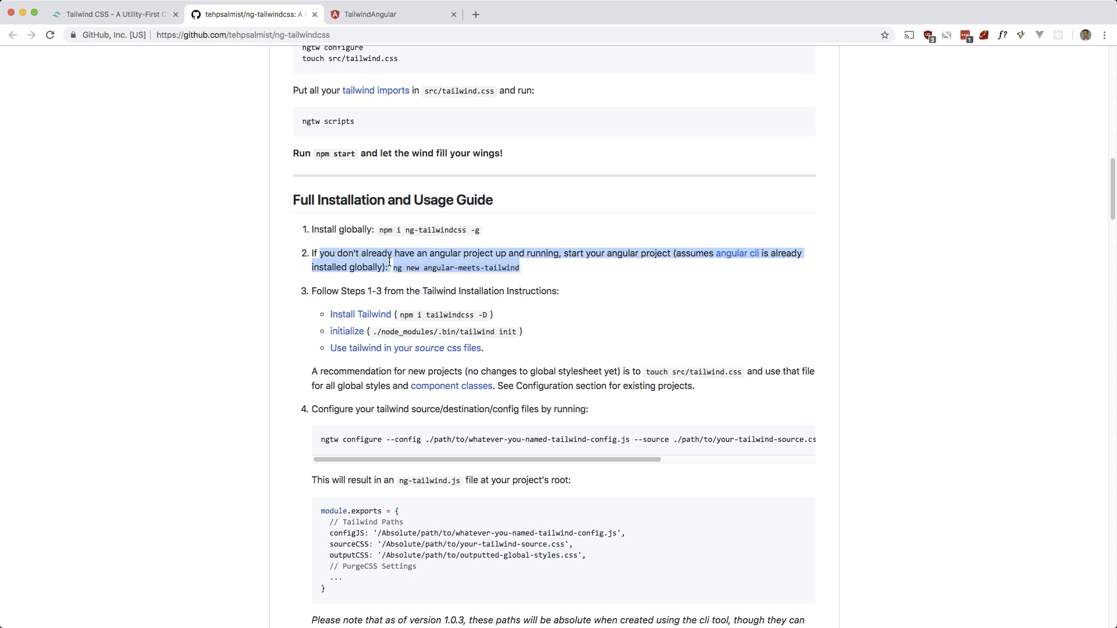
pyautogui.scroll(-3)
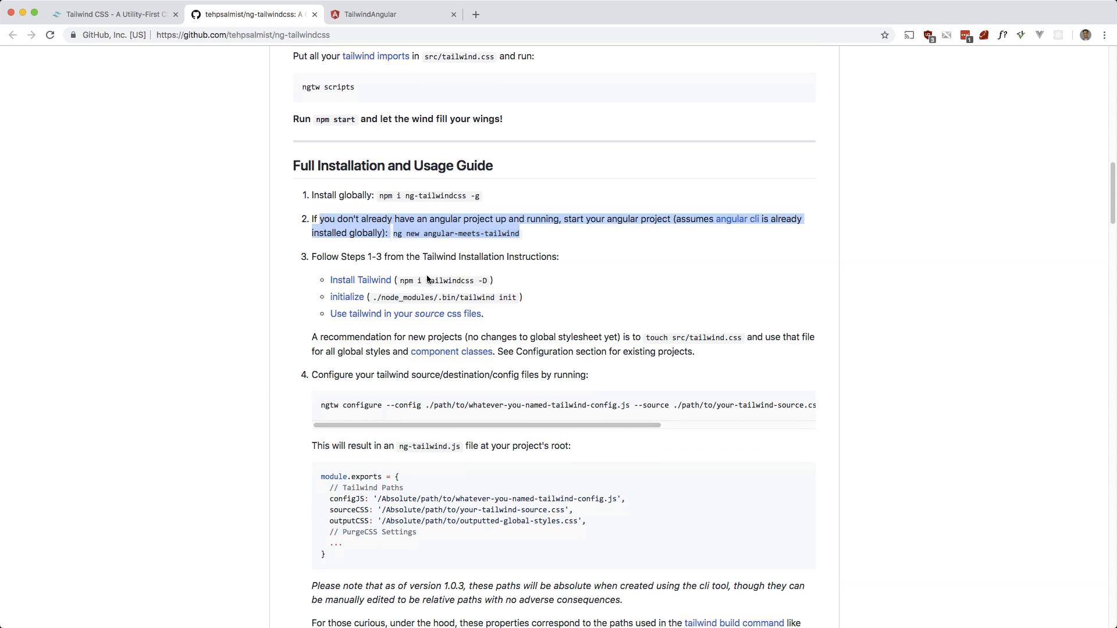
pyautogui.moveTo(492, 281)
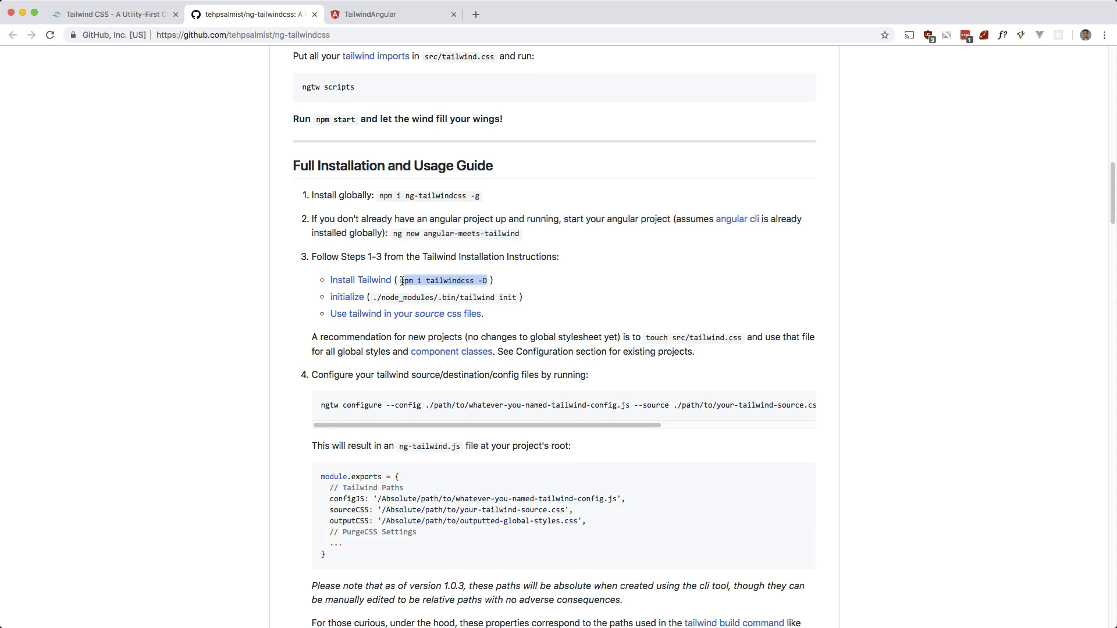
pyautogui.moveTo(517, 259)
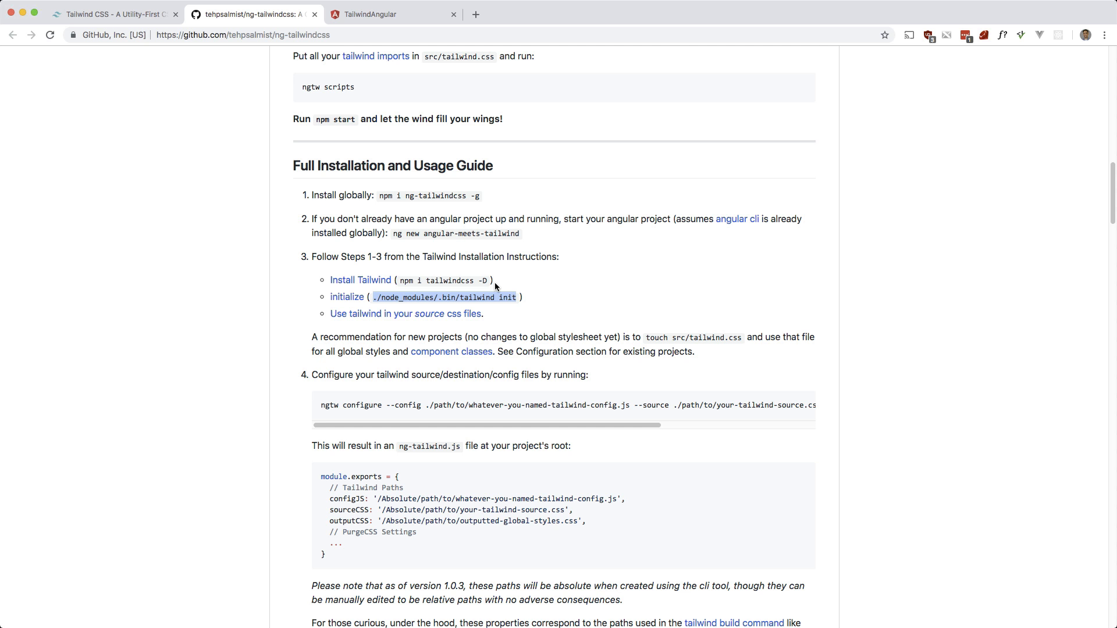
pyautogui.moveTo(426, 327)
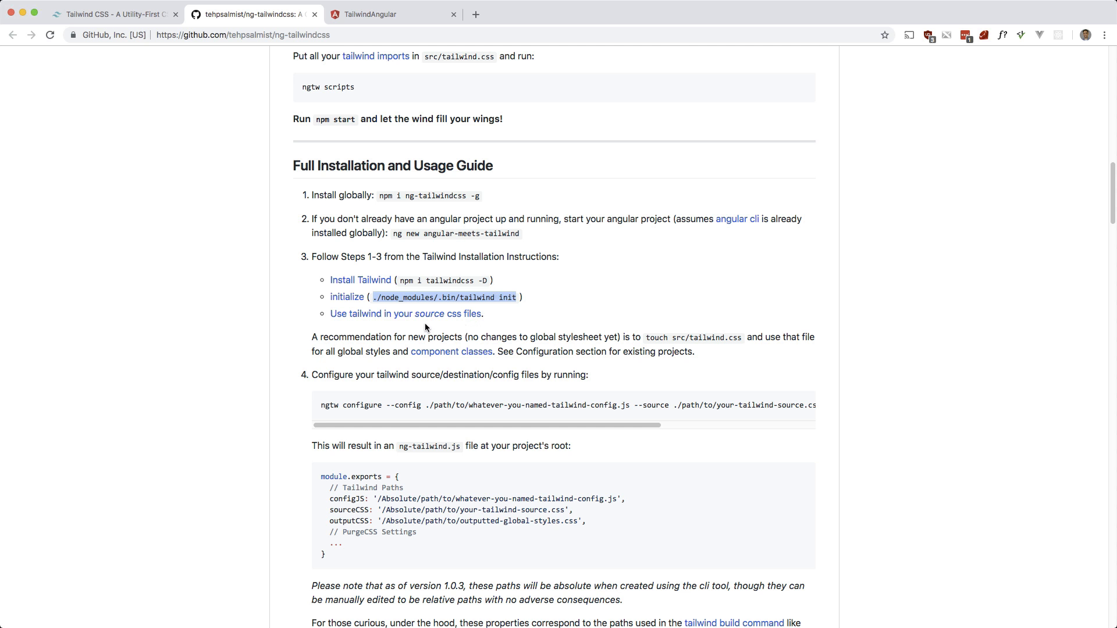
pyautogui.moveTo(407, 321)
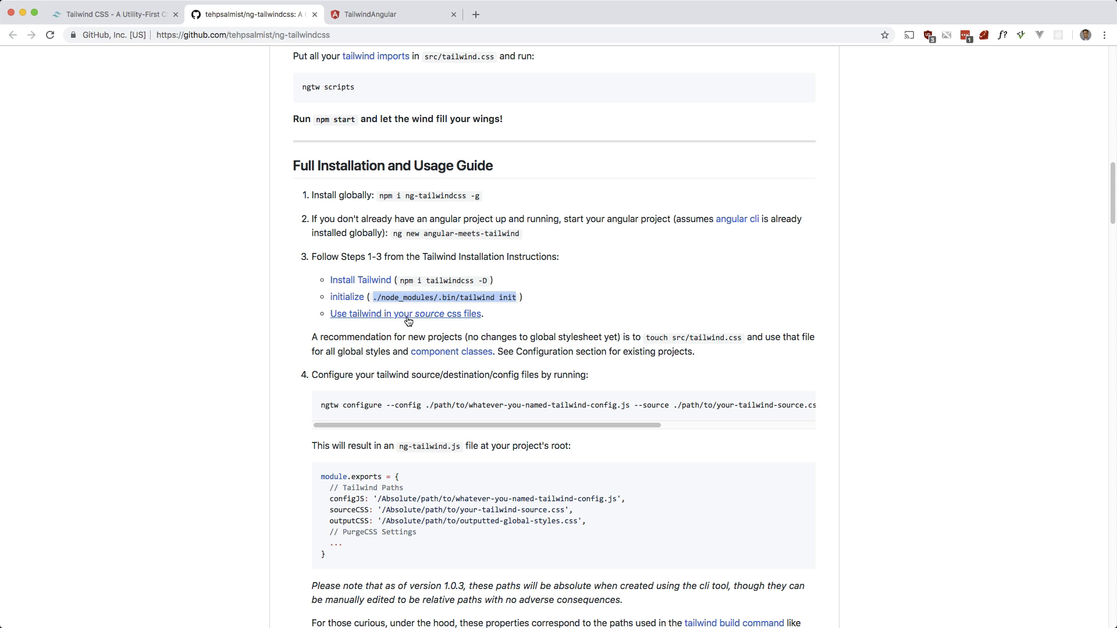
# - Open Tailwind's 'Use Tailwind in your CSS' guide and create src/tailwind.css with touch
pyautogui.click(406, 314)
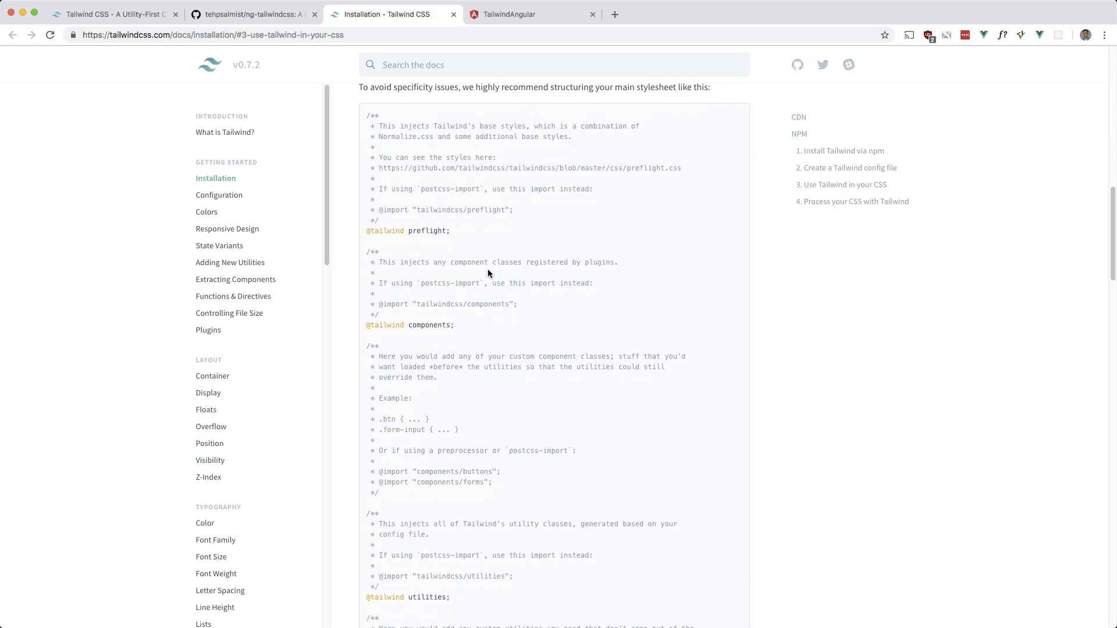
pyautogui.click(249, 14)
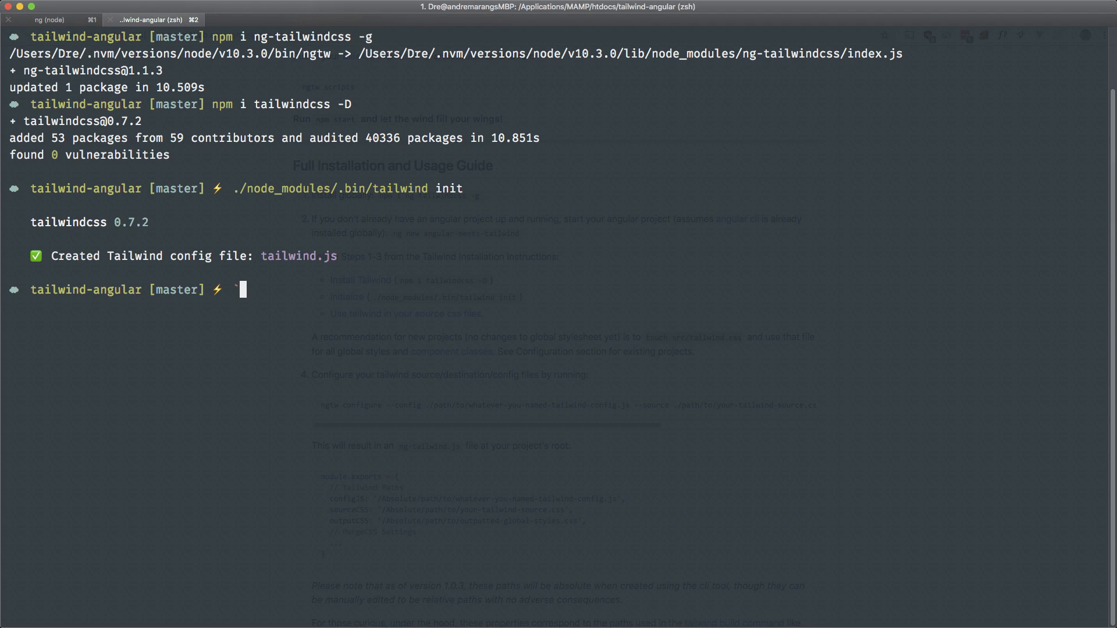
pyautogui.write('touch src/tailwind.css')
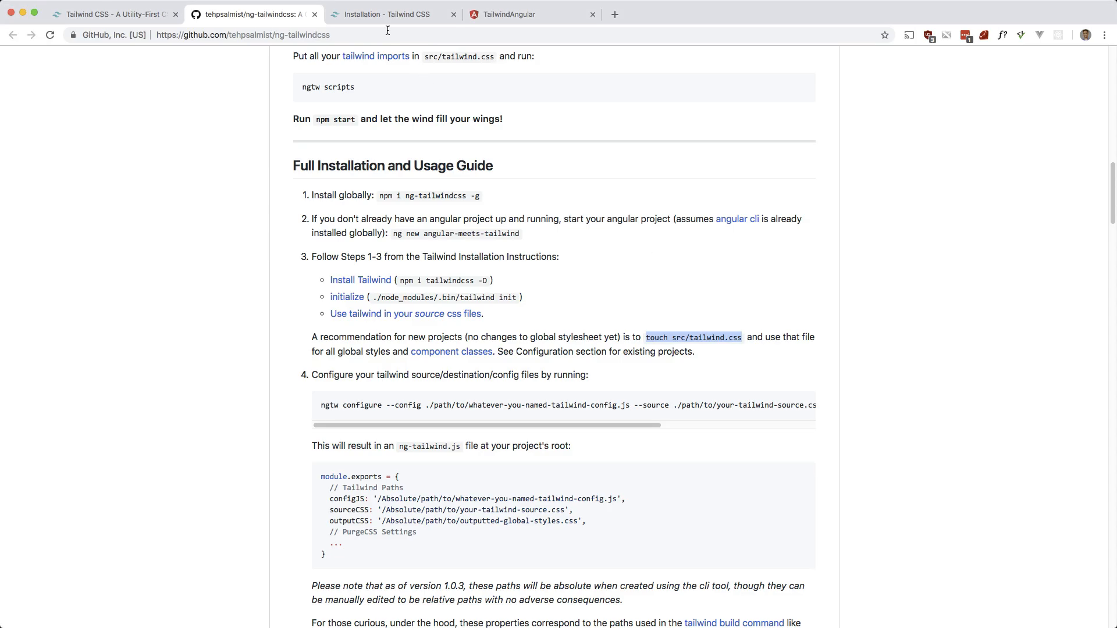
# - Copy the recommended stylesheet and open tailwind.css in VS Code for editing
pyautogui.click(392, 15)
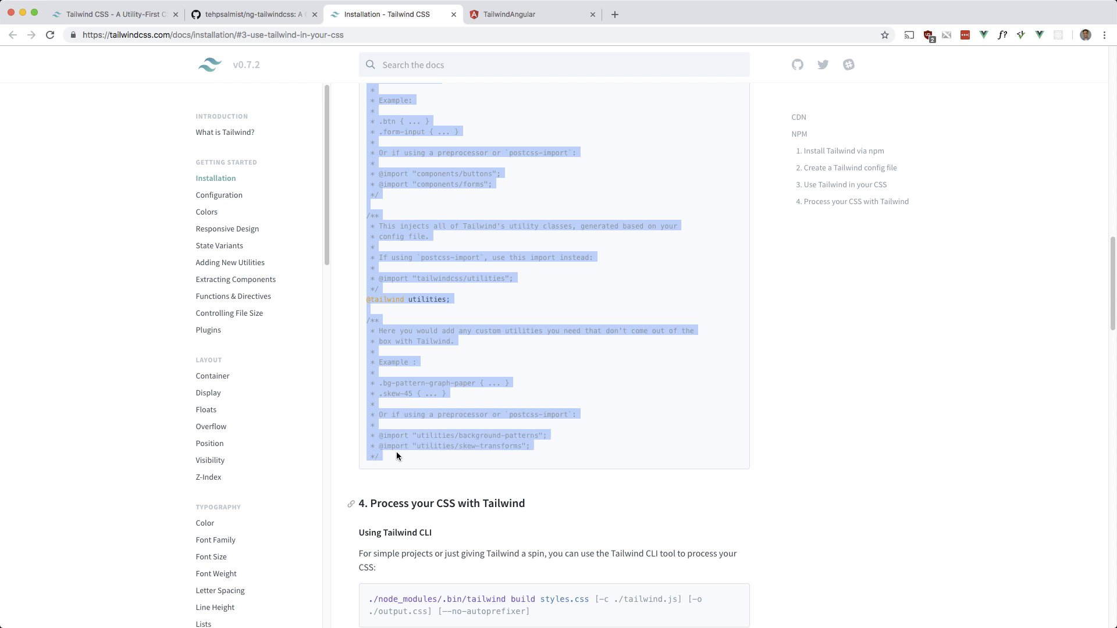
pyautogui.press('Cmd+Tab')
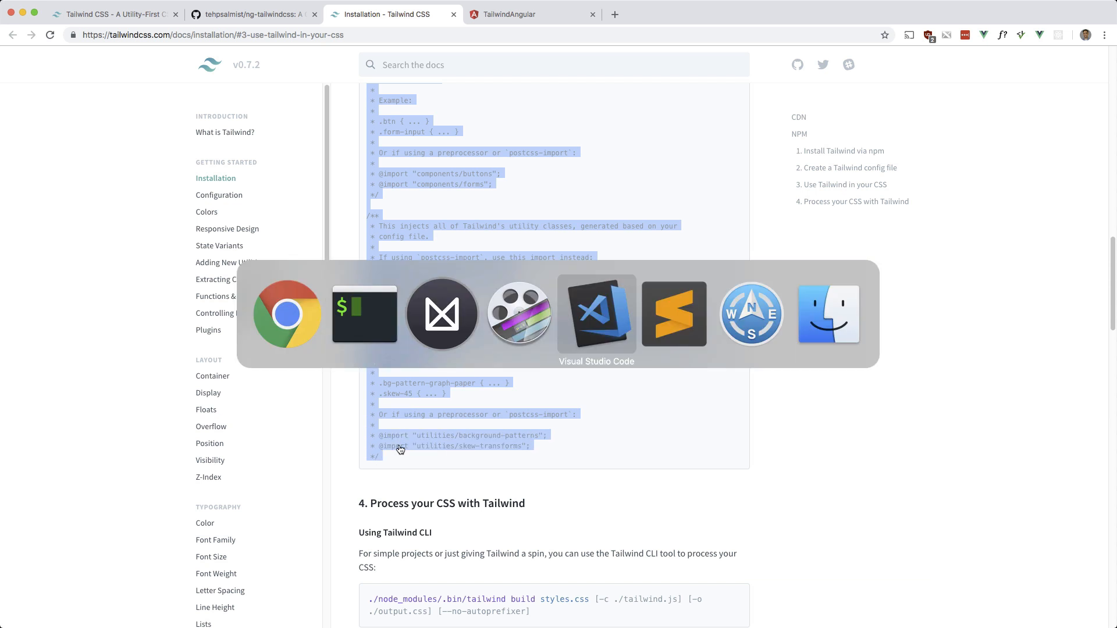
pyautogui.click(596, 314)
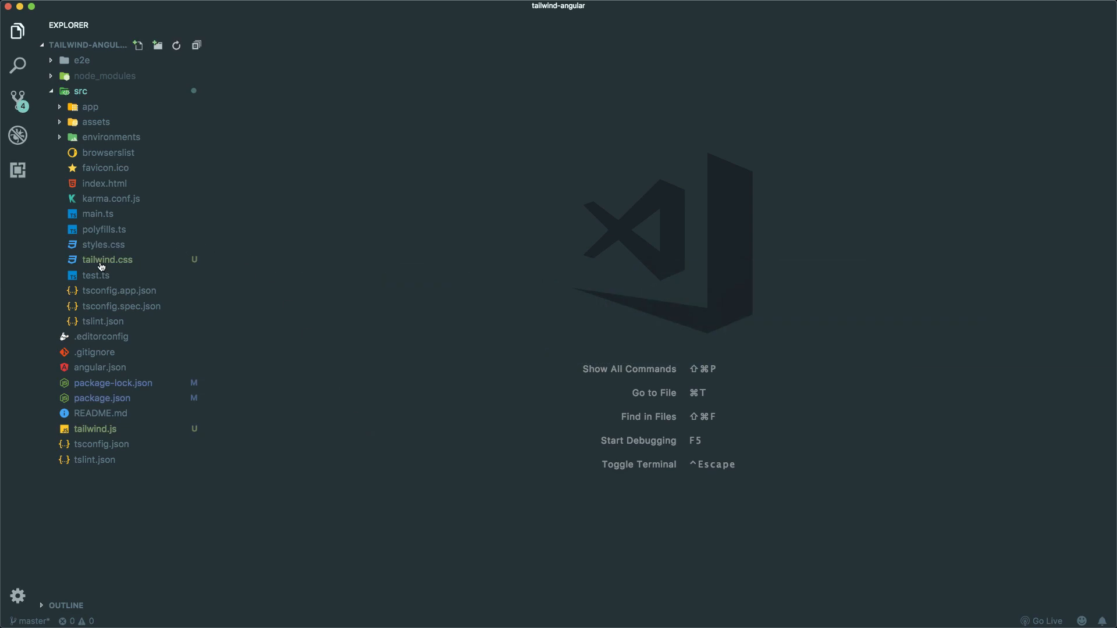
pyautogui.doubleClick(108, 259)
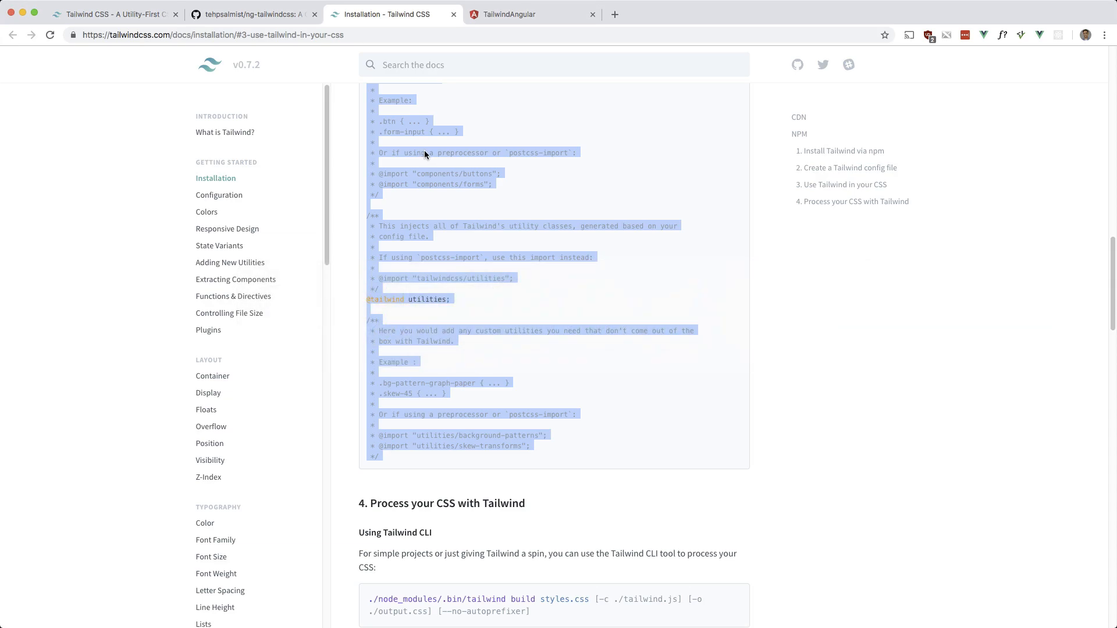
pyautogui.click(255, 14)
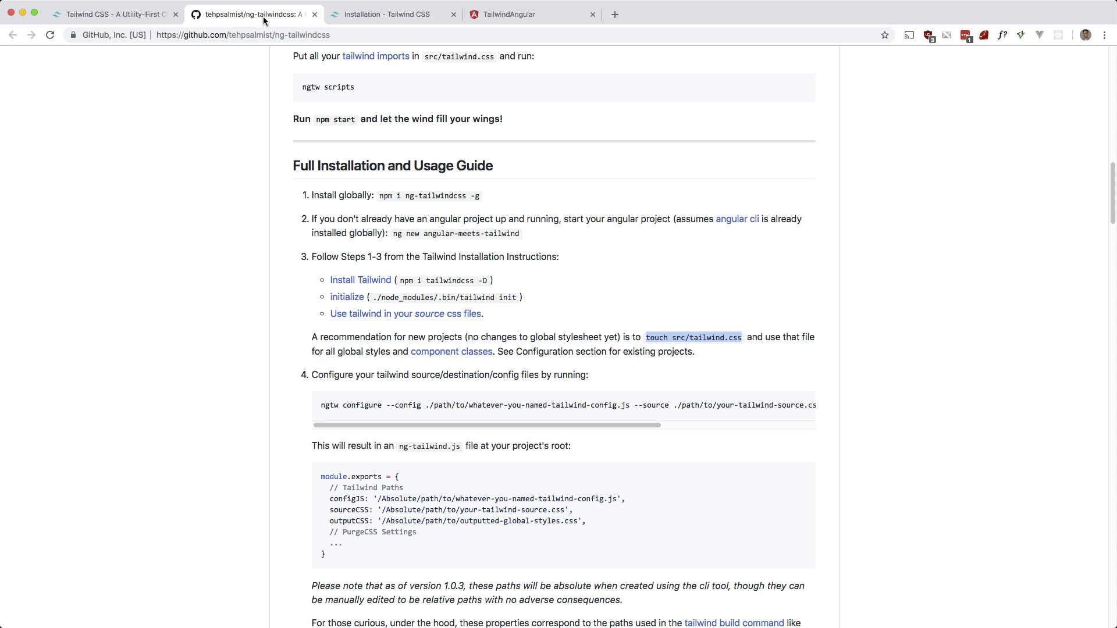
pyautogui.moveTo(346, 301)
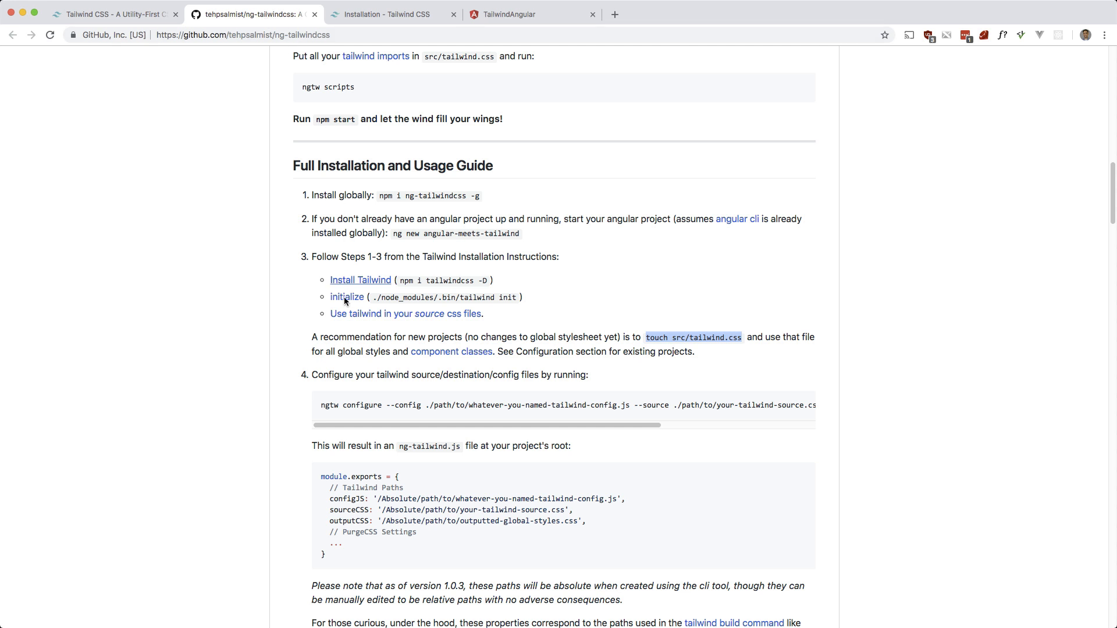
# - Run 'ngtw configure' with the README's placeholder config, source and output paths
pyautogui.scroll(-3)
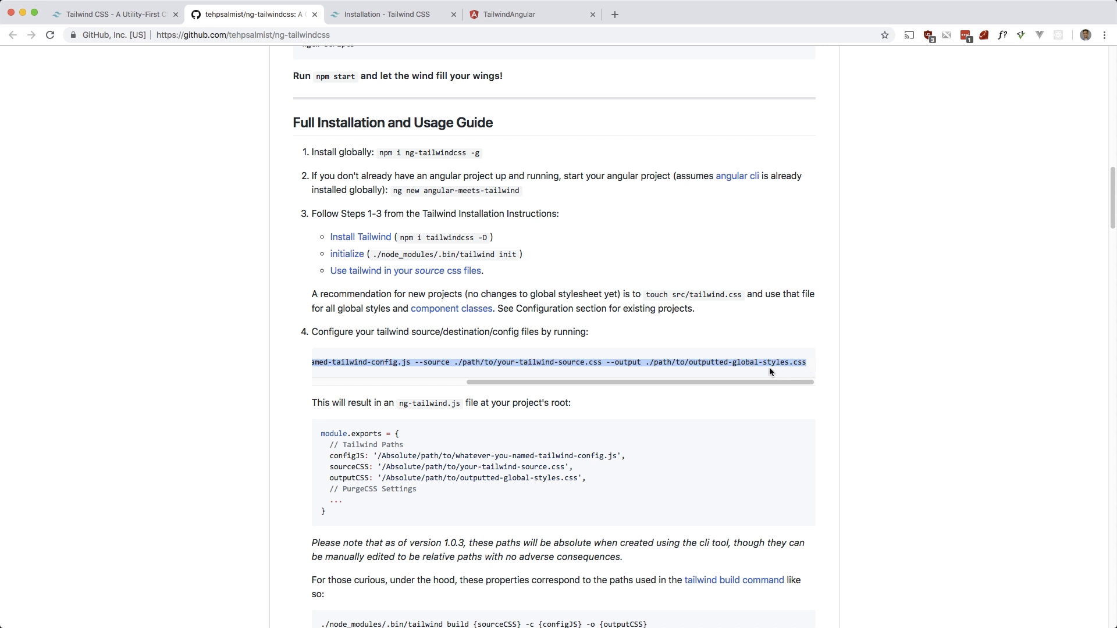
pyautogui.moveTo(772, 363)
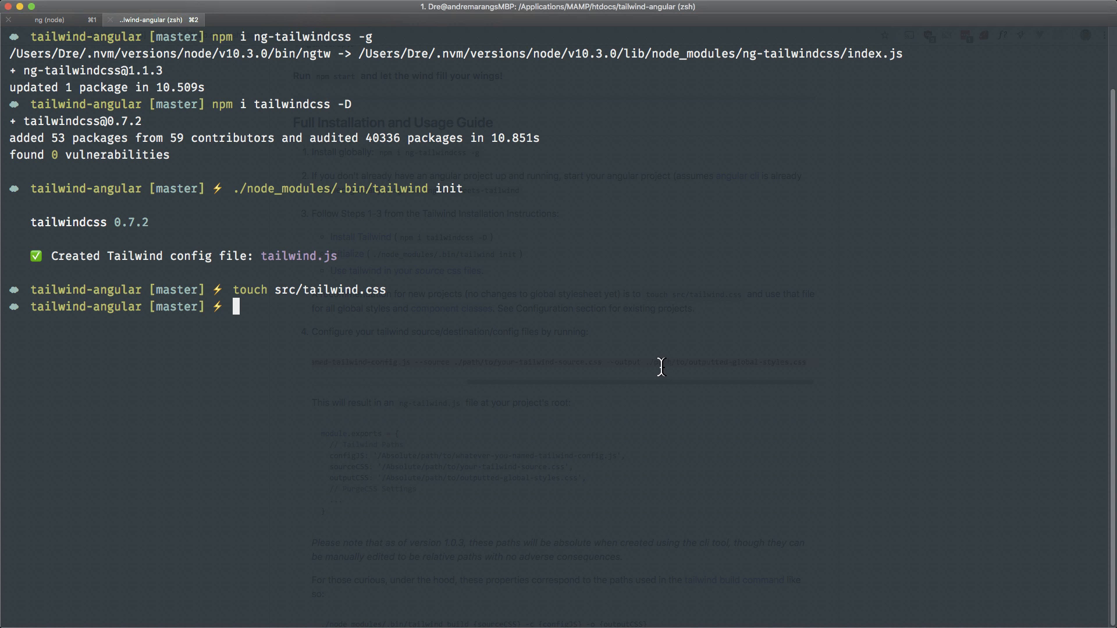
pyautogui.write('ngtw configure --config ./path/to/whatever-you-named-tailwind-config.js --source ./path/to/your-tailwind-source.css --output ./path/to/outputted-global-styles.css')
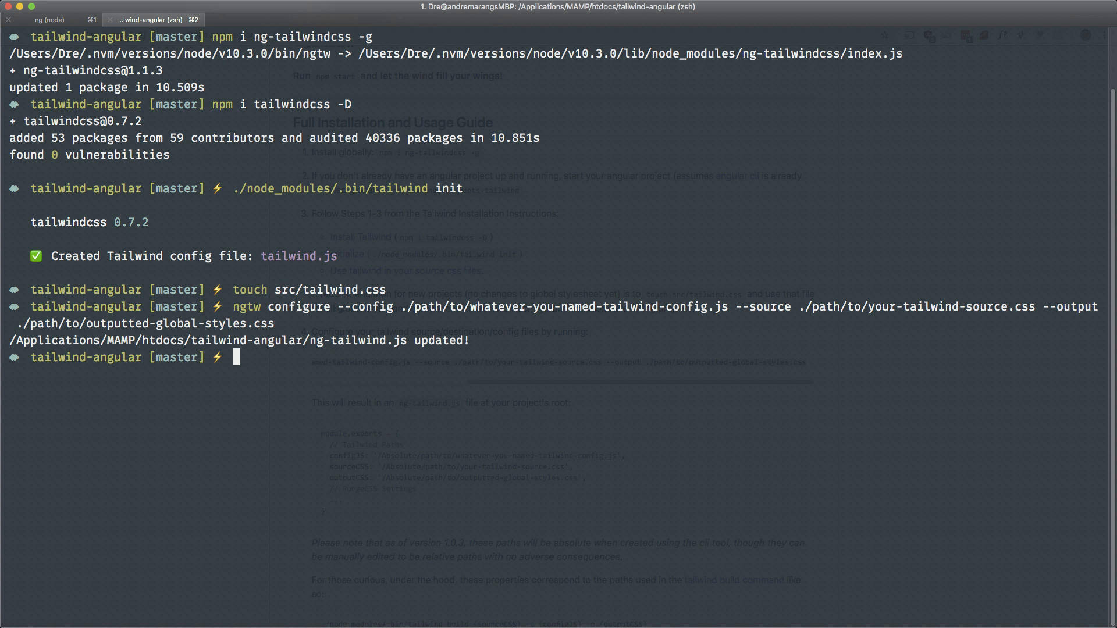
pyautogui.moveTo(300, 346)
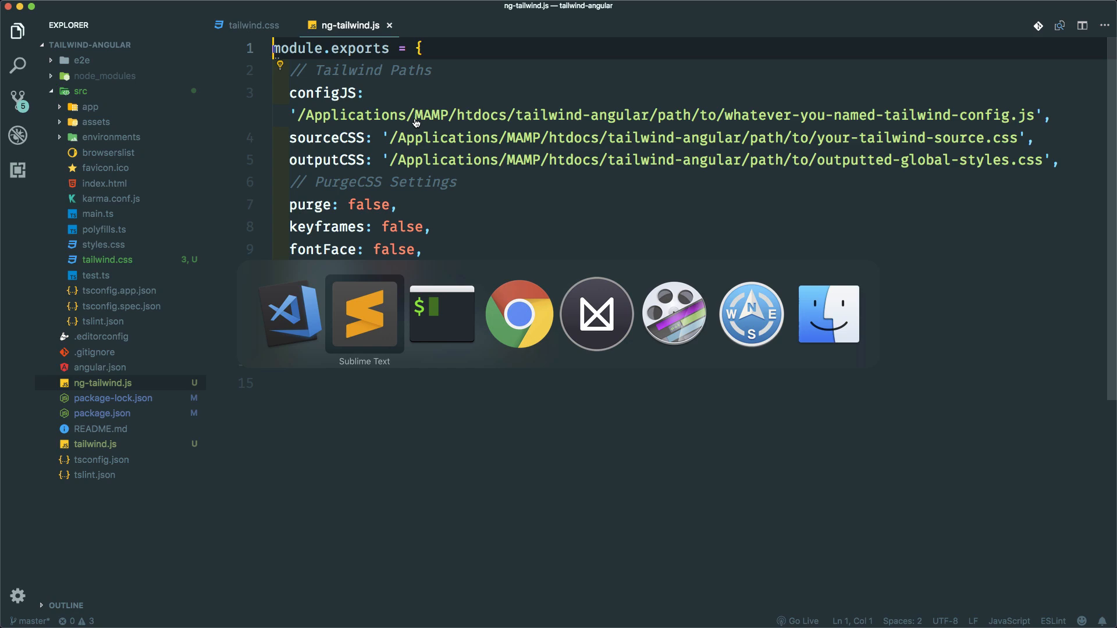
pyautogui.click(519, 313)
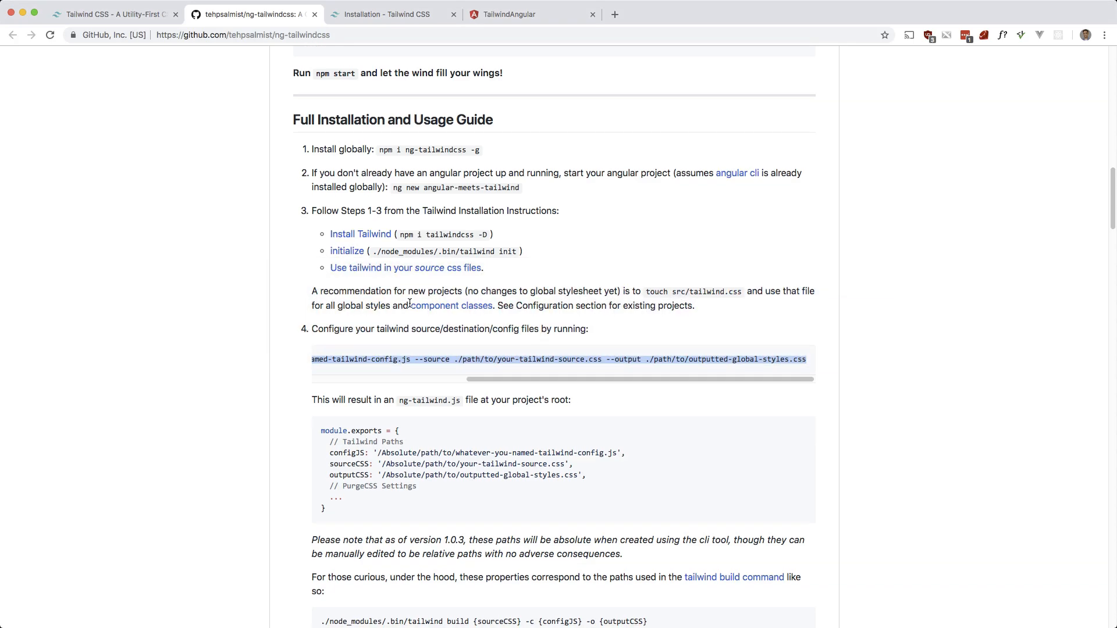
pyautogui.scroll(-3)
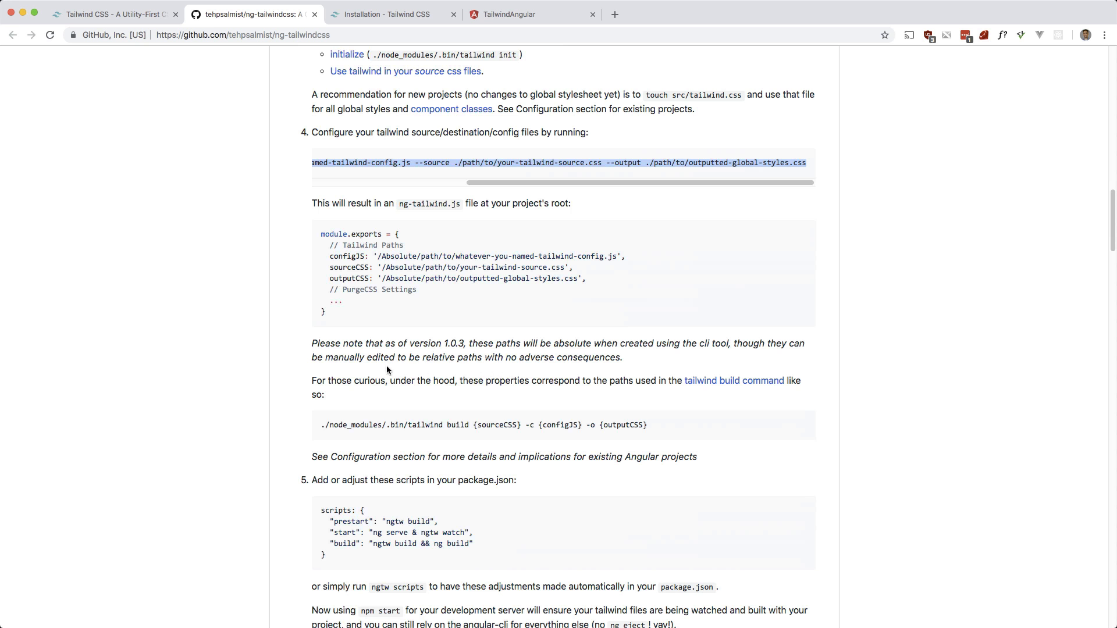
pyautogui.moveTo(425, 357); pyautogui.dragTo(472, 356)
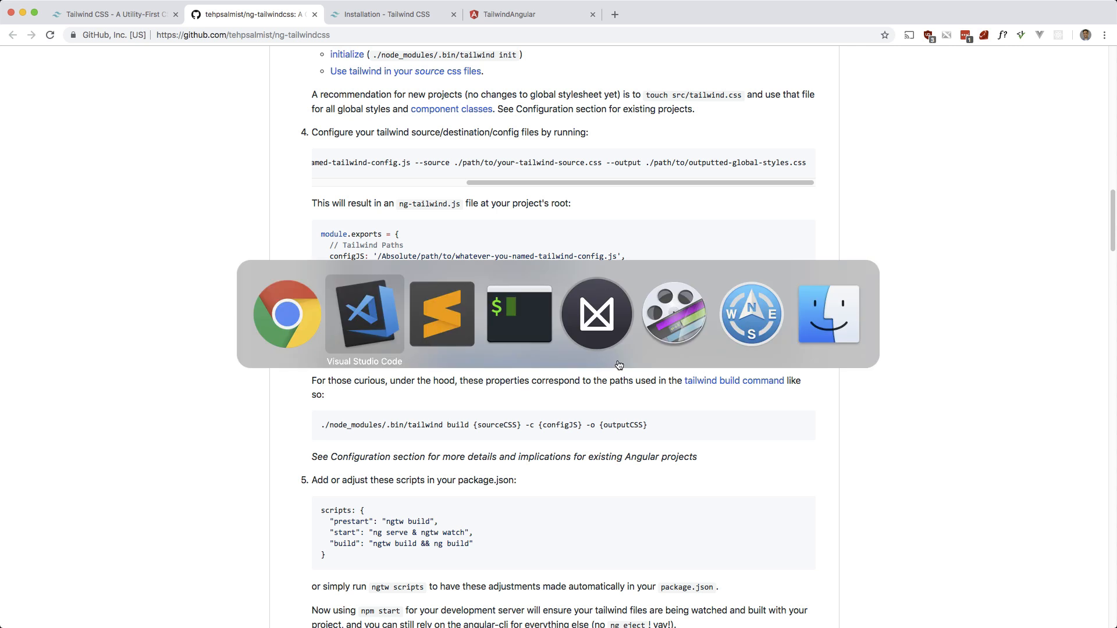
pyautogui.moveTo(364, 333)
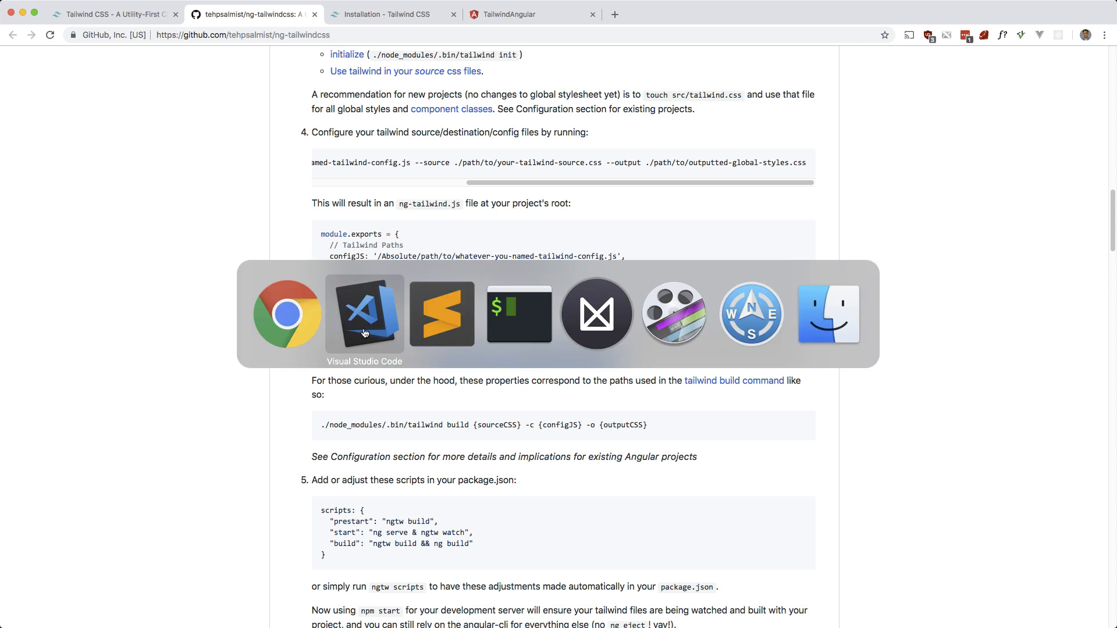
# - Set configJS in ng-tailwind.js to '/tailwind.js'
pyautogui.click(364, 314)
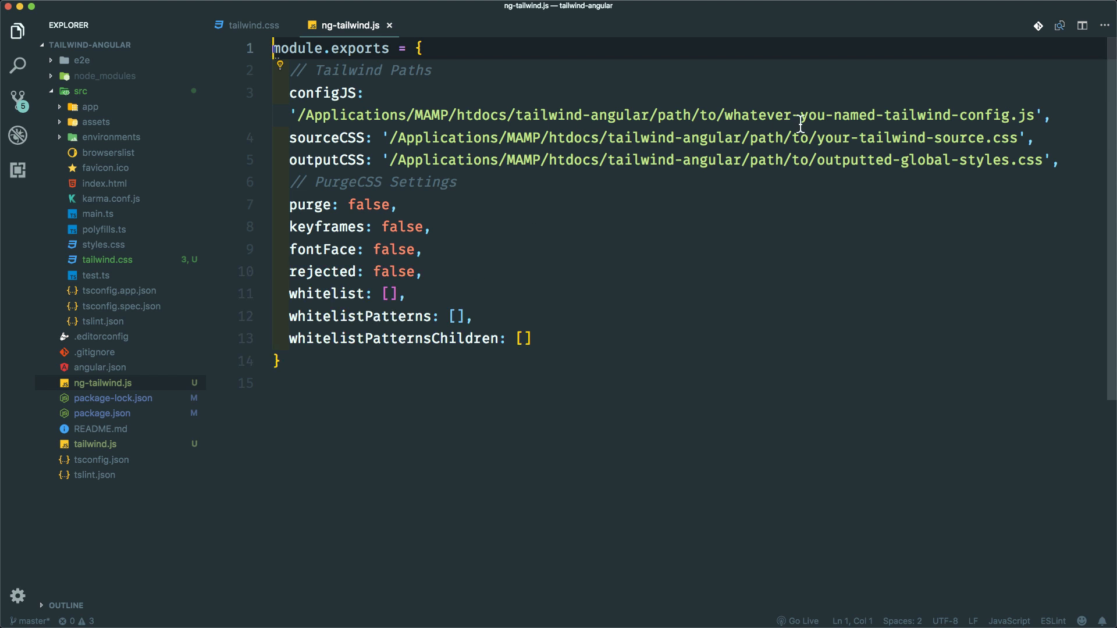
pyautogui.moveTo(703, 122)
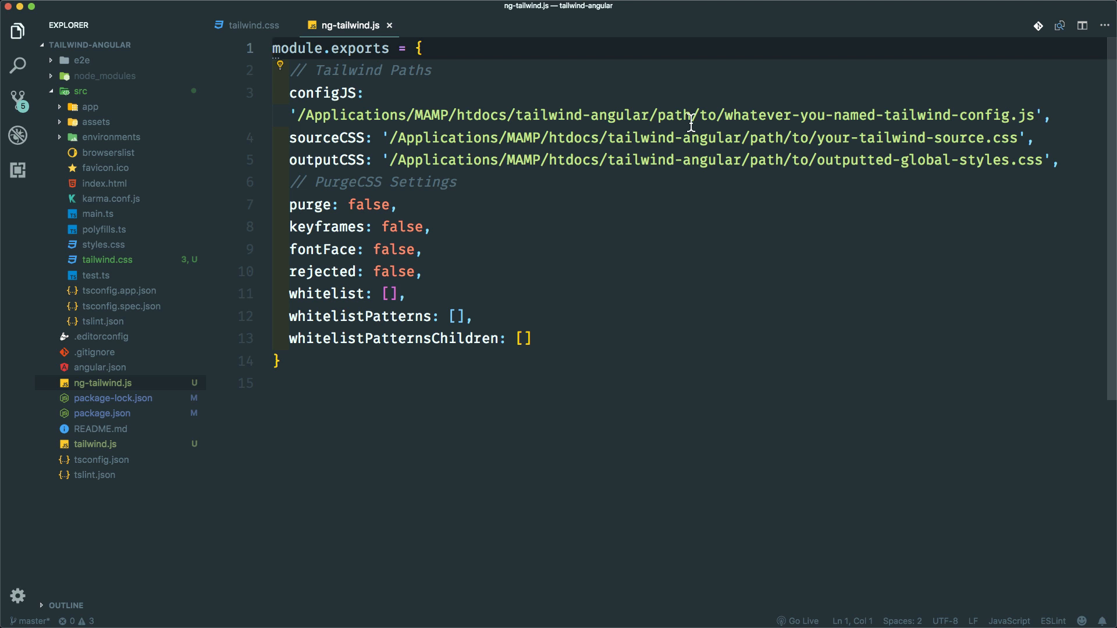
pyautogui.moveTo(363, 93); pyautogui.dragTo(720, 114)
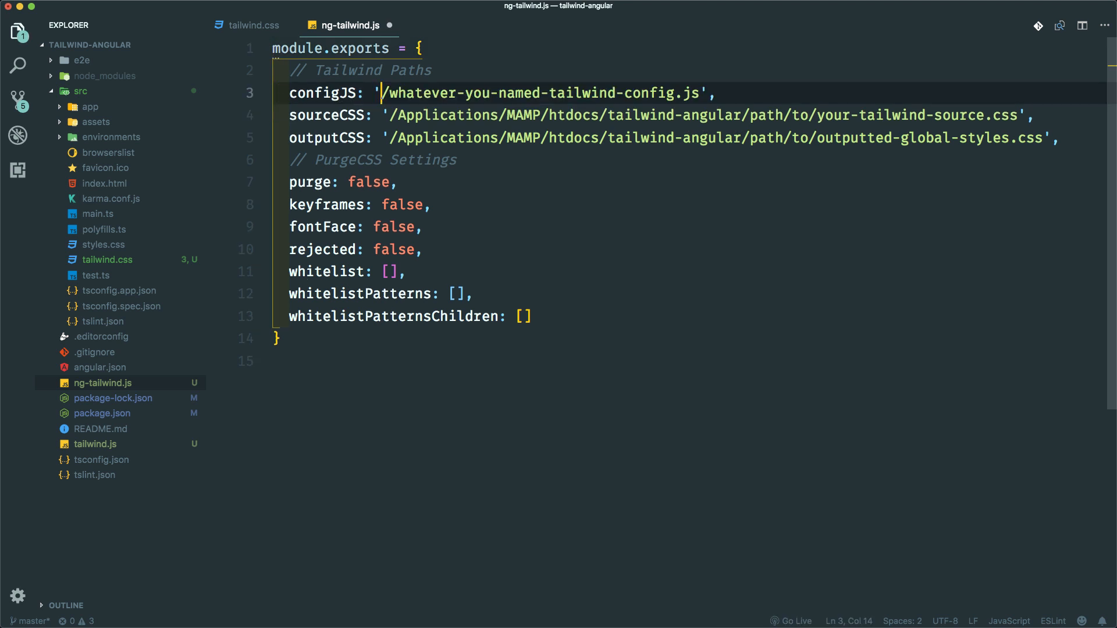
pyautogui.moveTo(385, 93); pyautogui.dragTo(686, 93)
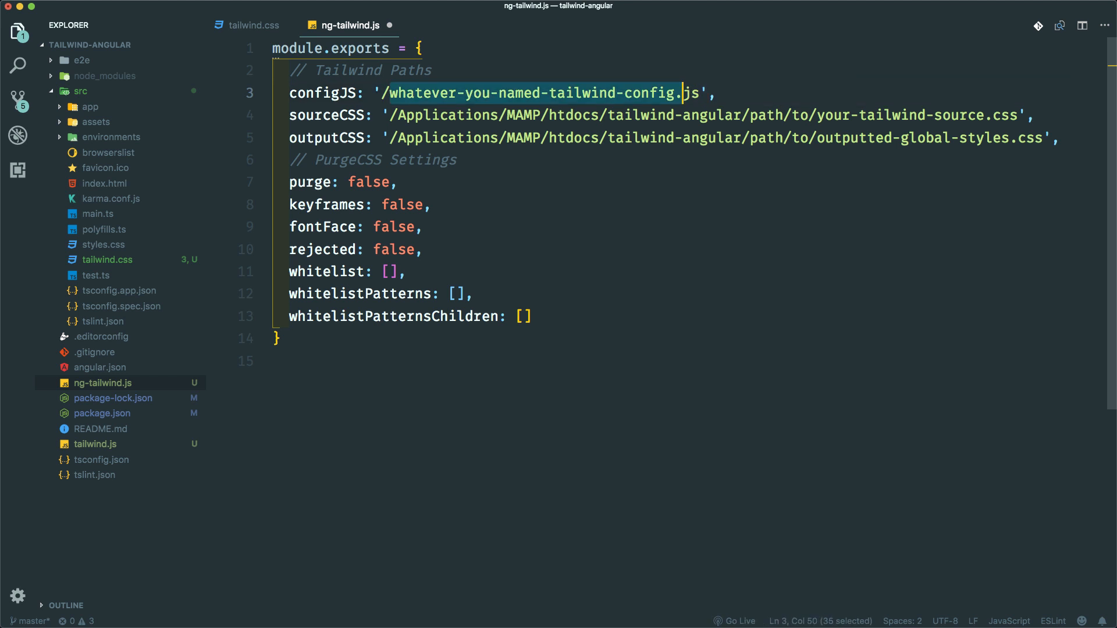
pyautogui.write("tailwind.js',")
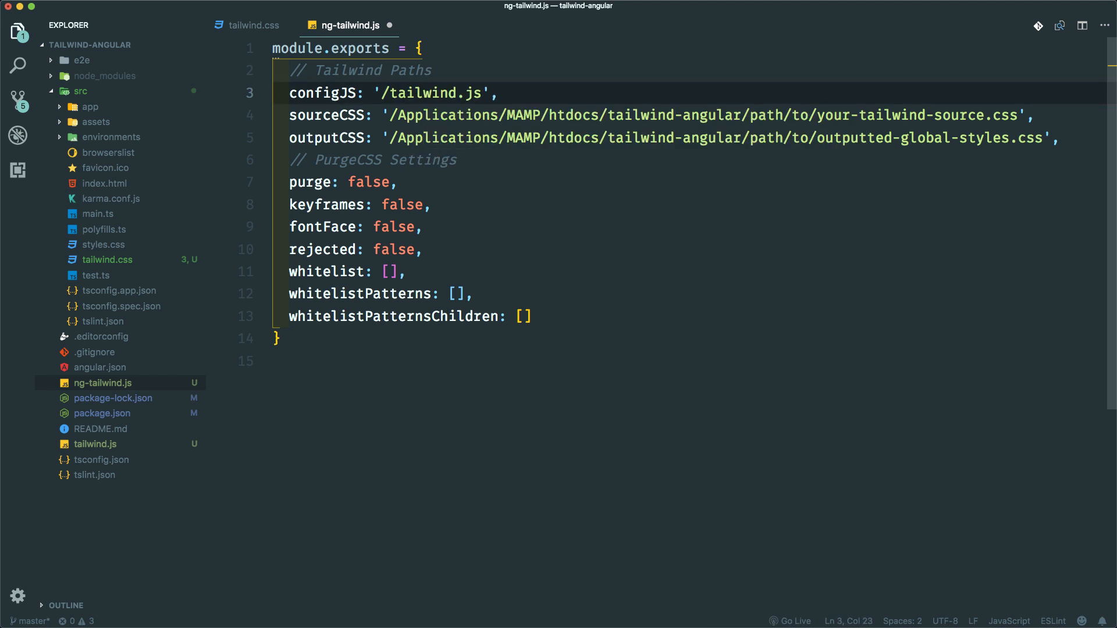
# - Set sourceCSS to '/src/tailwind.css'
pyautogui.click(399, 115)
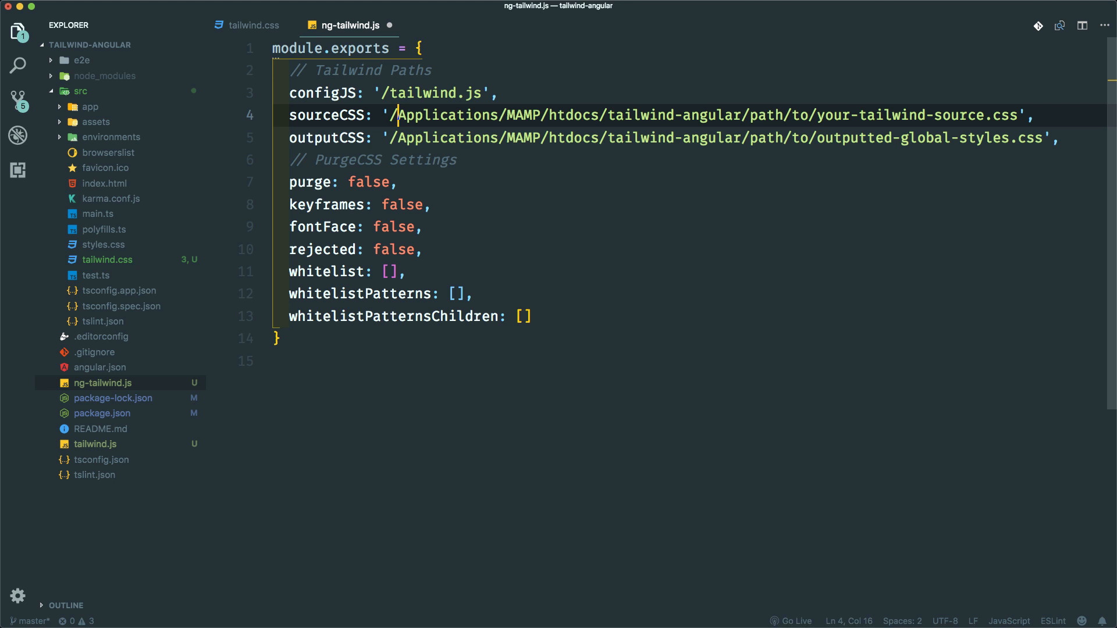
pyautogui.moveTo(400, 115); pyautogui.dragTo(984, 115)
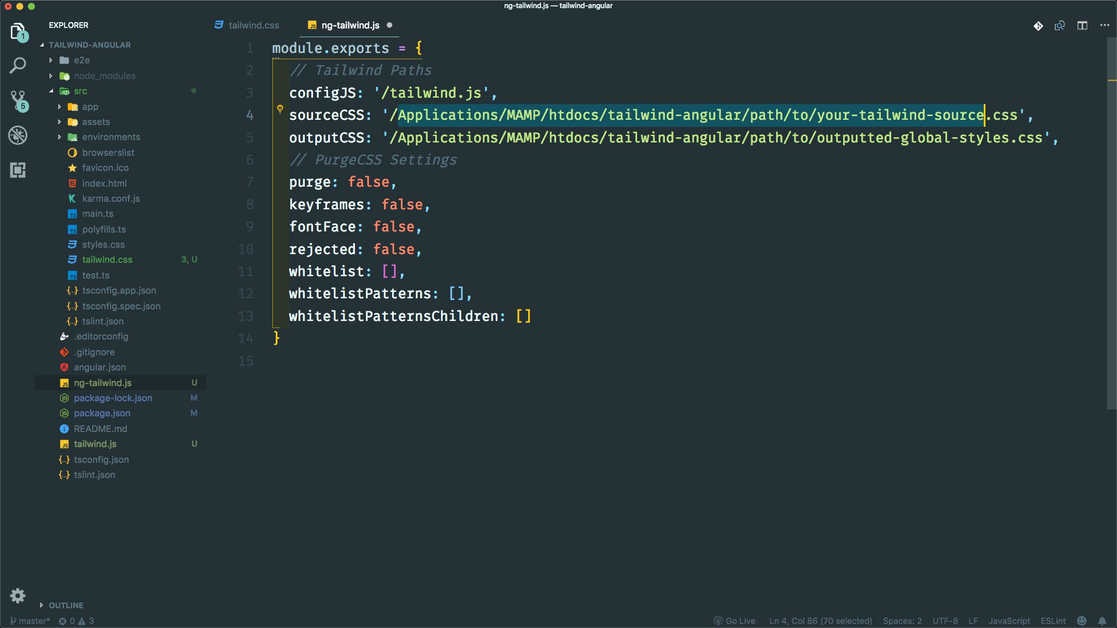
pyautogui.write("sr.css',")
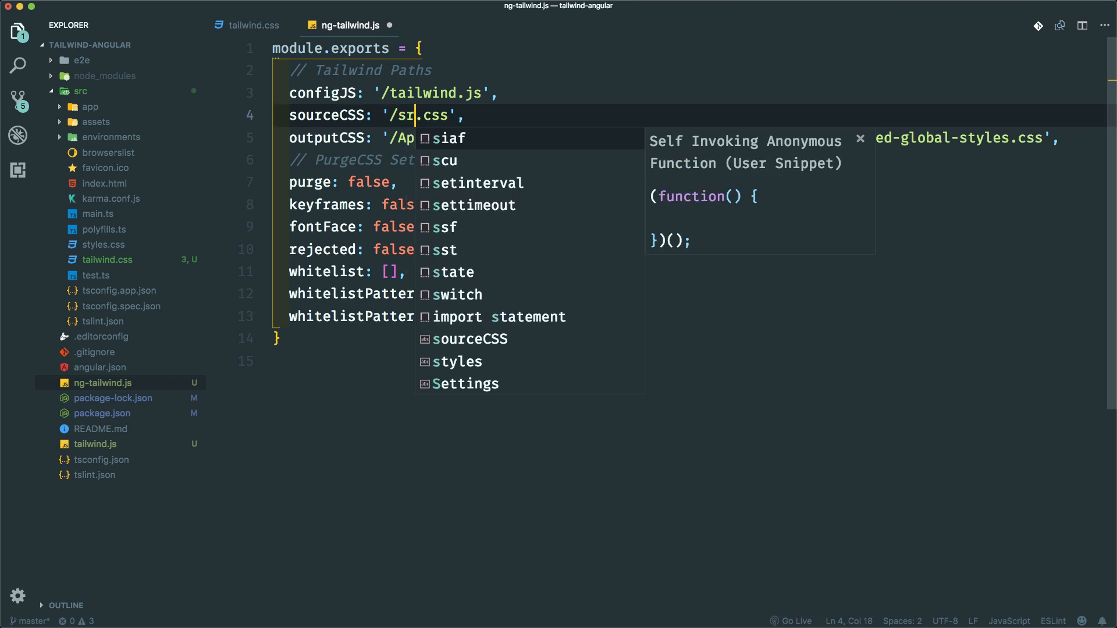
pyautogui.write('tailwind')
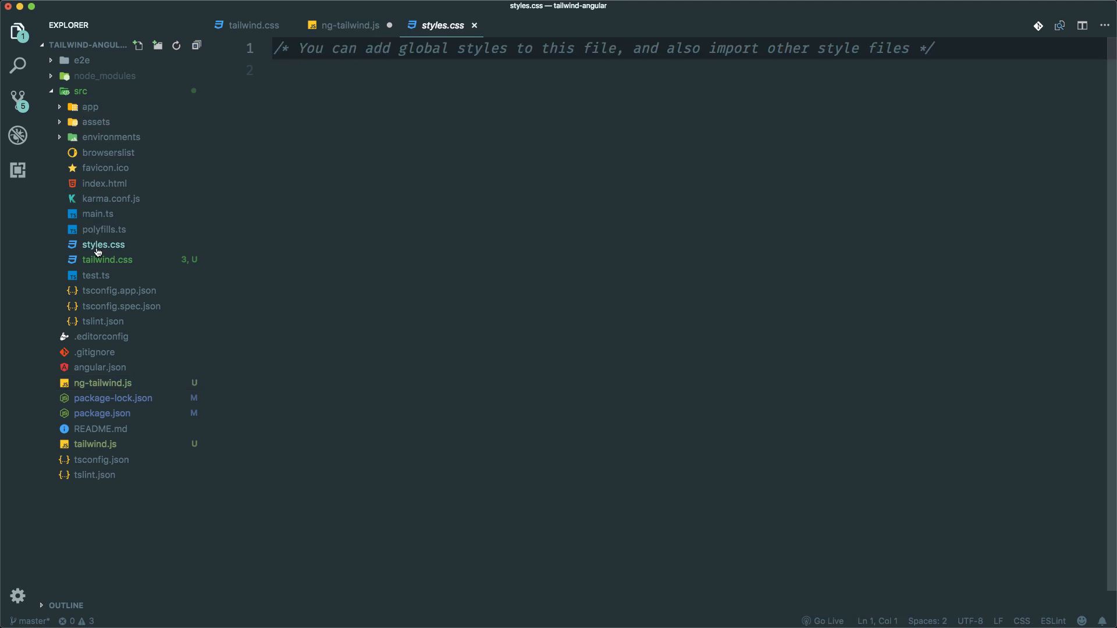
# - Set outputCSS to '/src/styles.css'
pyautogui.click(349, 25)
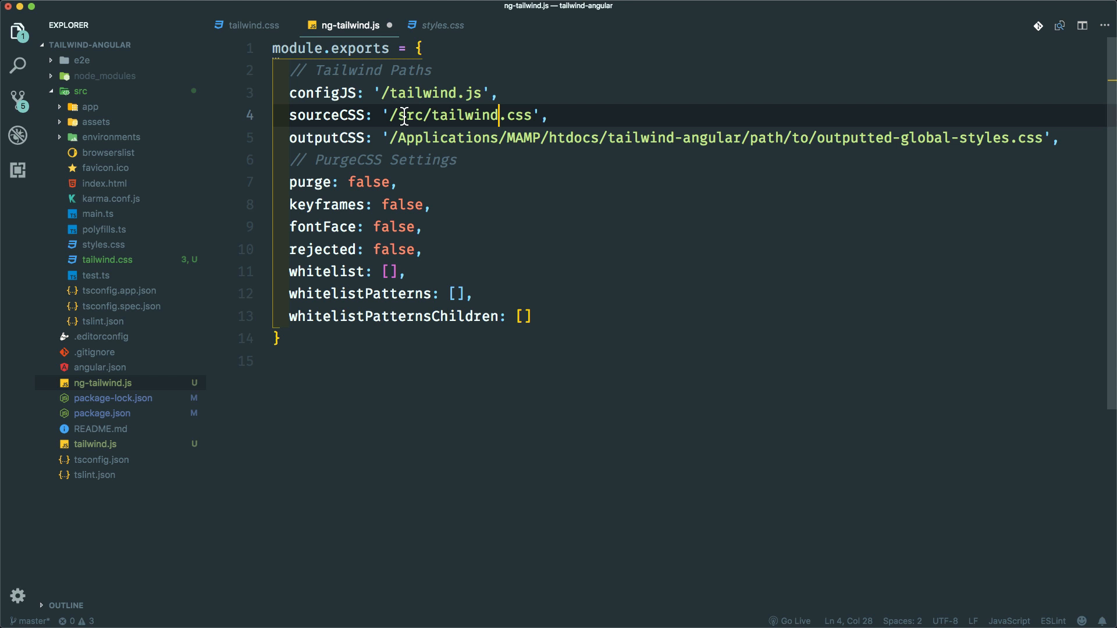
pyautogui.moveTo(400, 138); pyautogui.dragTo(968, 138)
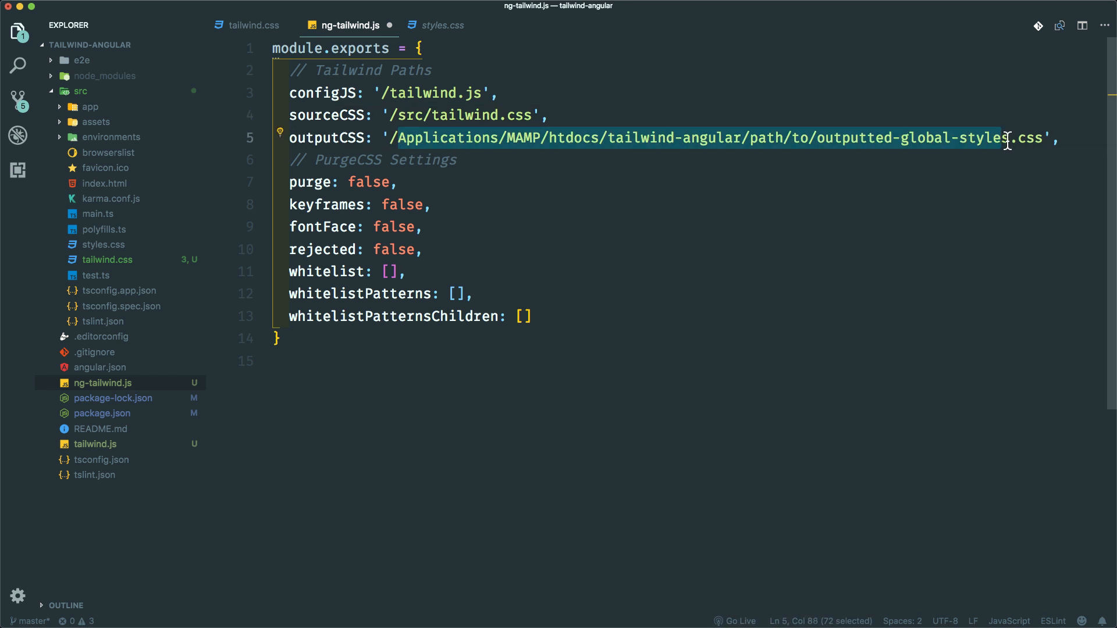
pyautogui.write("/src/st.css',")
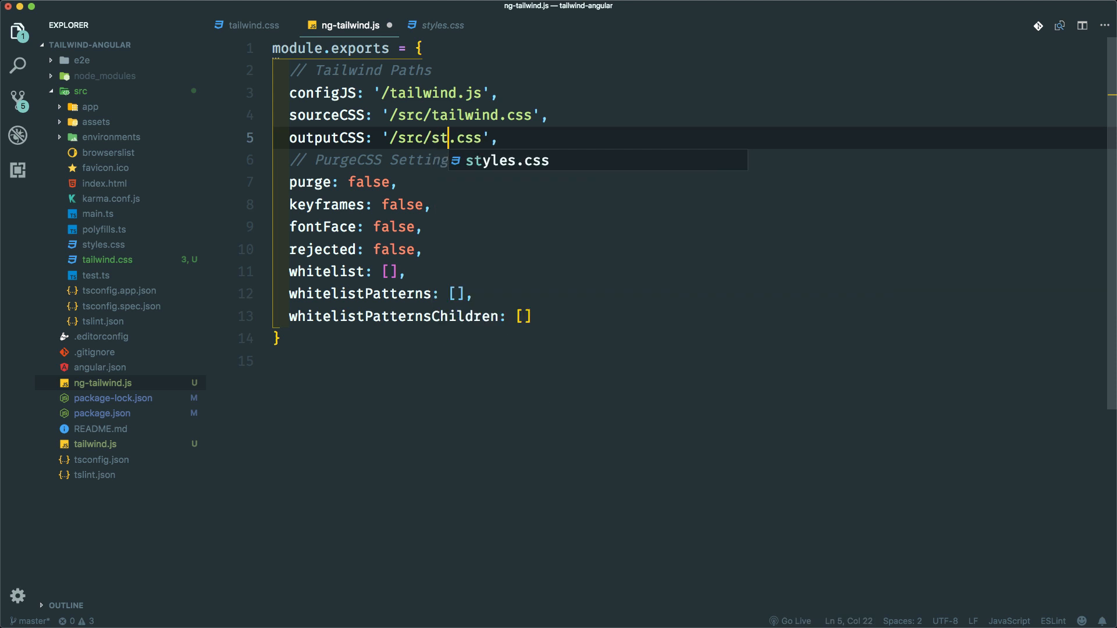
pyautogui.write('yles')
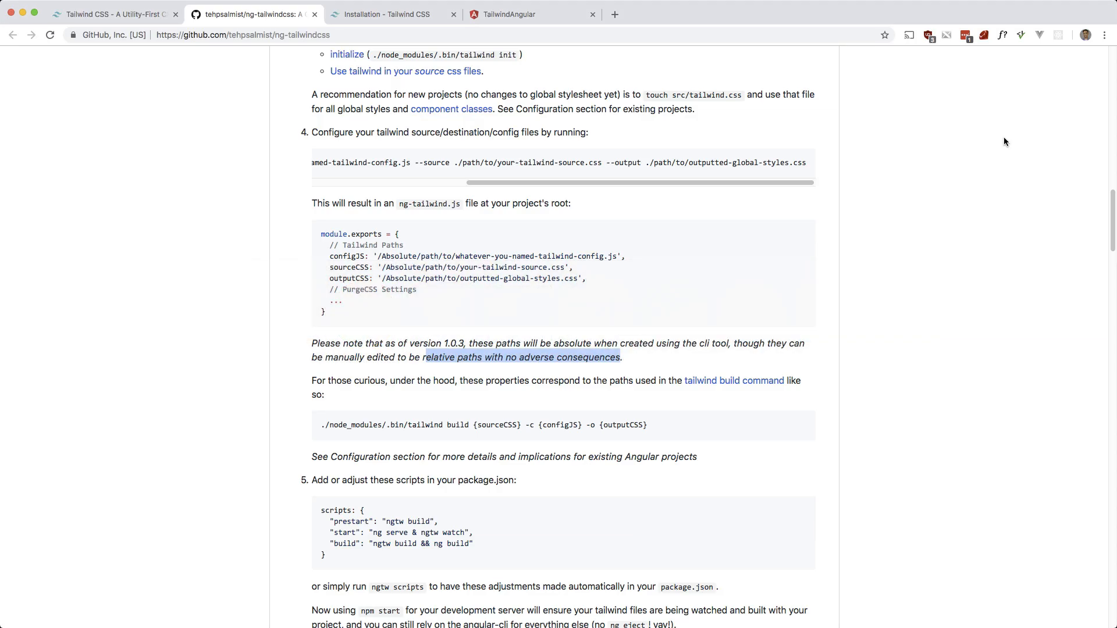
# - Read the README's relative-path note, then open package.json
pyautogui.scroll(-3)
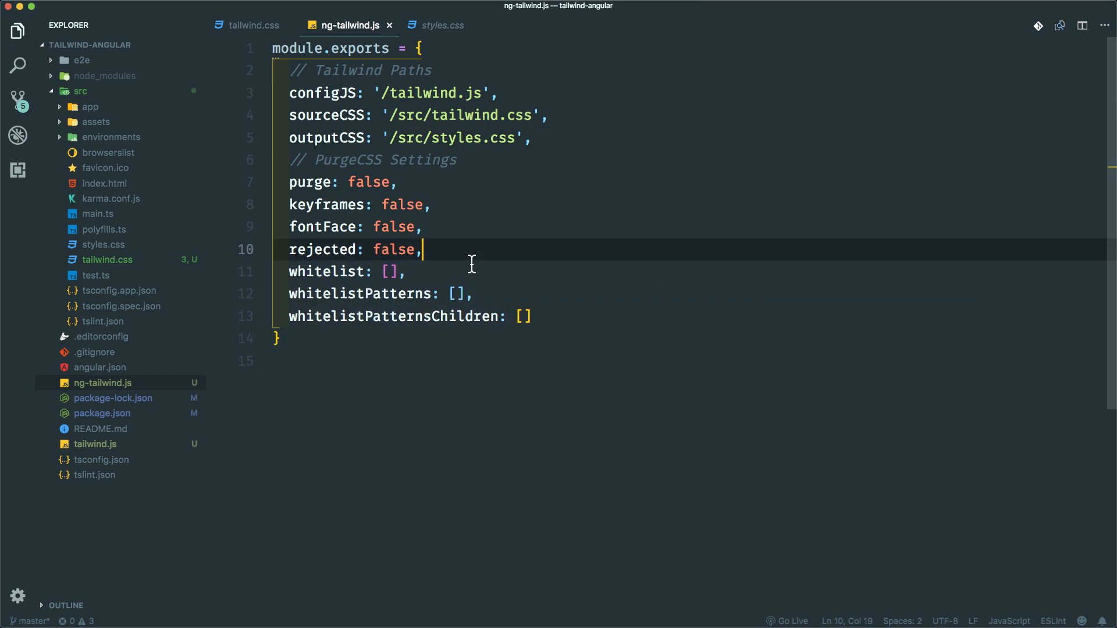
pyautogui.click(101, 414)
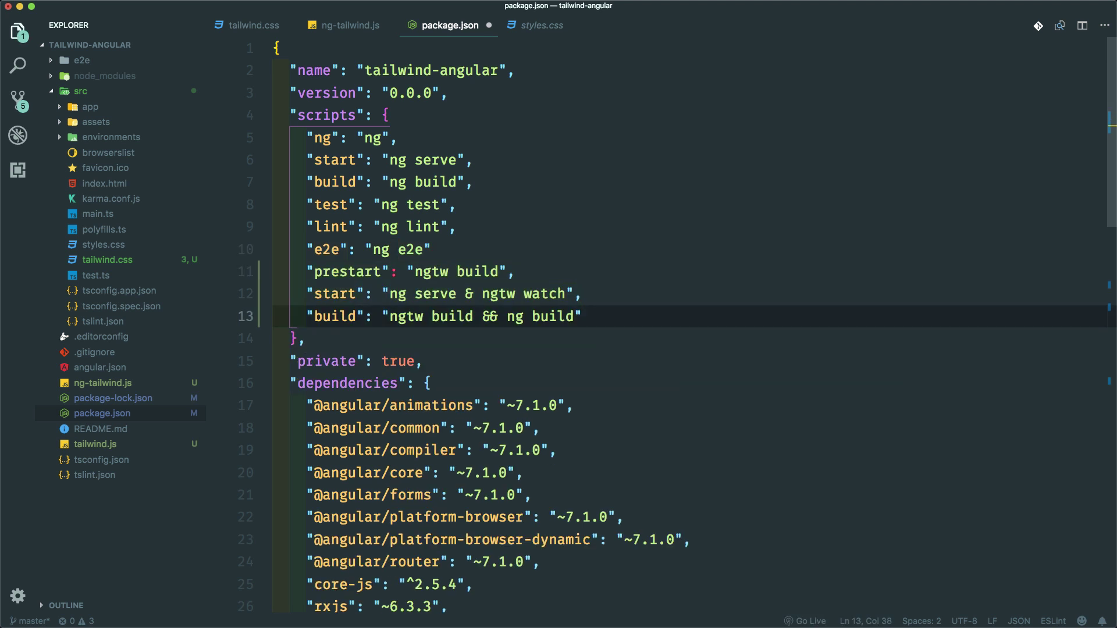
# - Comment out the duplicate start and build scripts and make start run 'ng serve & ngtw watch'
pyautogui.press('Cmd+/')
pyautogui.write(',')
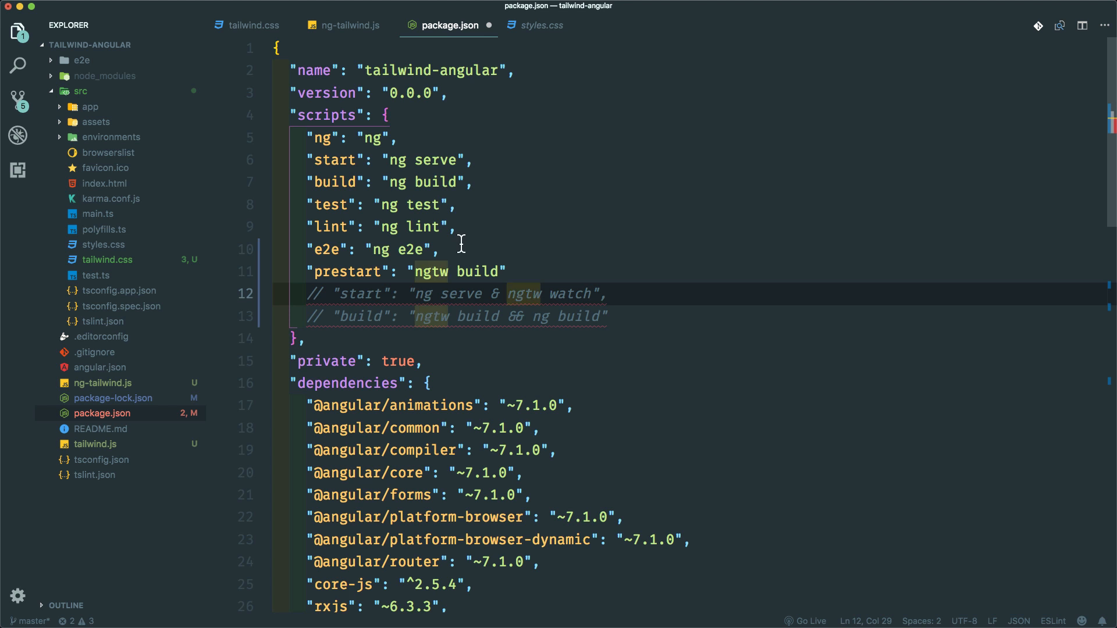
pyautogui.moveTo(415, 293); pyautogui.dragTo(536, 293)
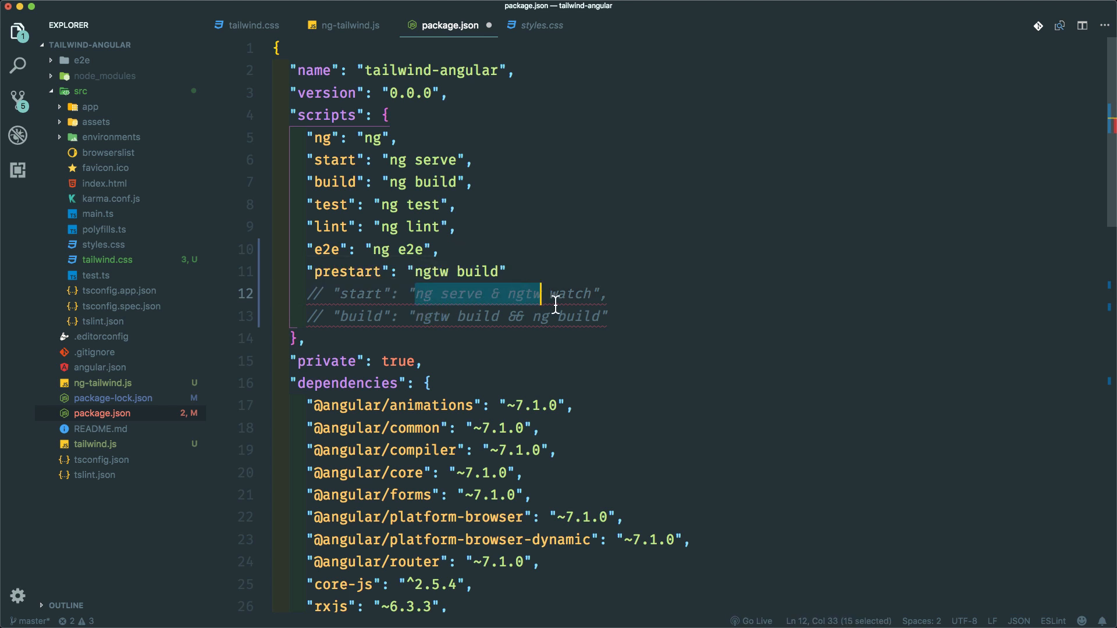
pyautogui.doubleClick(434, 160)
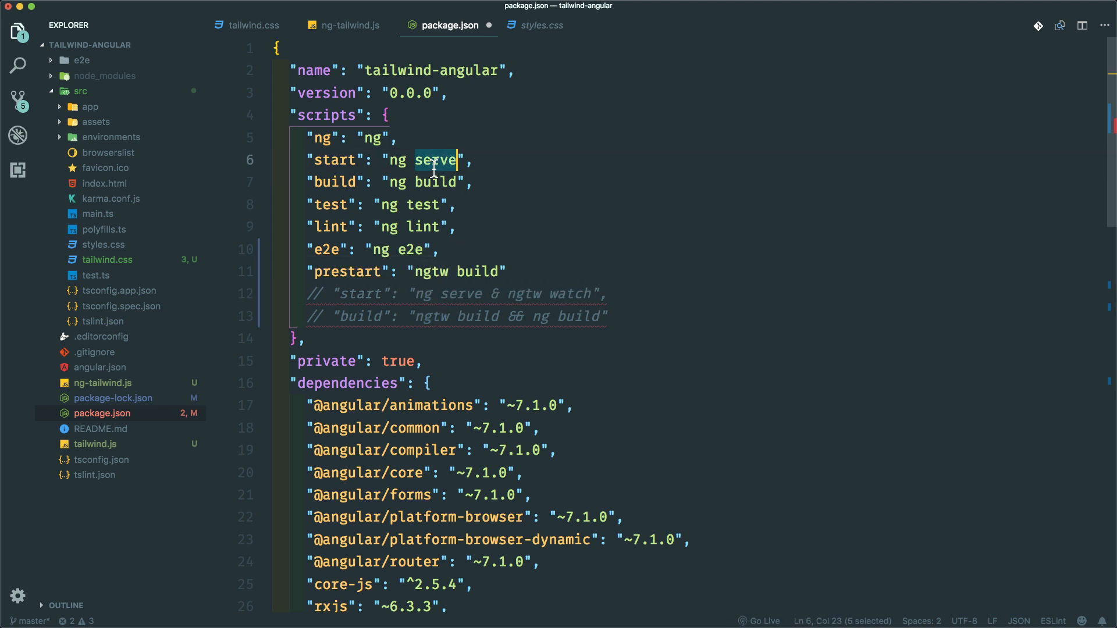
pyautogui.write('& ngtw watch')
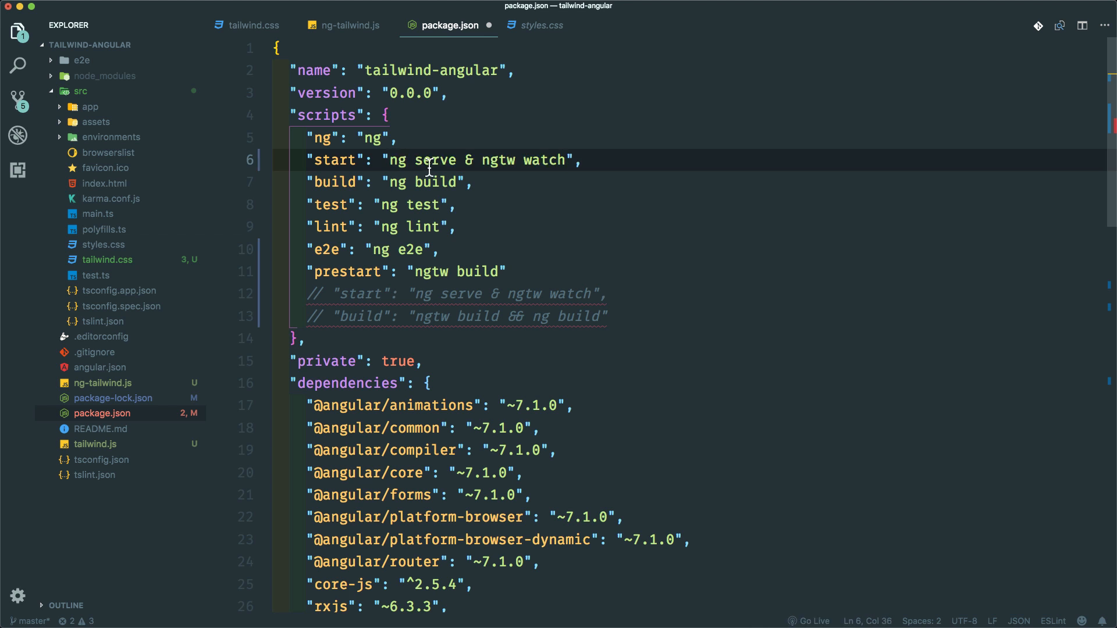
pyautogui.moveTo(483, 166)
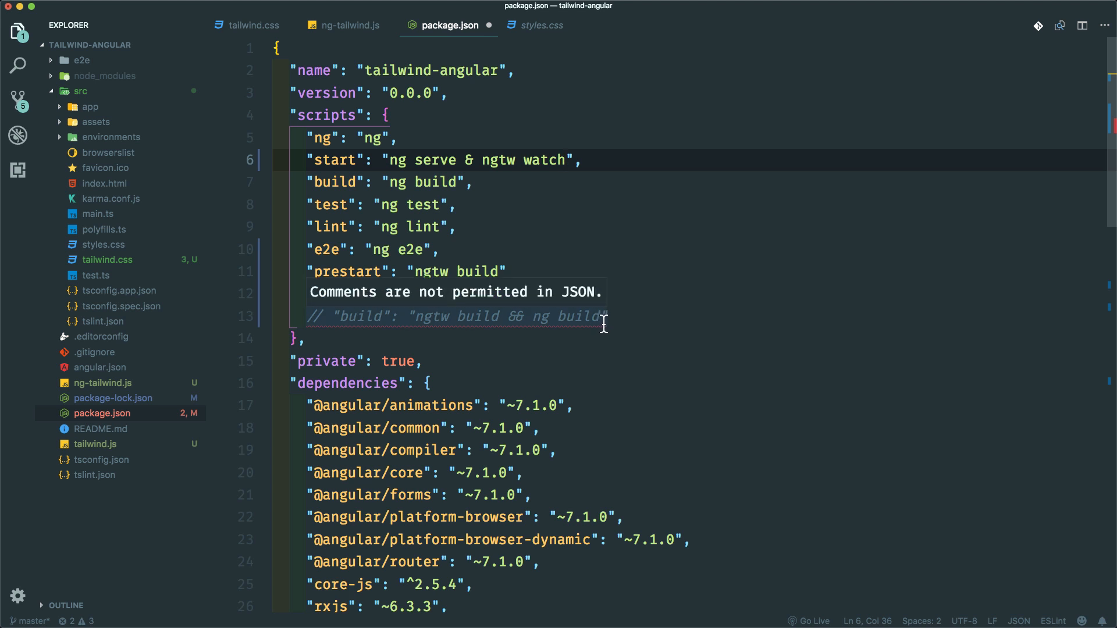
pyautogui.moveTo(598, 331)
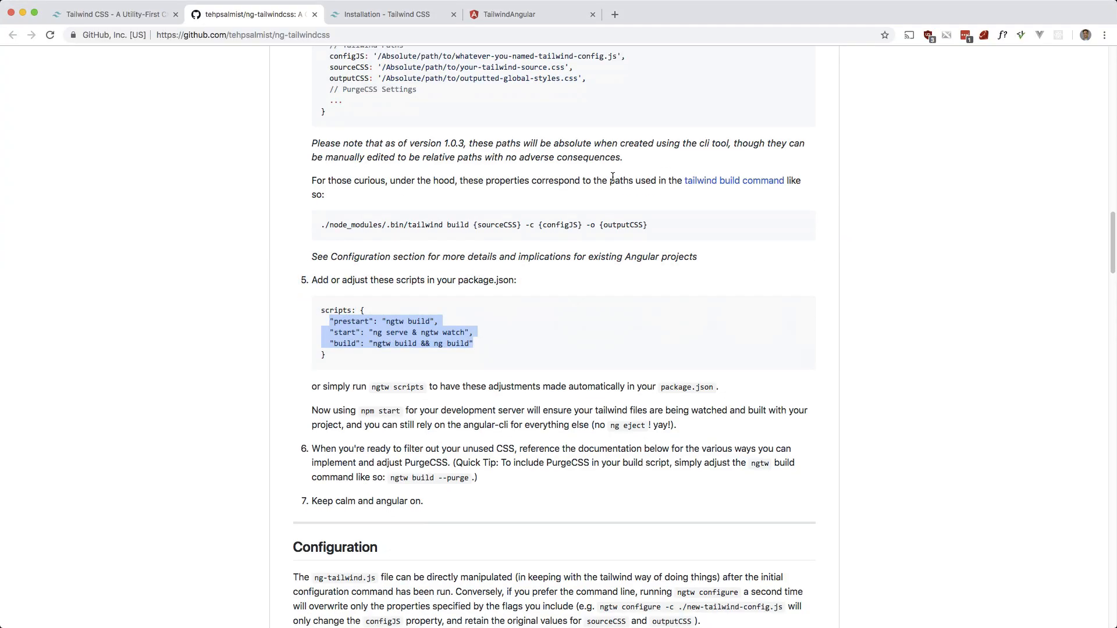
# - Compare package.json against the README's scripts block
pyautogui.scroll(-3)
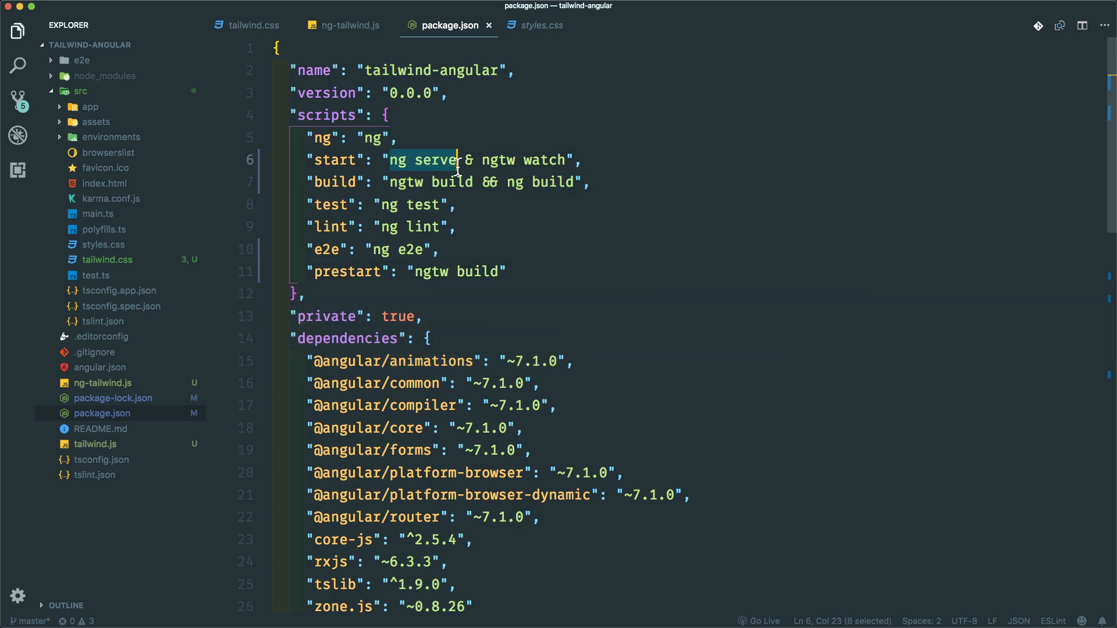
pyautogui.moveTo(470, 227)
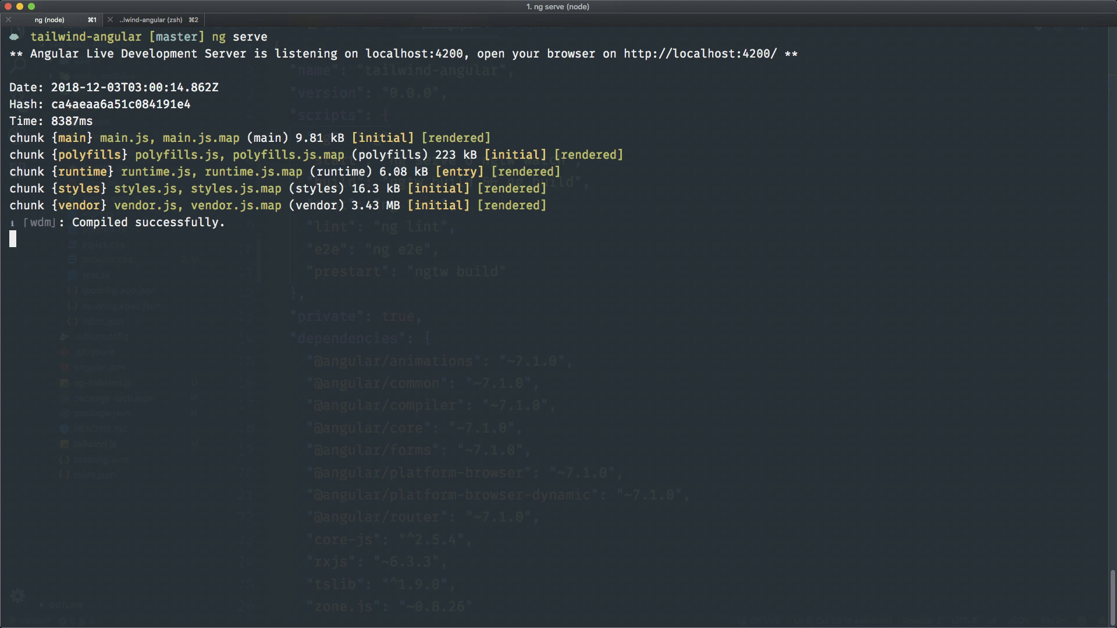
# - Stop the ng serve dev server with Ctrl+C and start typing npm start
pyautogui.press('ctrl+c')
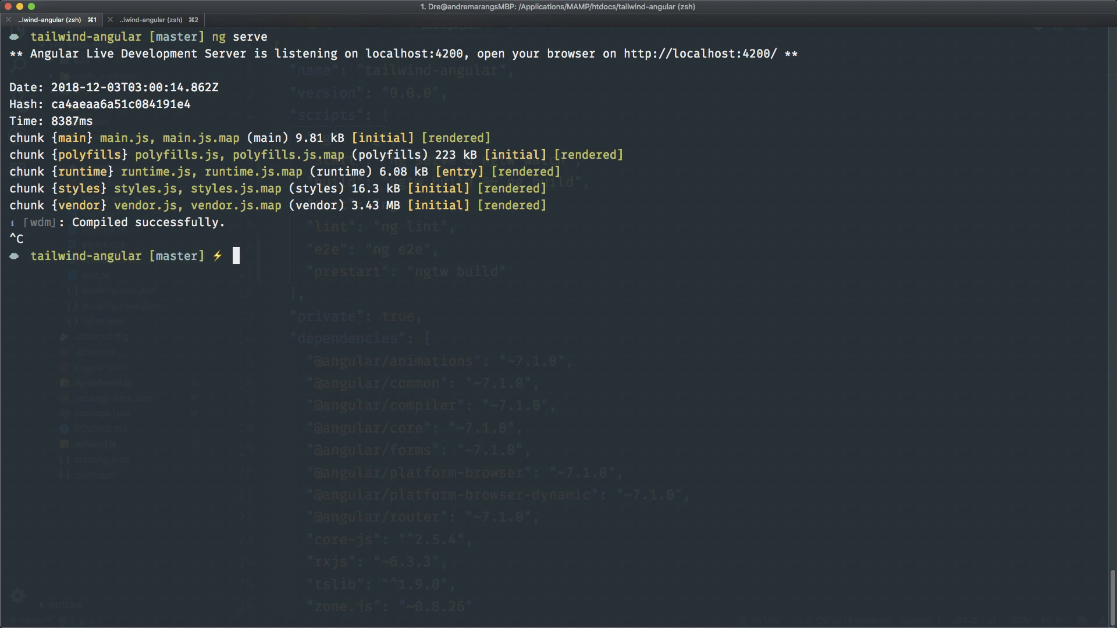
pyautogui.write('npm star')
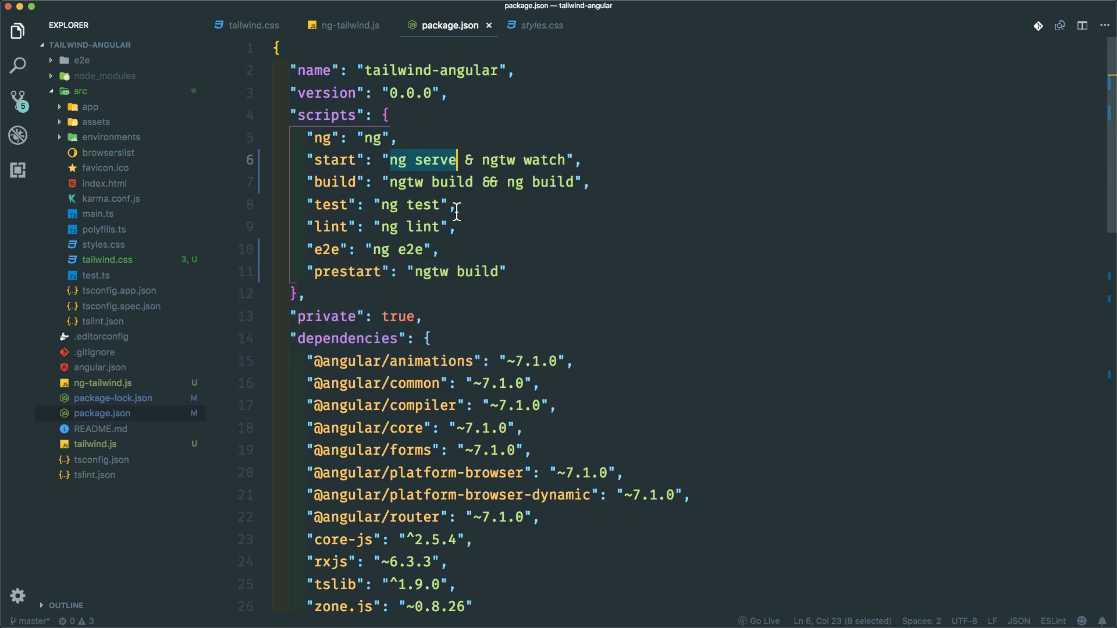
pyautogui.moveTo(87, 109)
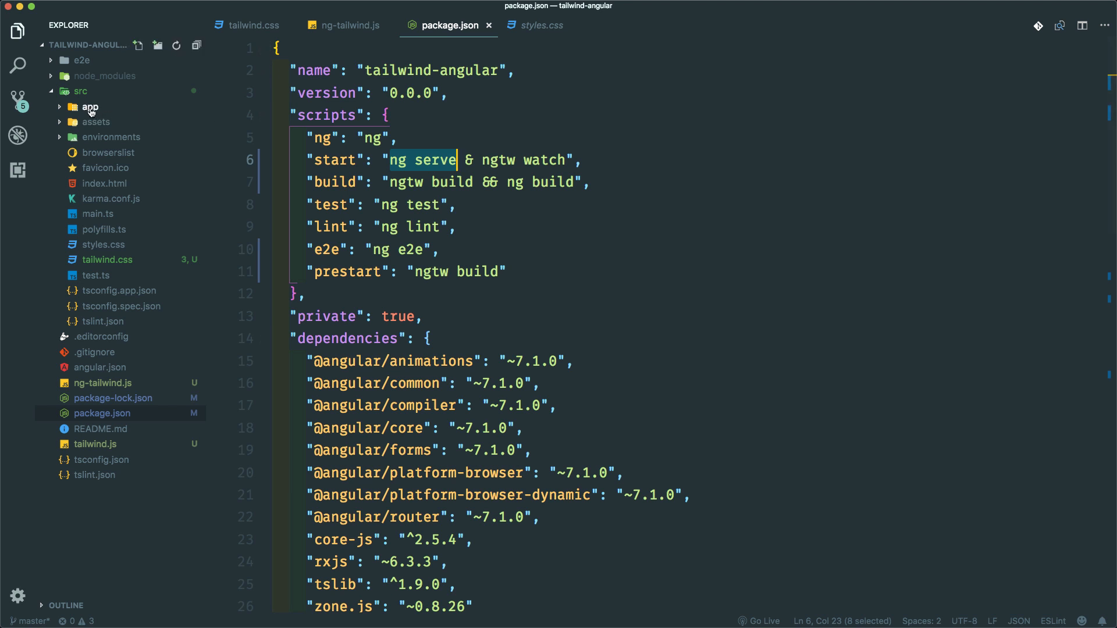
# - Add class="bg-blue" to the links h2 heading in app.component.html
pyautogui.click(134, 137)
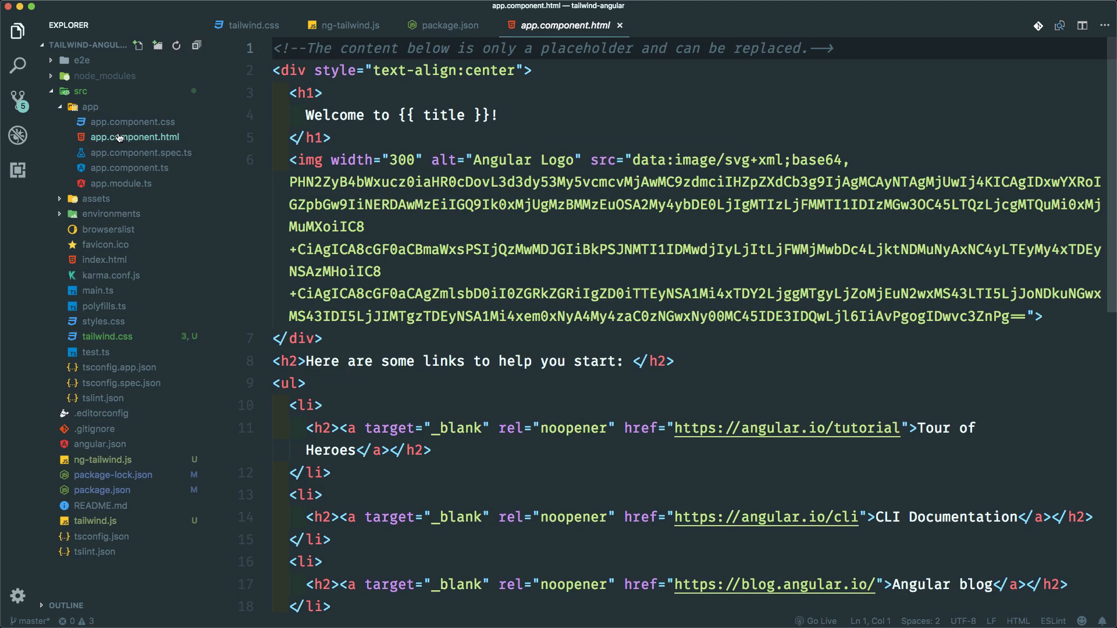
pyautogui.scroll(-3)
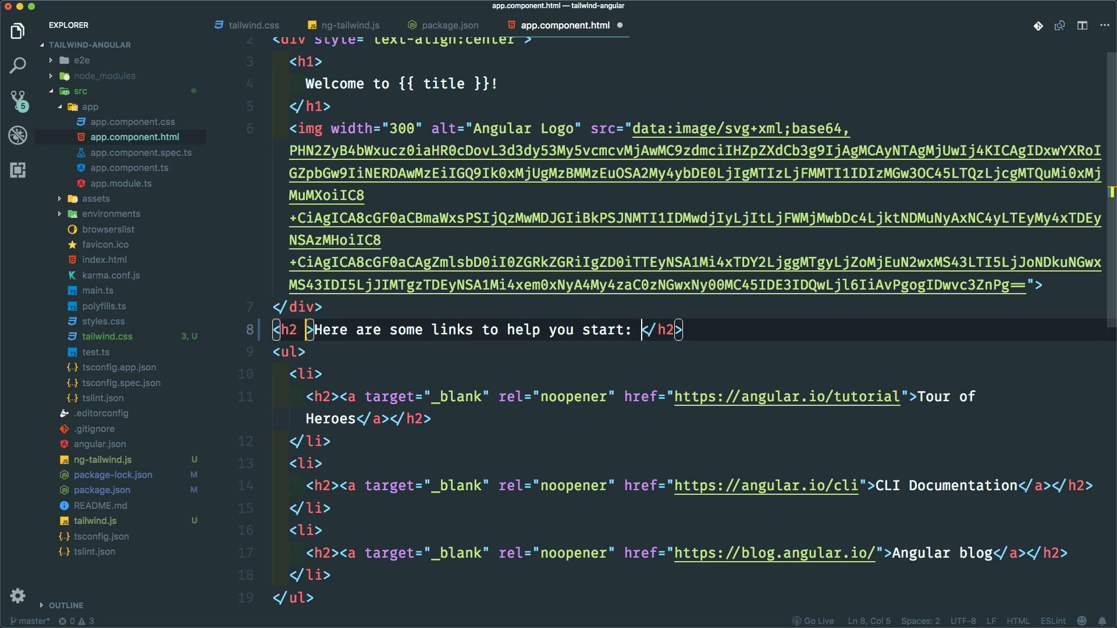
pyautogui.write('class="bg-"')
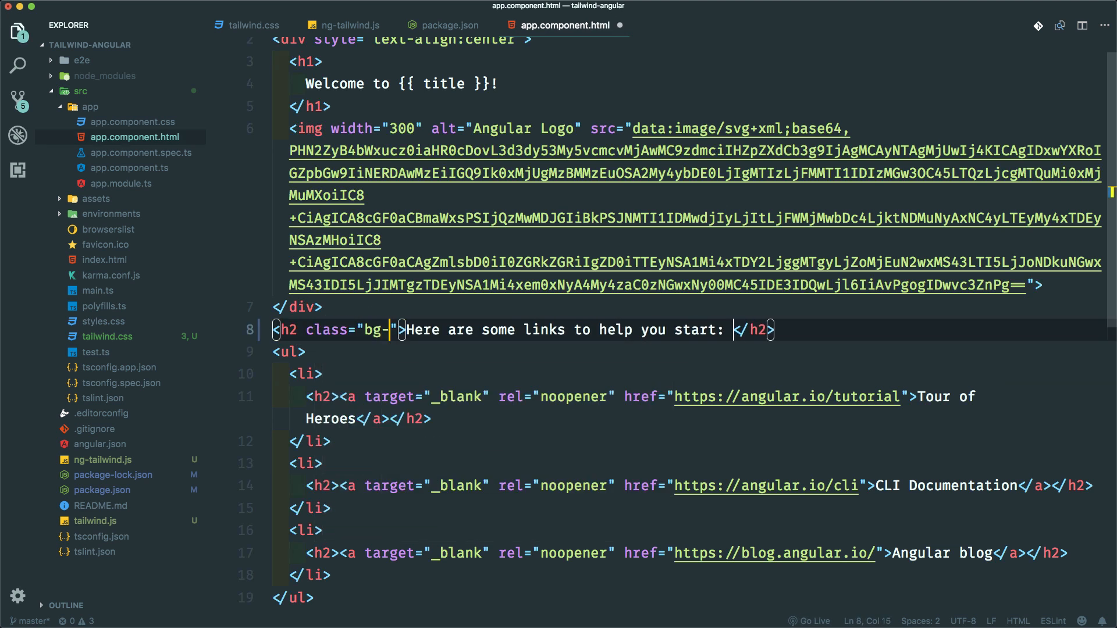
pyautogui.write('blue')
pyautogui.write('npm star')
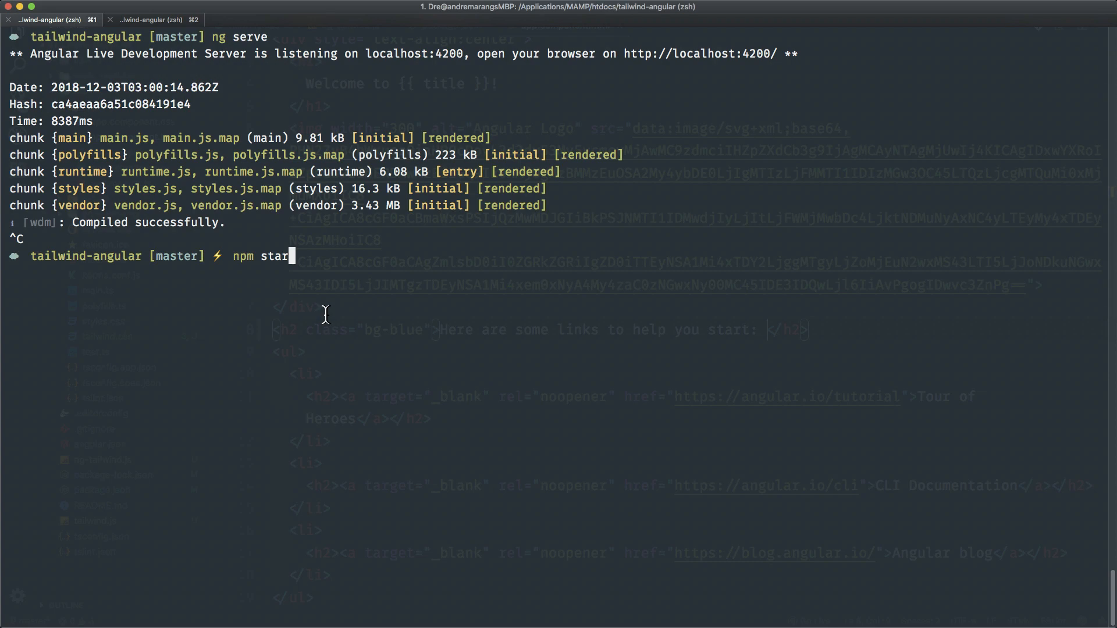
# - Restart the dev server with npm start and wait until it compiles successfully
pyautogui.write('t')
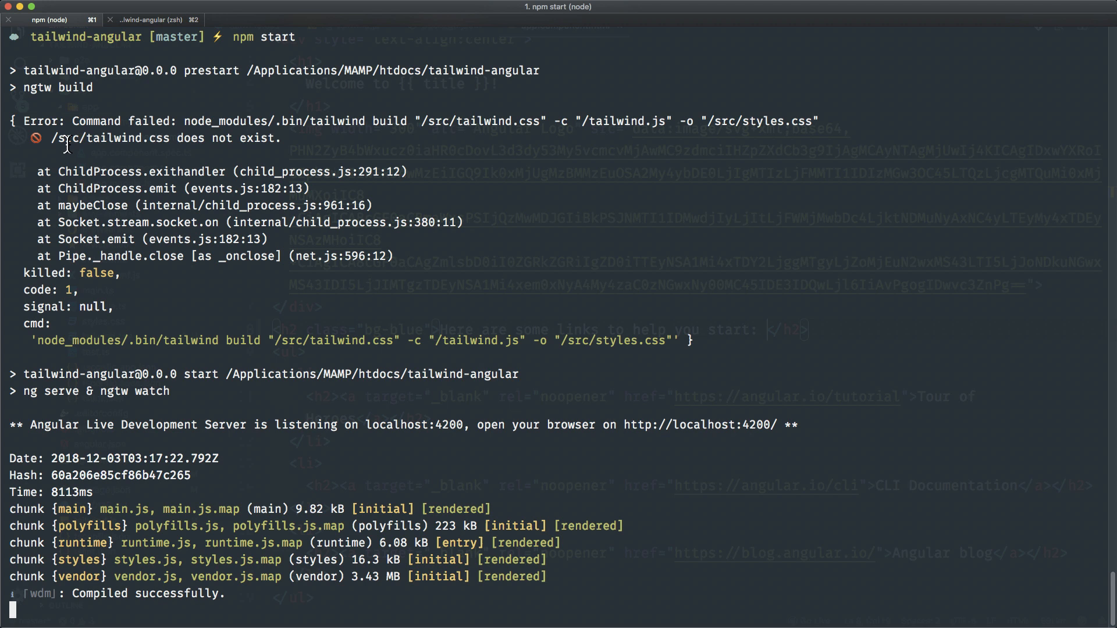
pyautogui.moveTo(442, 314)
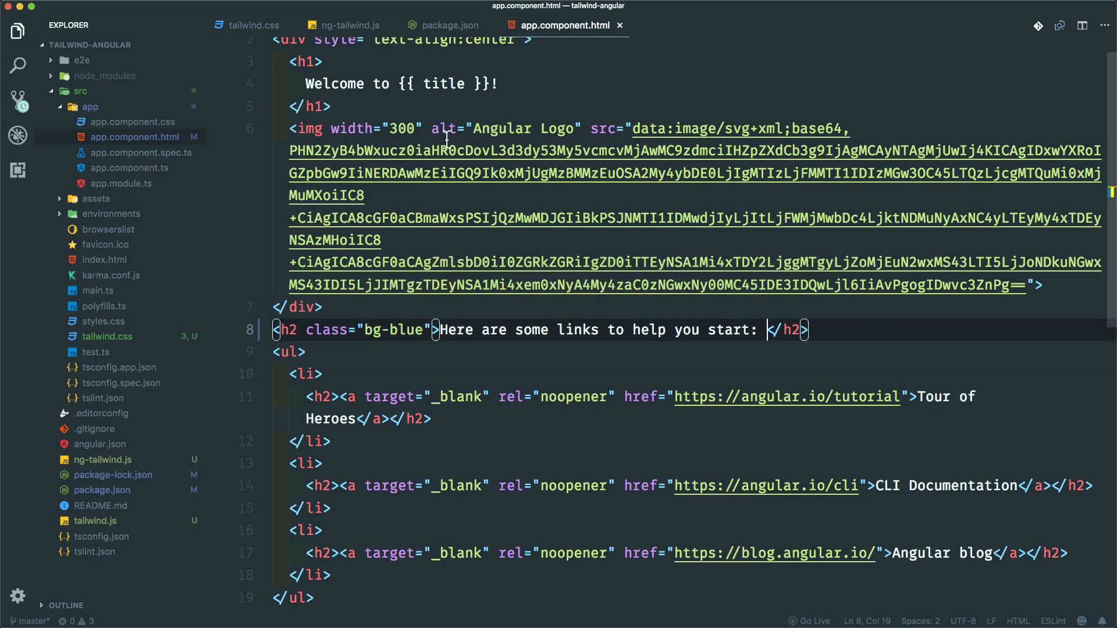
pyautogui.click(342, 25)
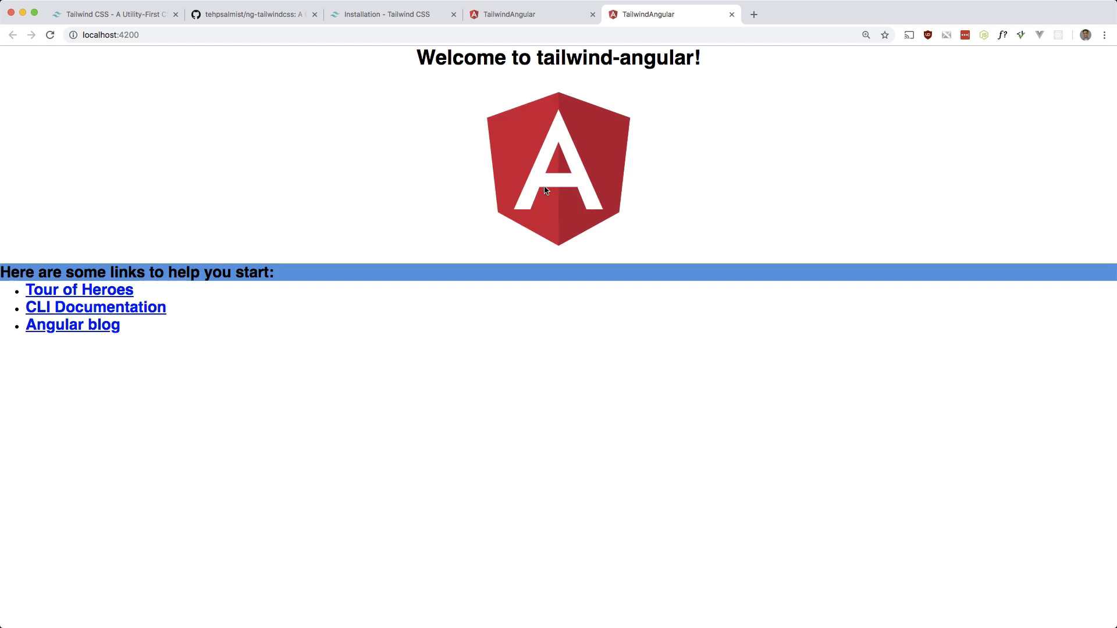
pyautogui.moveTo(327, 308)
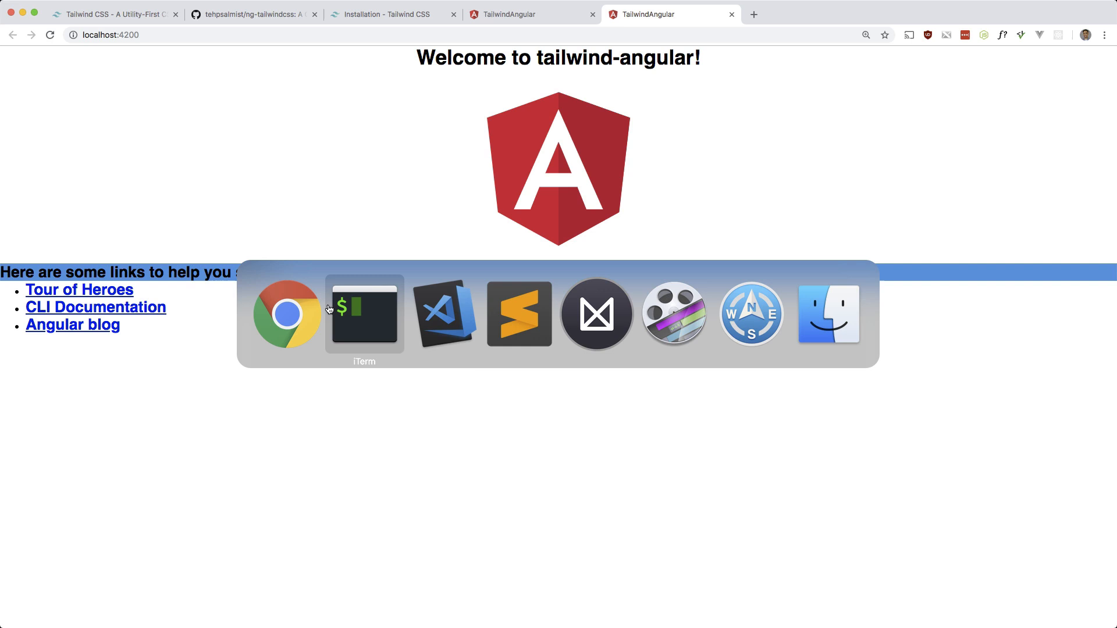
# - Change the links heading class from bg-blue to bg-red and view the red heading
pyautogui.click(443, 315)
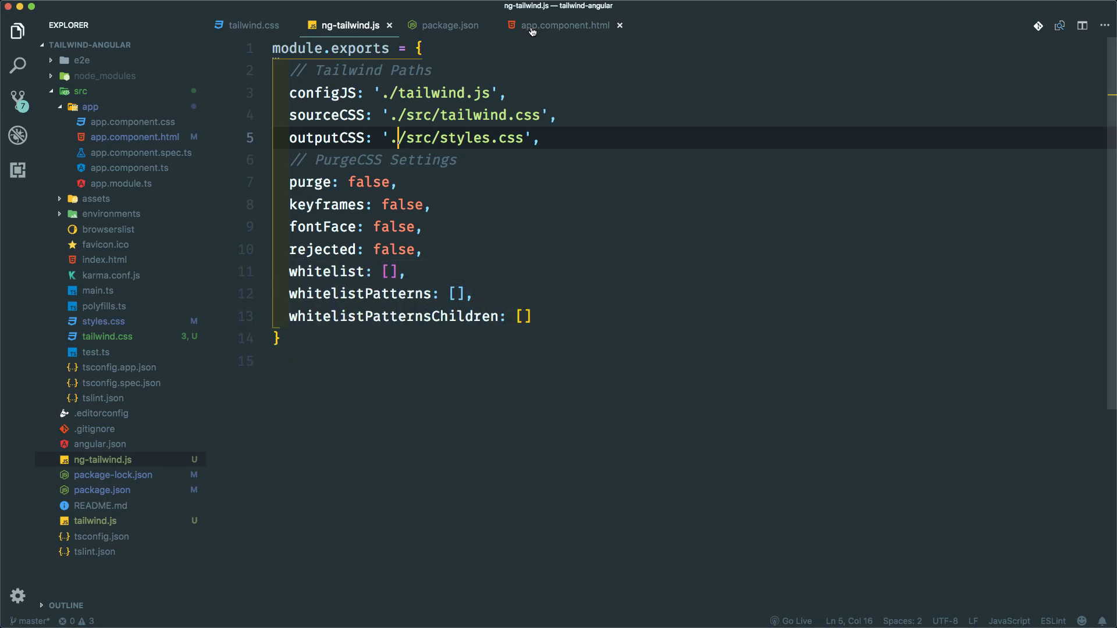
pyautogui.click(565, 25)
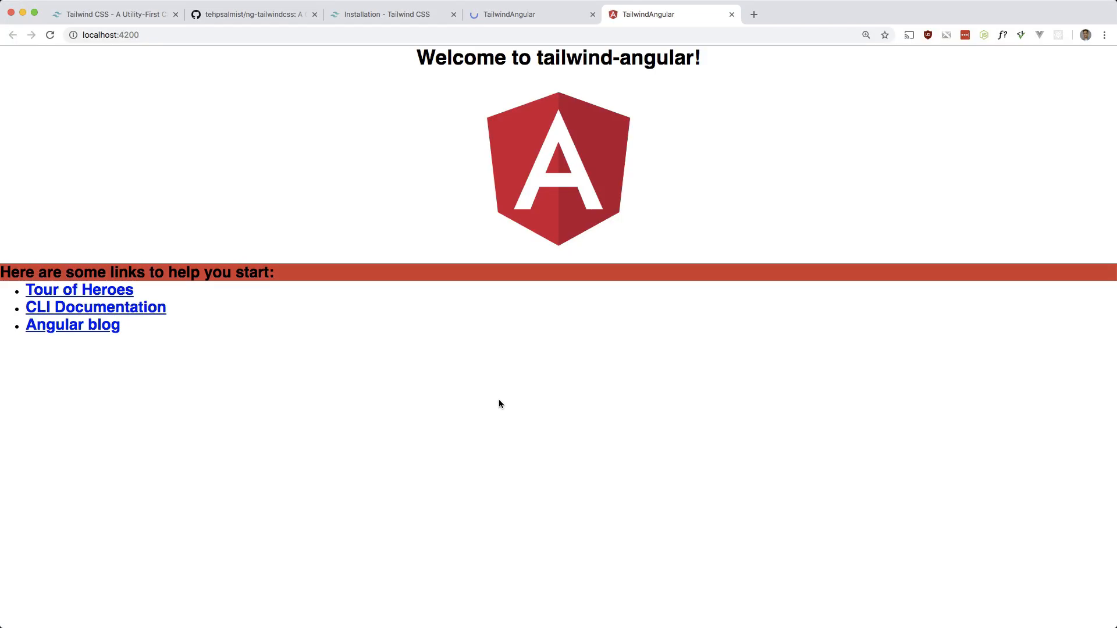
pyautogui.moveTo(377, 320)
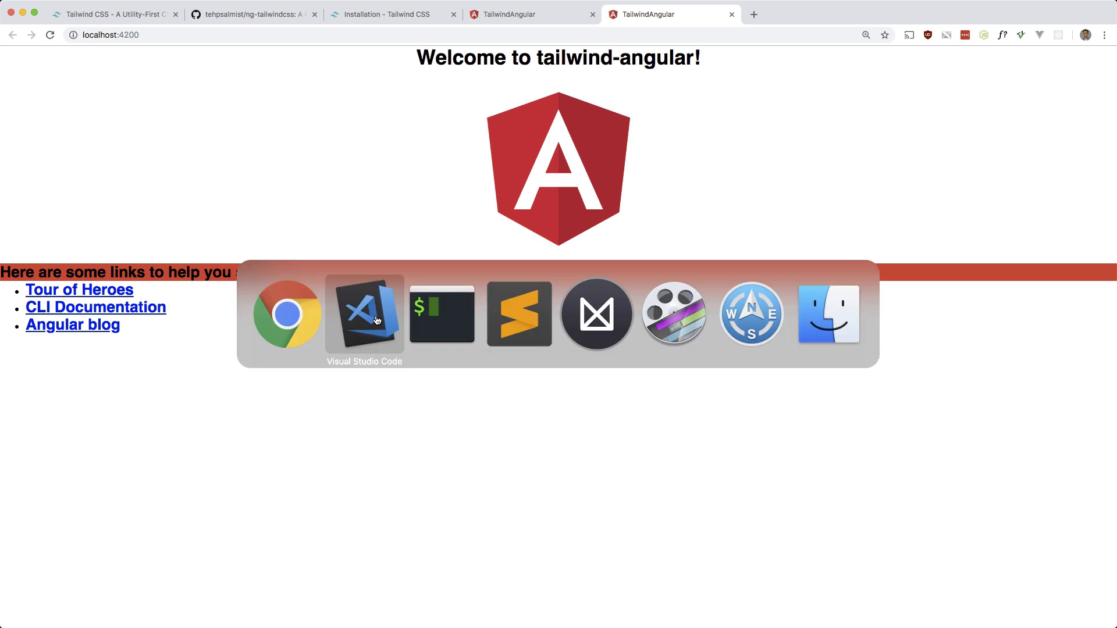
pyautogui.click(364, 314)
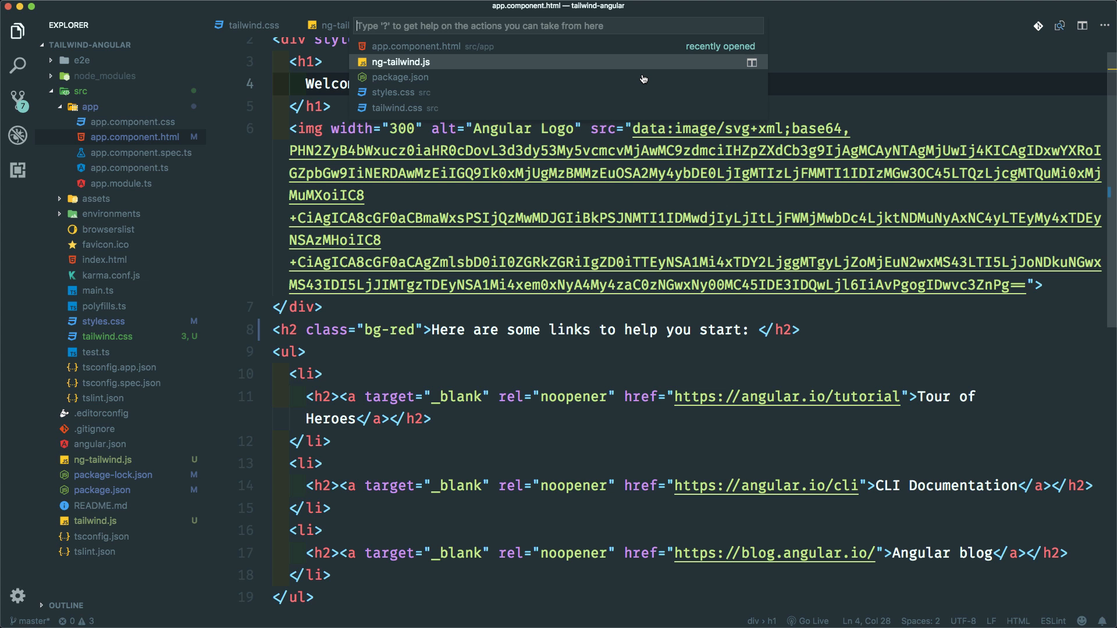
# - Set the red colour entry in tailwind.js to #e3342f
pyautogui.write('tailwi')
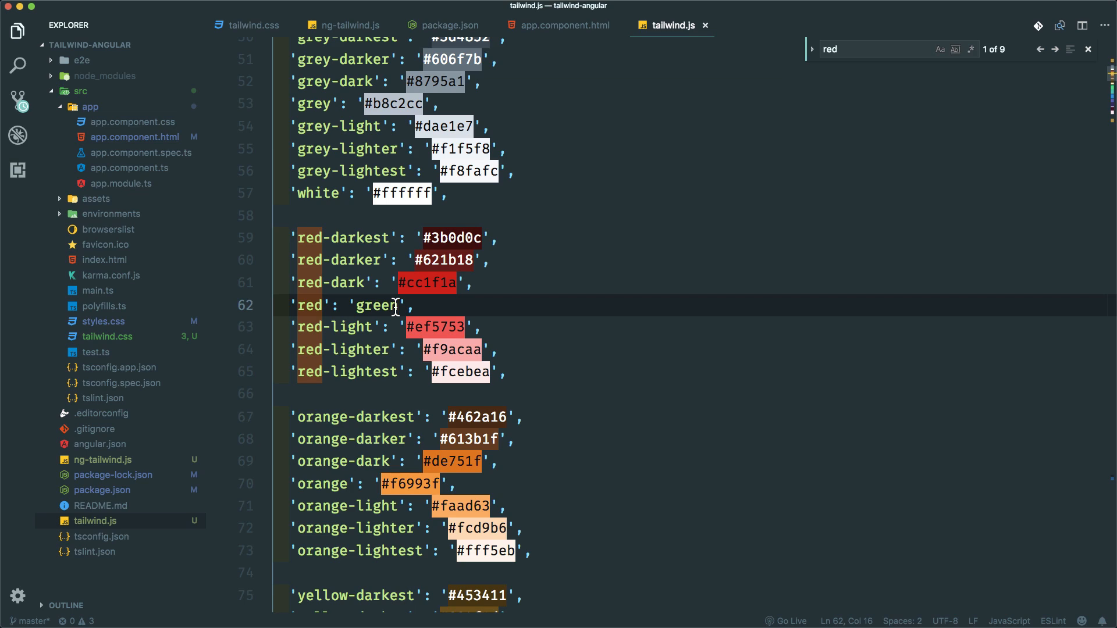
pyautogui.write('#e3342f')
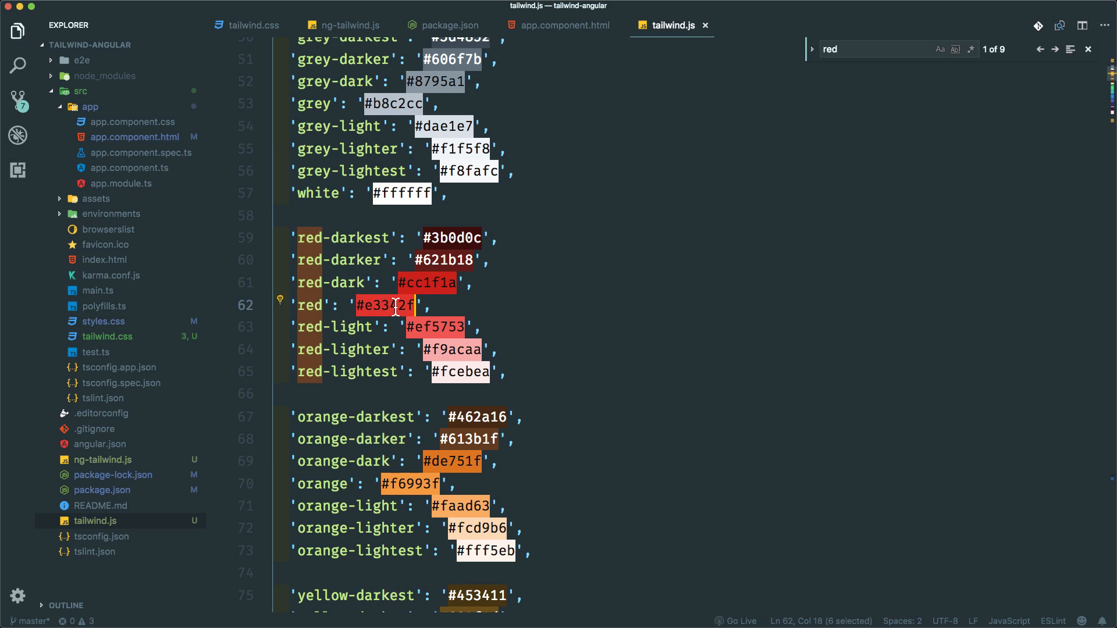
pyautogui.moveTo(194, 288)
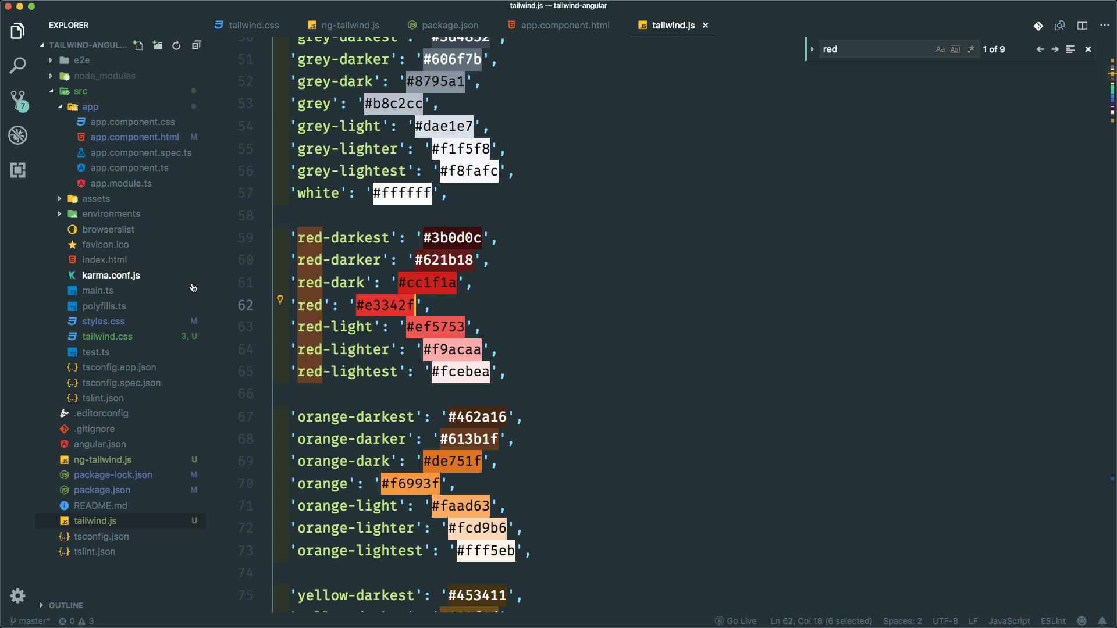
pyautogui.click(249, 24)
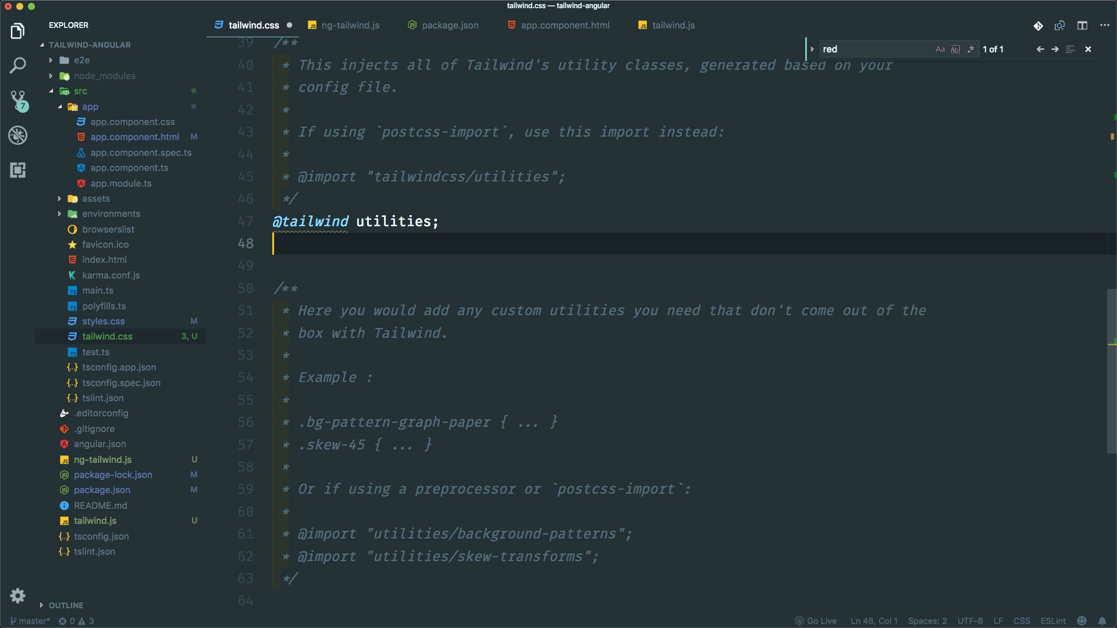
# - Add a .button rule applying bg-red text-white and set the heading's class to button
pyautogui.write('.button {')
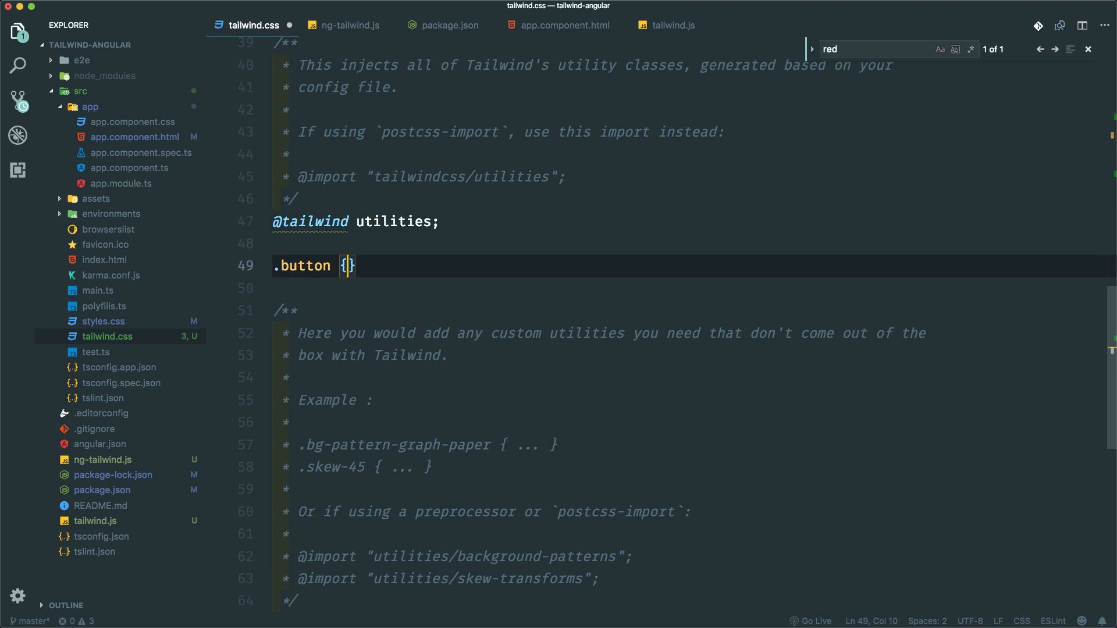
pyautogui.write('@apply b')
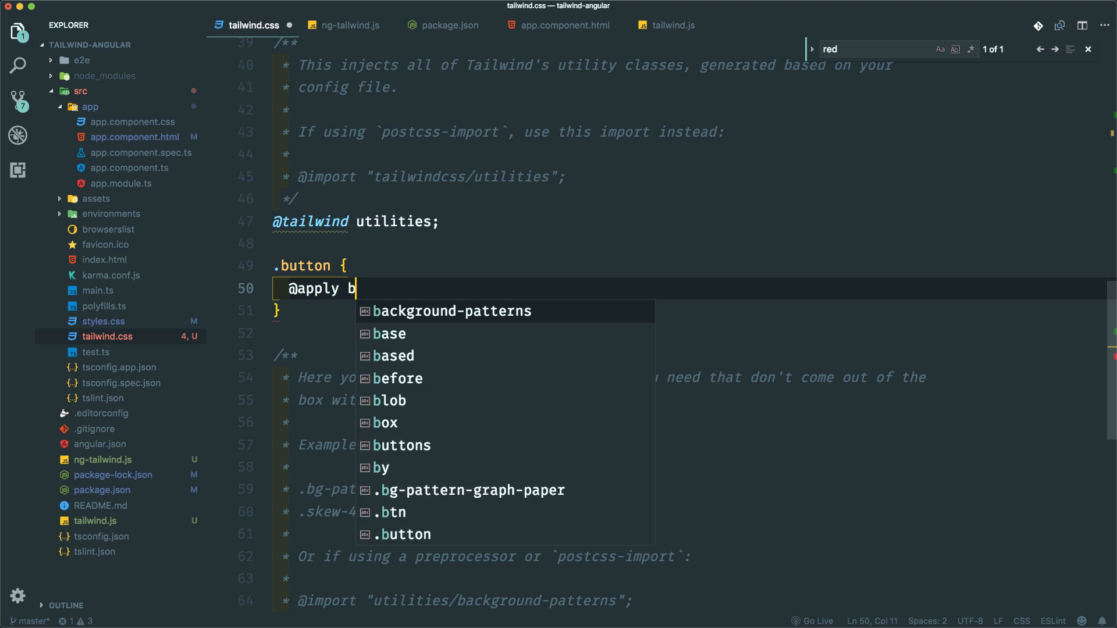
pyautogui.write('g-red text')
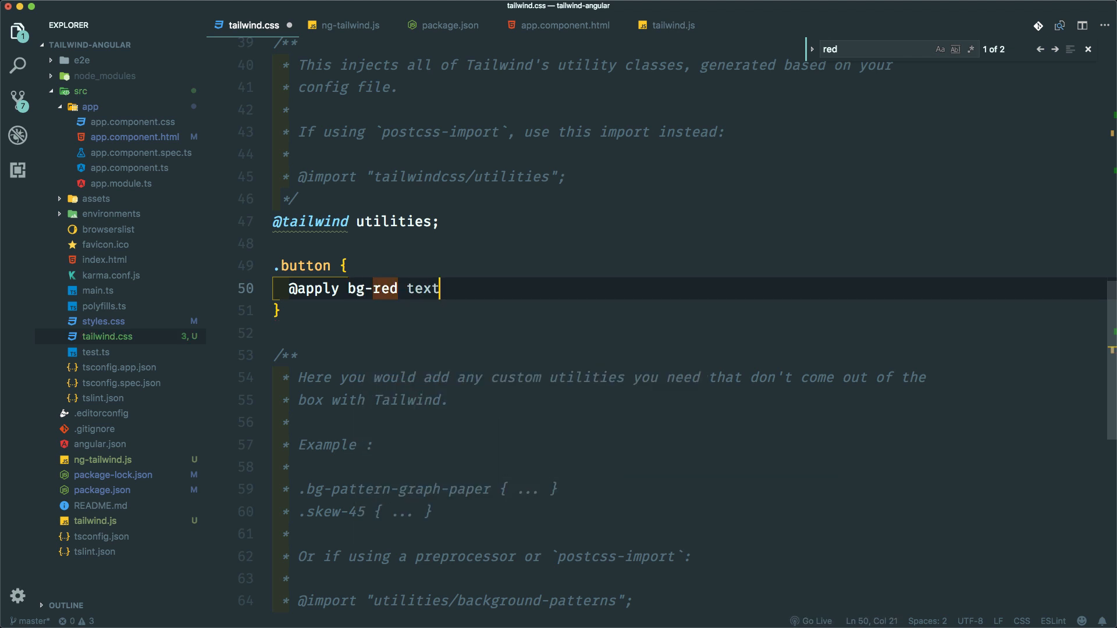
pyautogui.write('-white;')
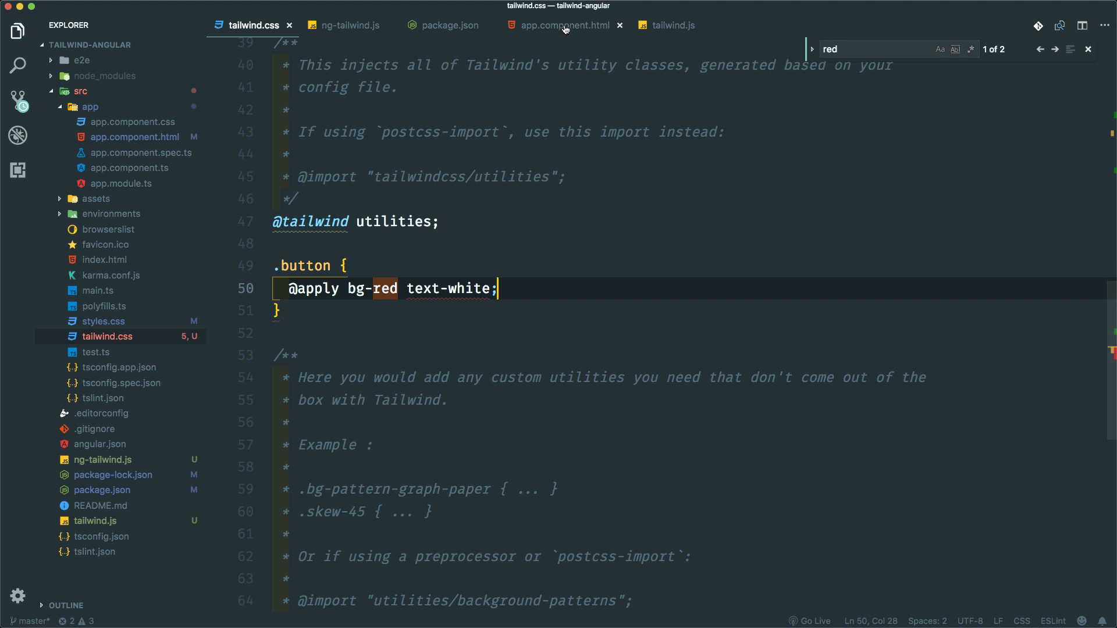
pyautogui.click(562, 25)
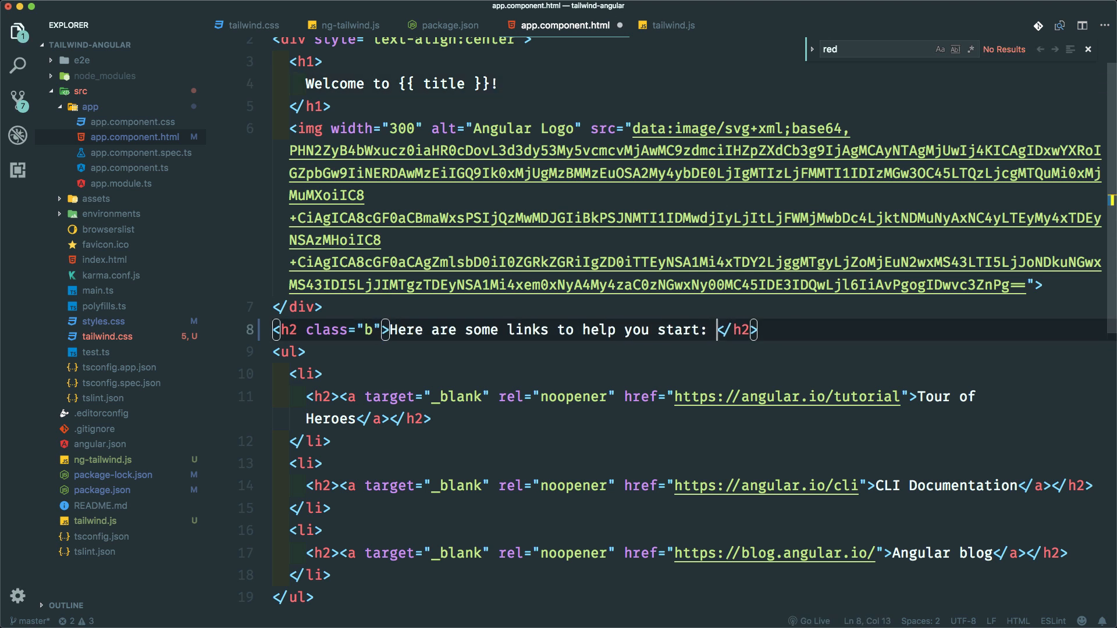
pyautogui.write('utton')
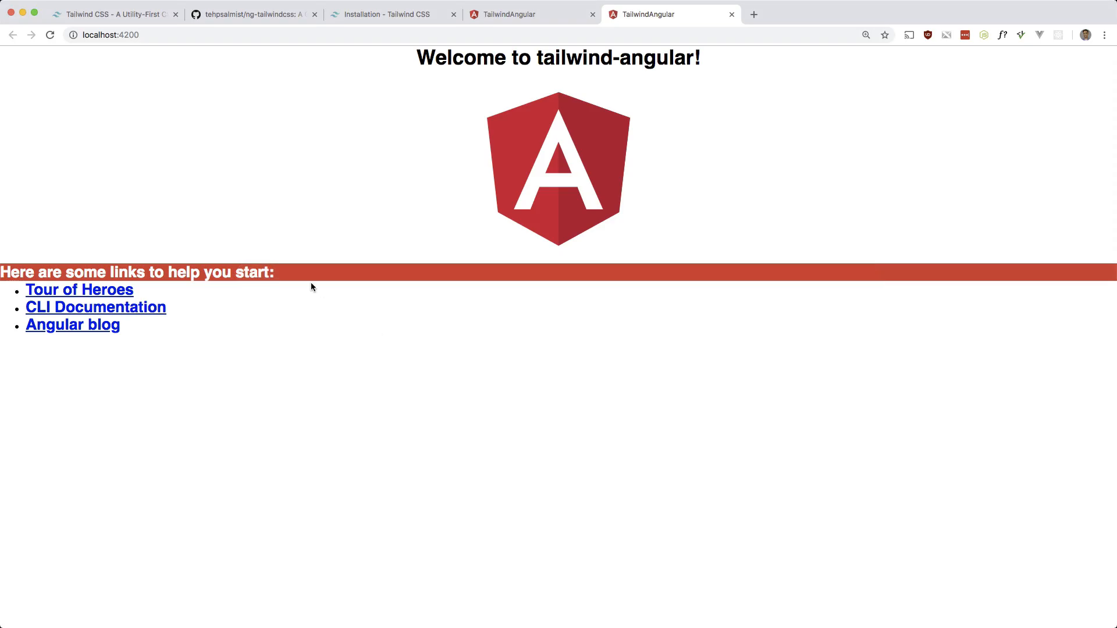
pyautogui.moveTo(340, 345)
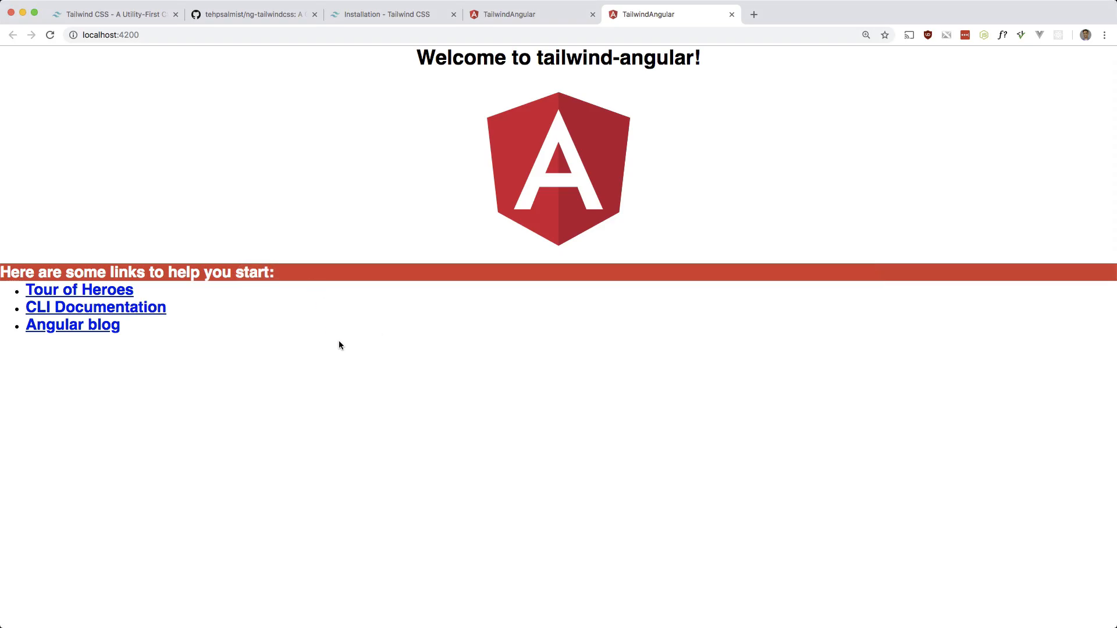
# - Inspect the white-on-red links heading with Chrome's Inspect tool
pyautogui.rightClick(340, 345)
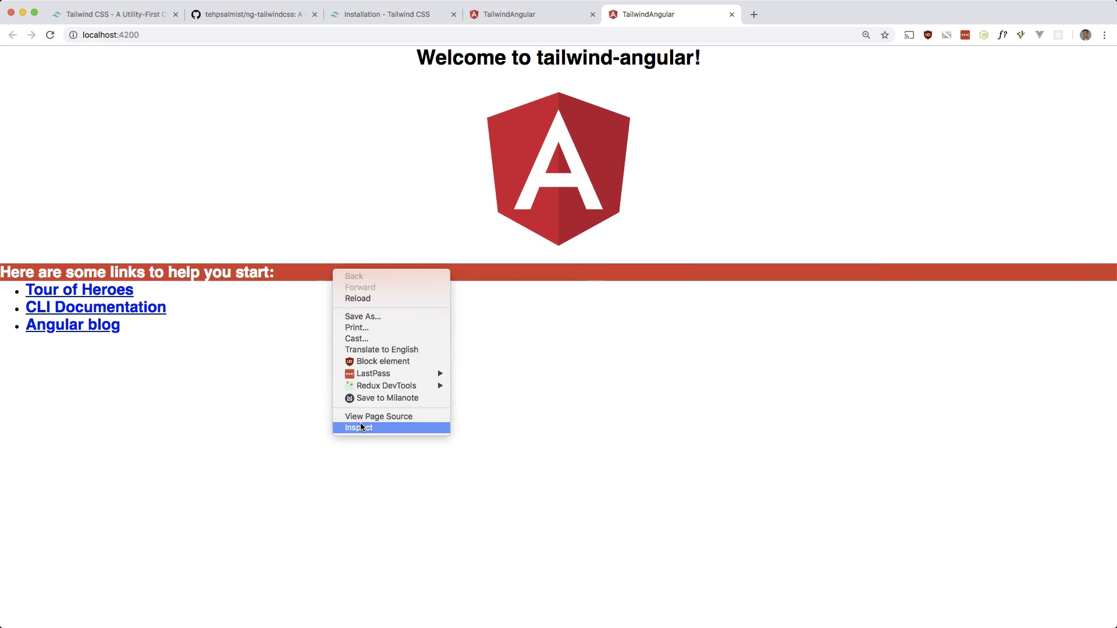
pyautogui.click(358, 427)
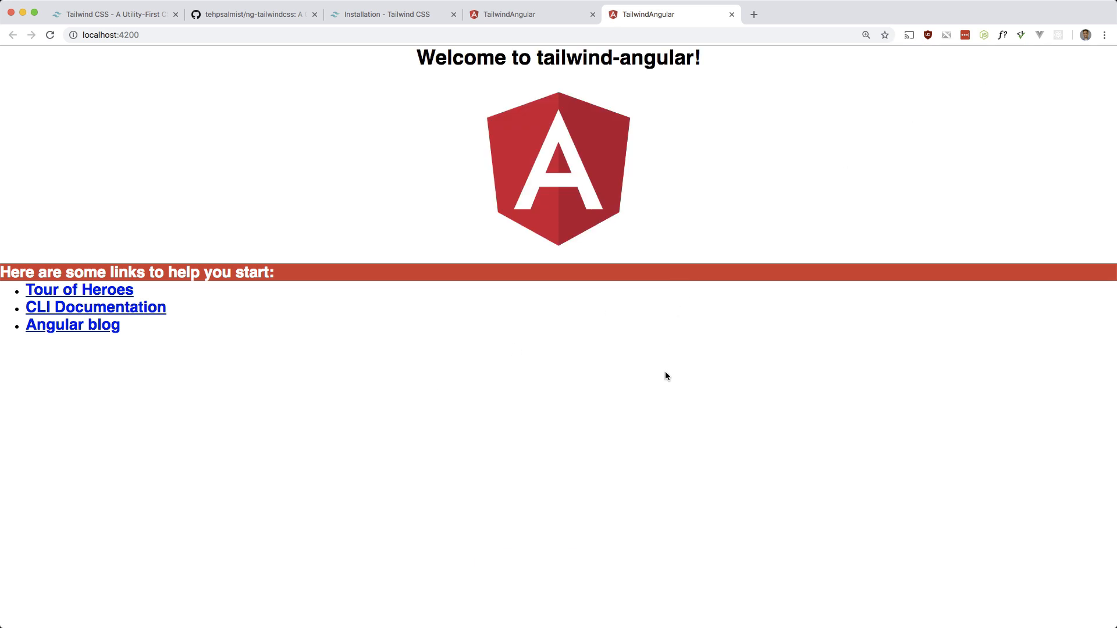
pyautogui.moveTo(279, 30)
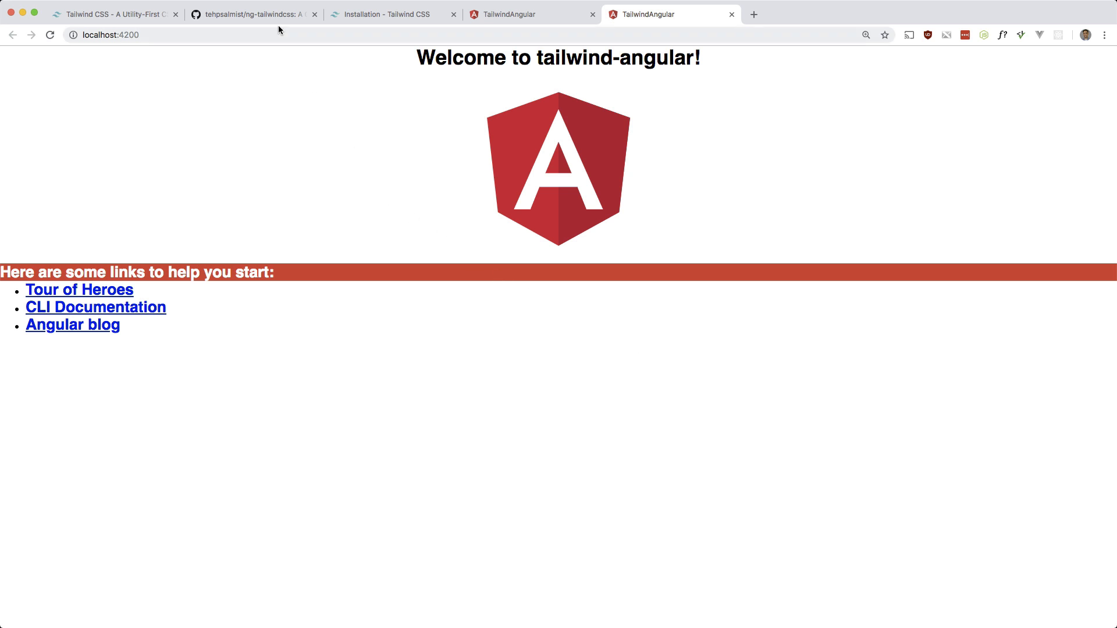
pyautogui.click(254, 14)
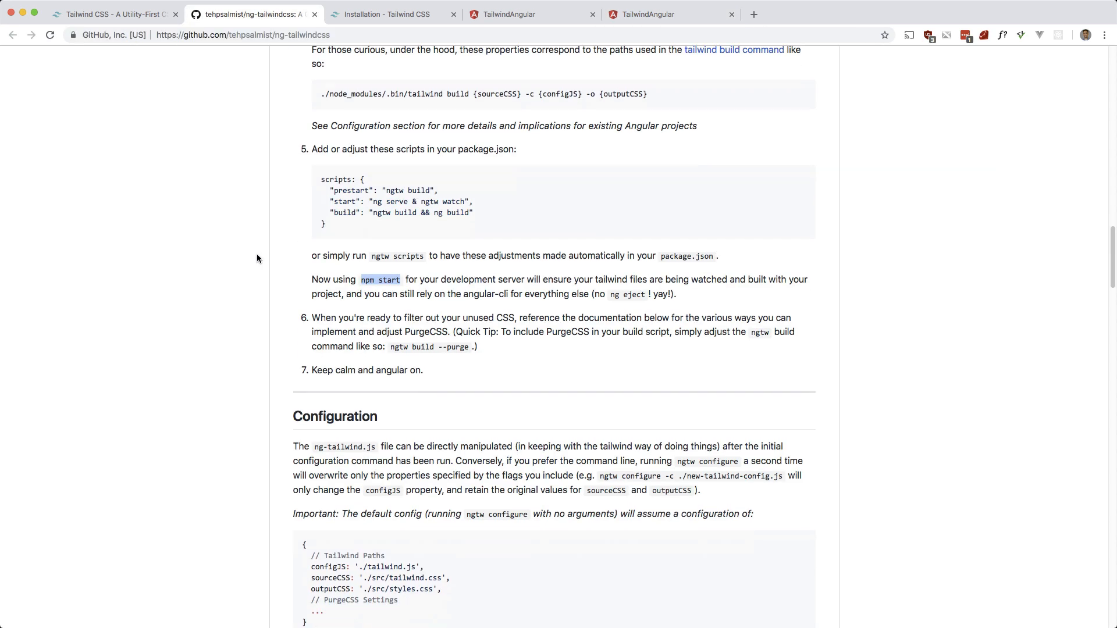
pyautogui.scroll(-3)
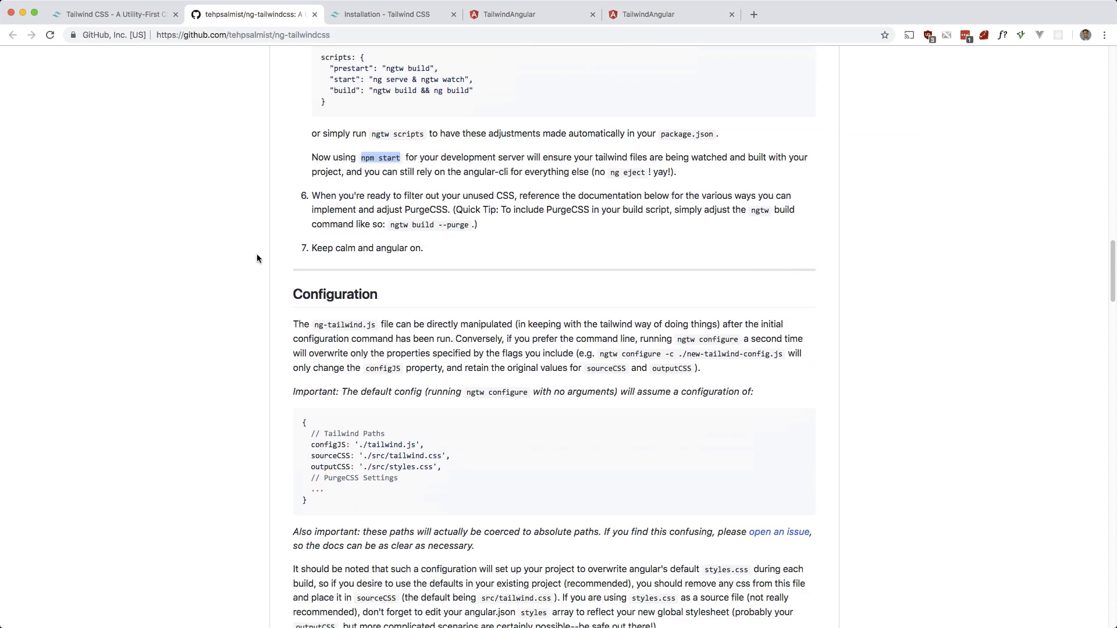
pyautogui.scroll(-3)
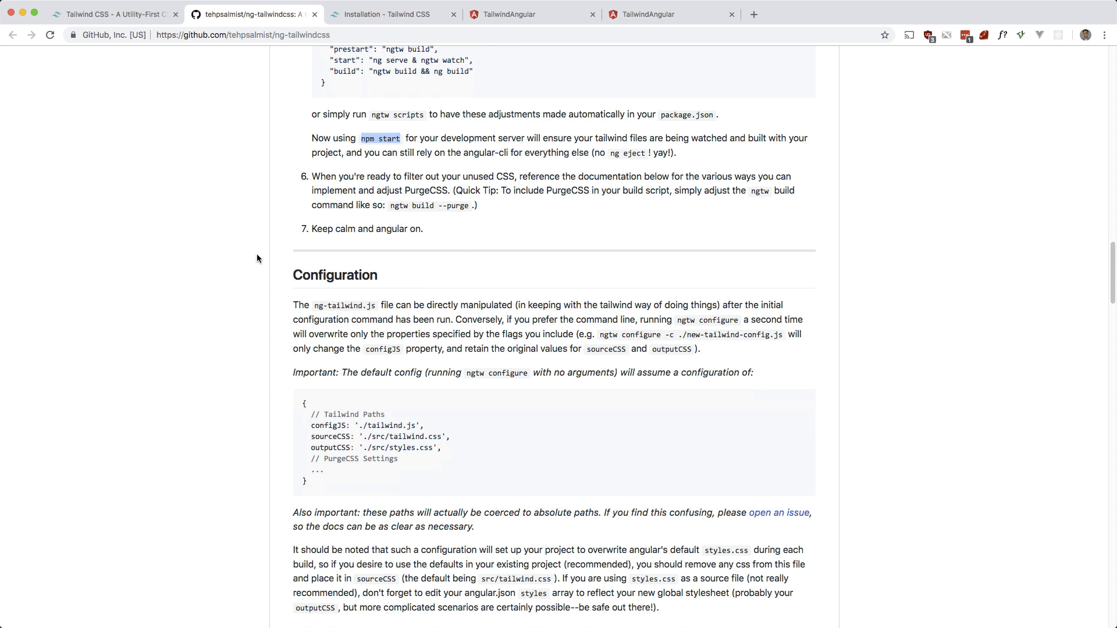
pyautogui.scroll(-3)
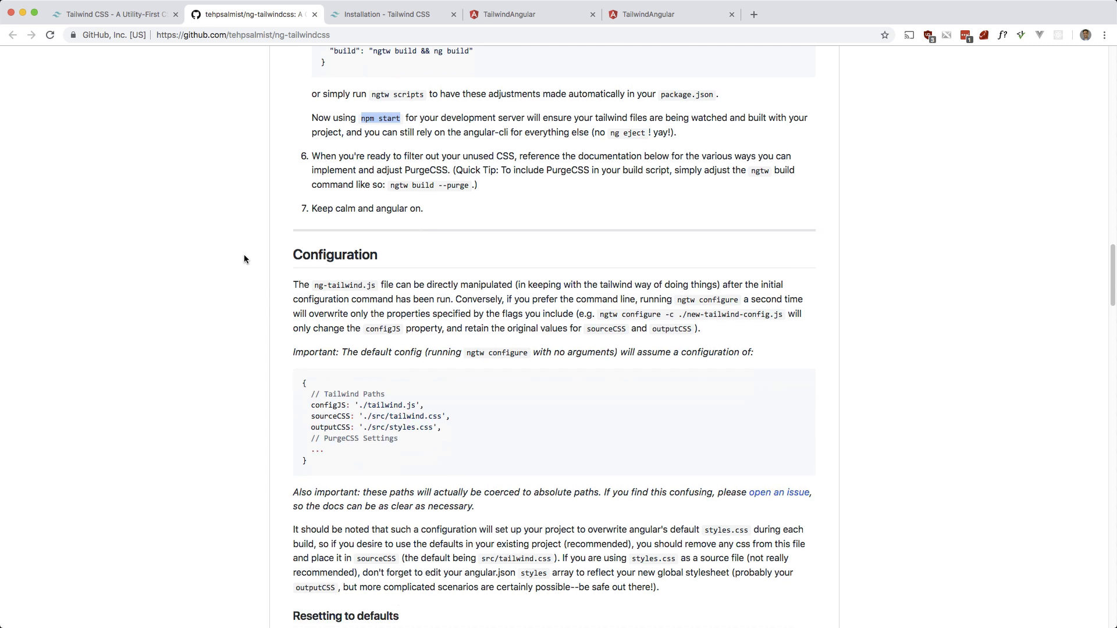
pyautogui.moveTo(413, 219)
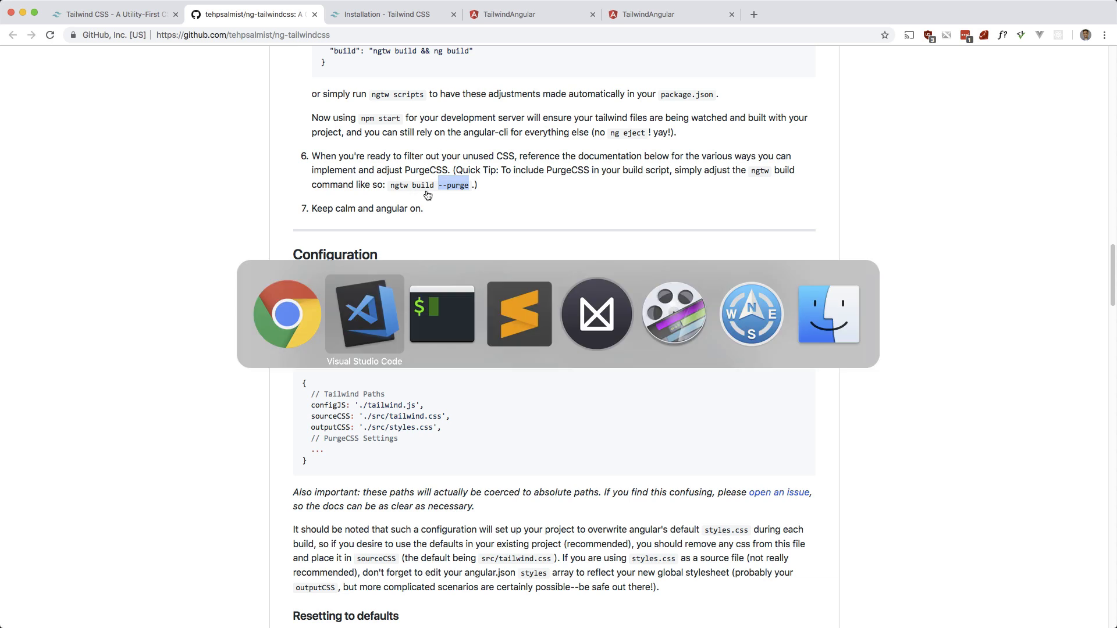
# - Review package.json's build script, typing --purge, then bring up iTerm's zsh project tab
pyautogui.click(365, 314)
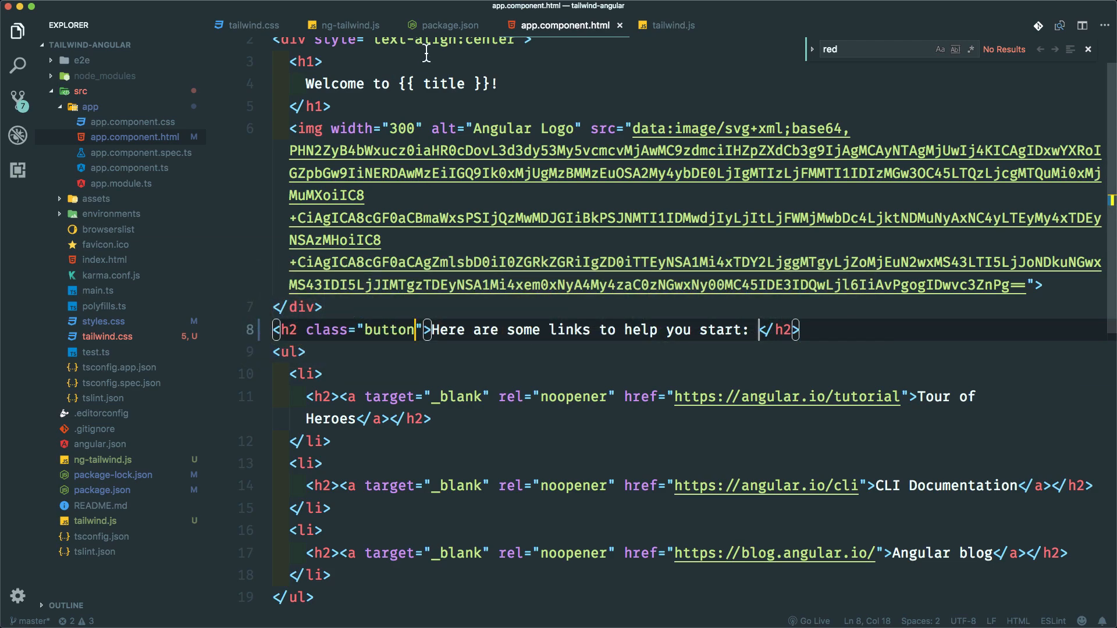
pyautogui.click(449, 25)
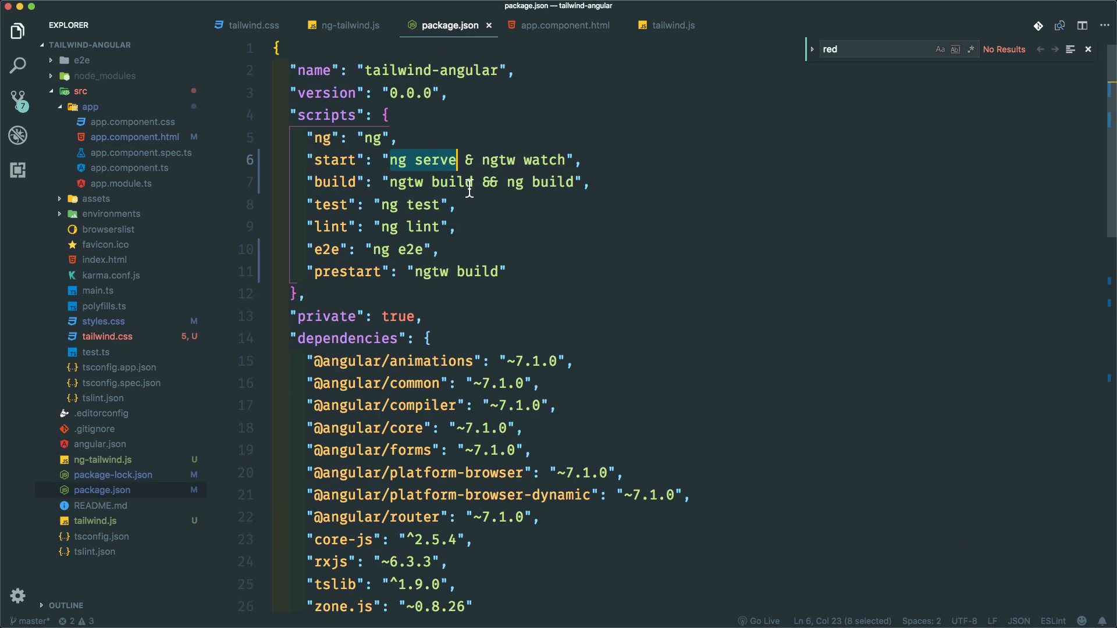
pyautogui.write('--purge')
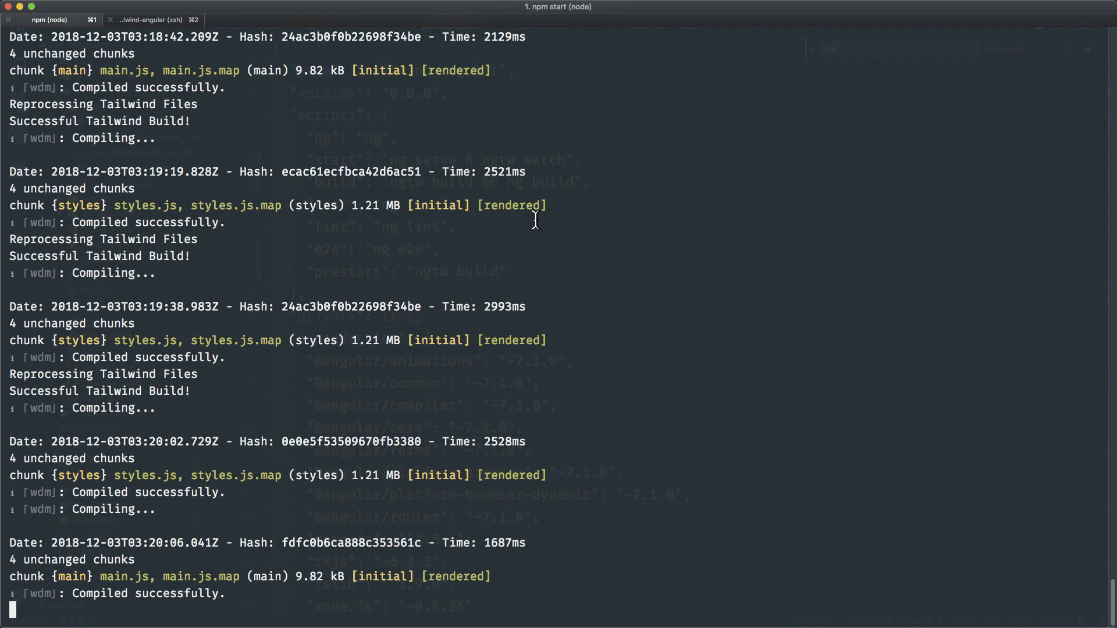
pyautogui.press('Cmd+Tab')
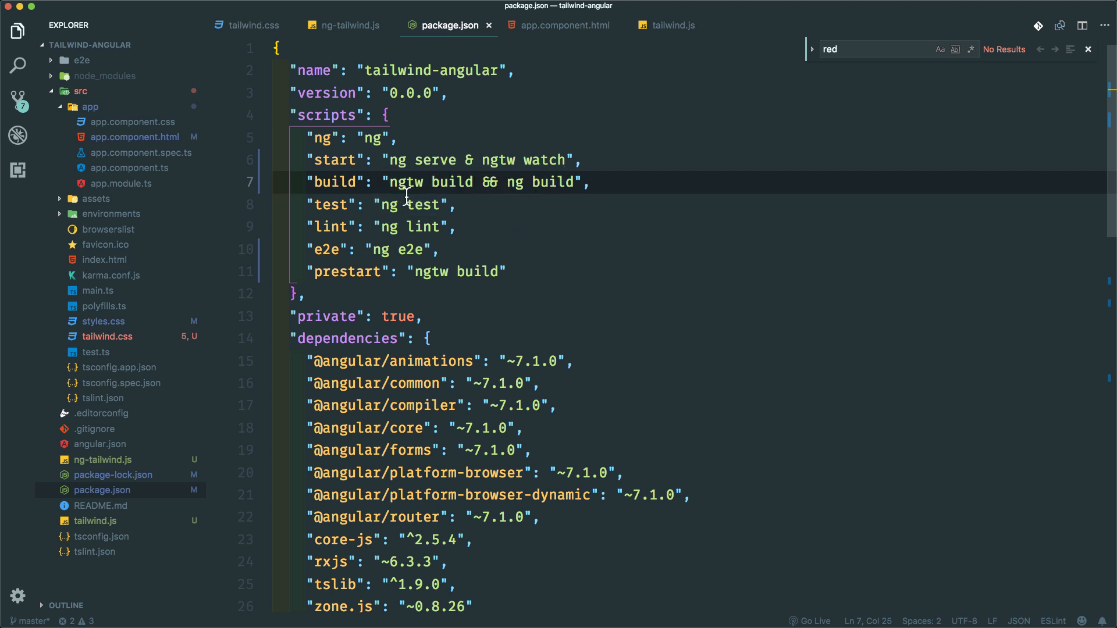
pyautogui.moveTo(506, 212)
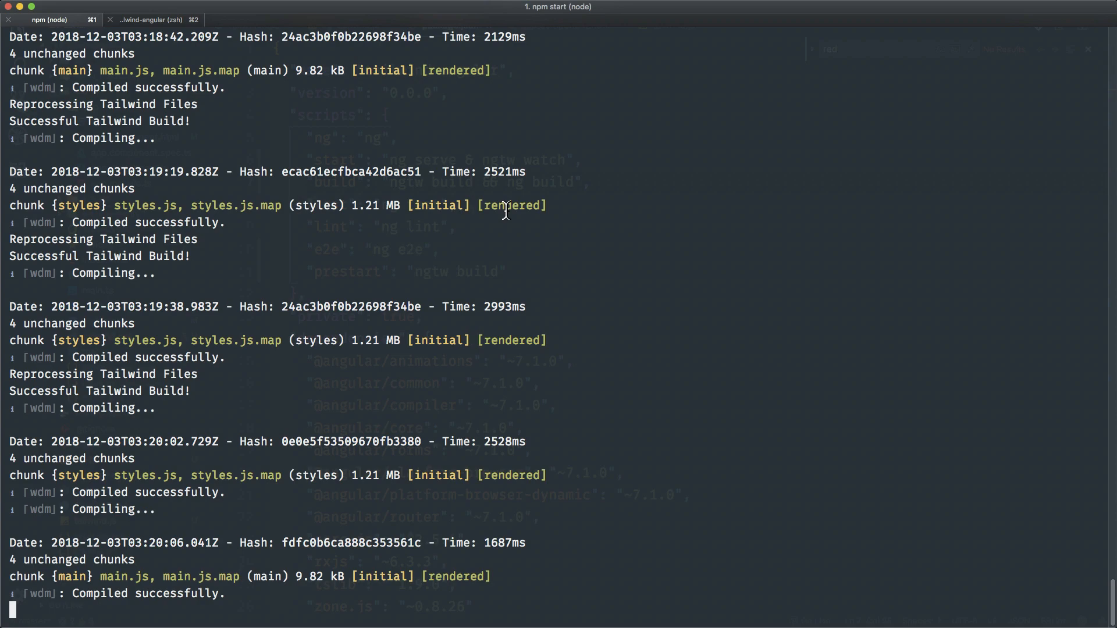
pyautogui.click(143, 20)
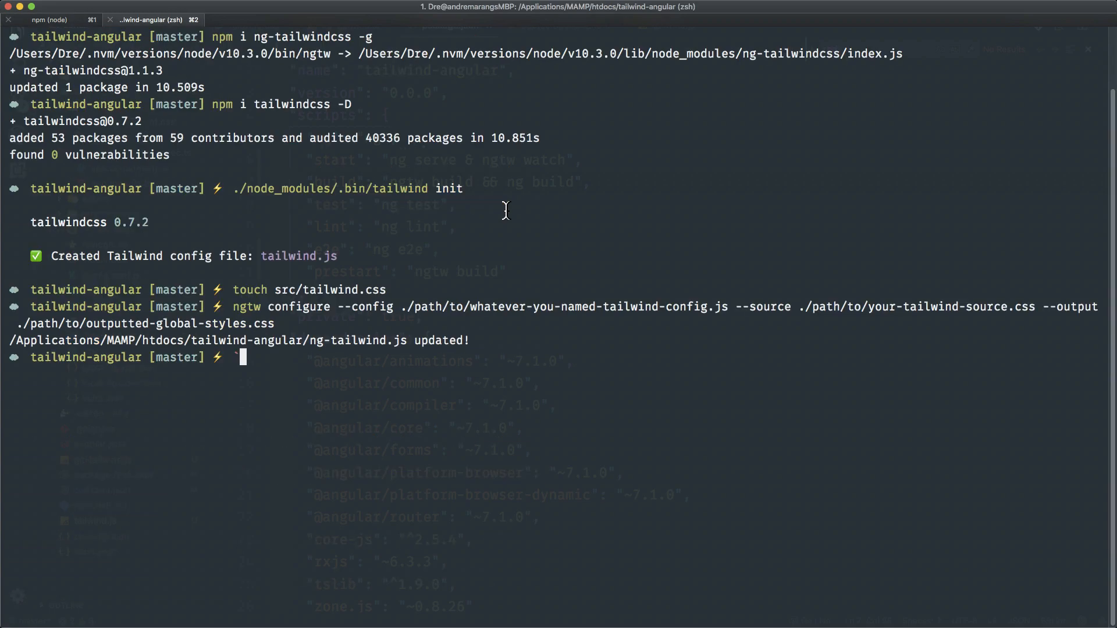
# - Run npm run build in zsh, producing a 1.21 MB styles bundle
pyautogui.write('npm run build')
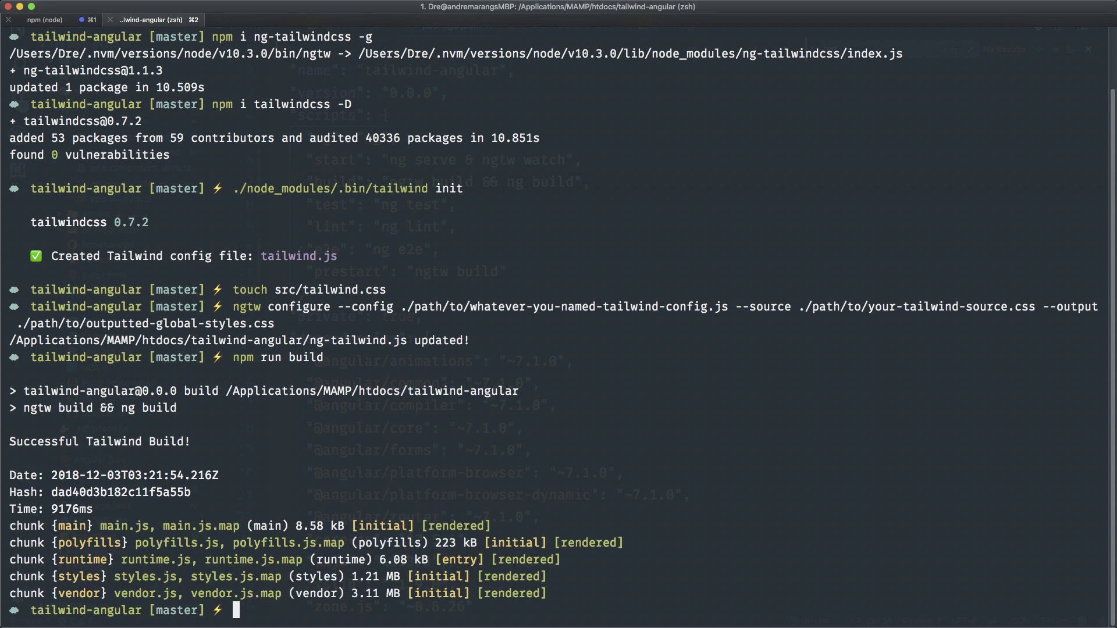
pyautogui.moveTo(390, 502)
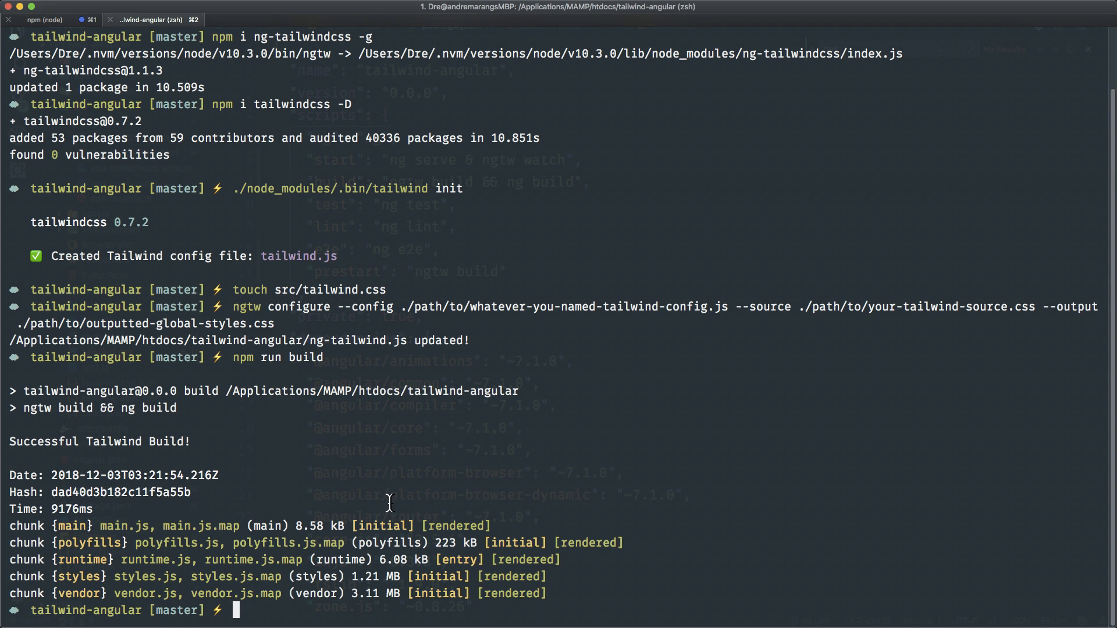
pyautogui.moveTo(208, 593)
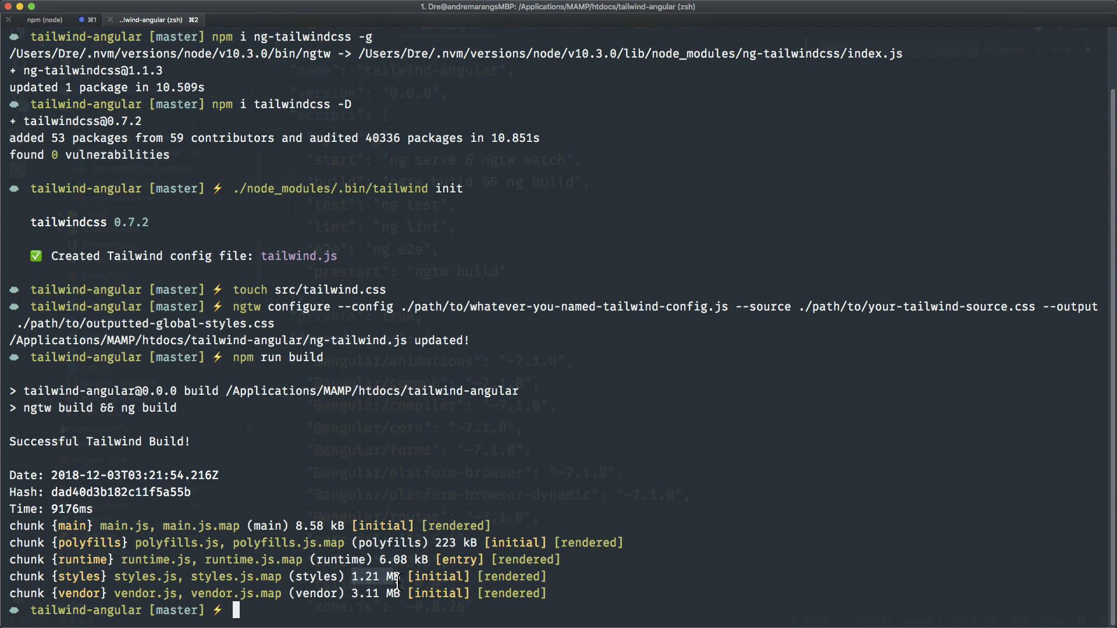
pyautogui.press('cmd+tab')
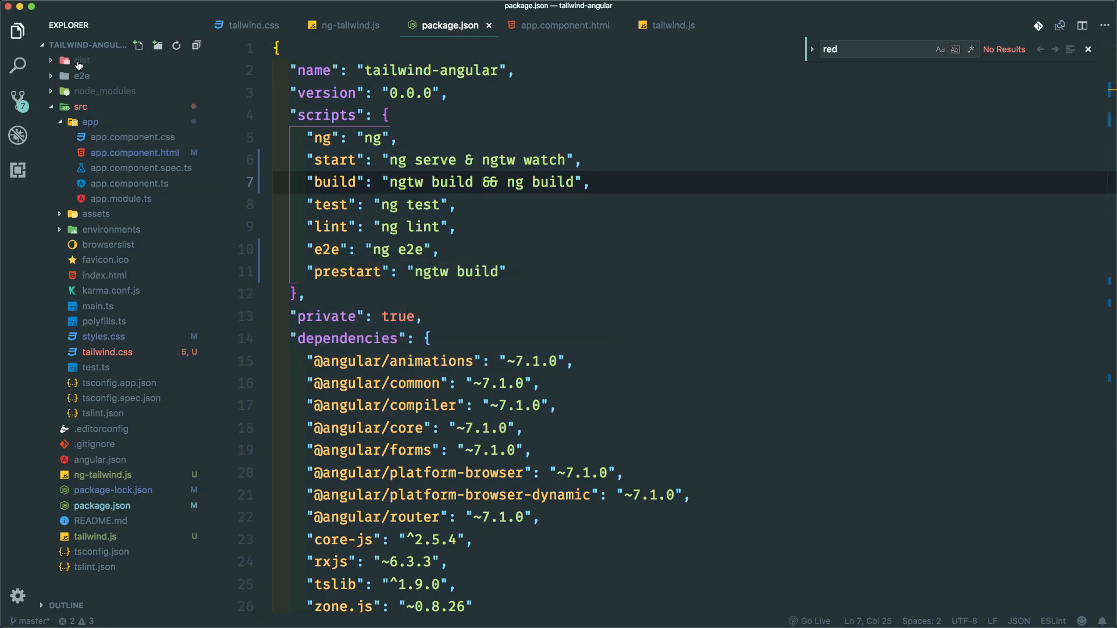
# - Open dist's built styles.js, review ng-tailwind.js purge settings, and return to package.json
pyautogui.click(82, 59)
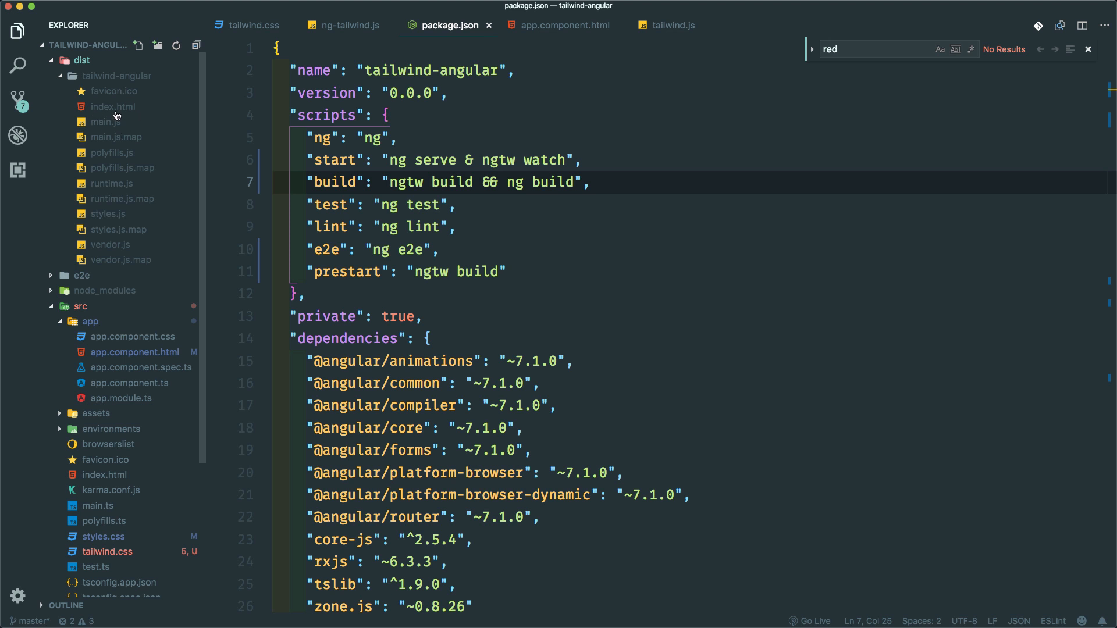
pyautogui.moveTo(137, 152)
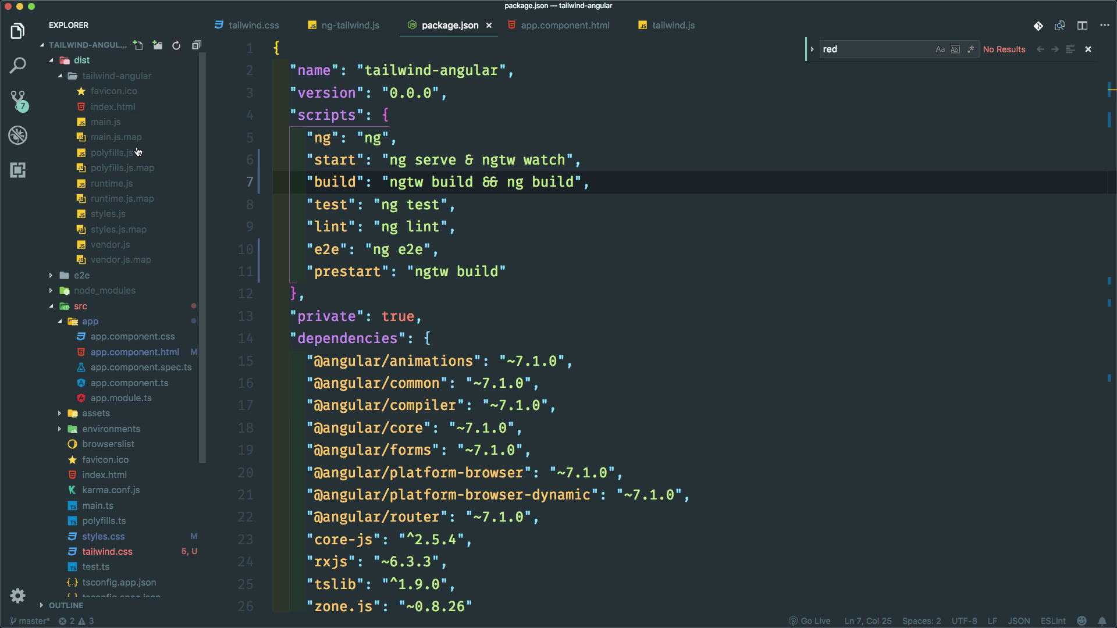
pyautogui.click(107, 214)
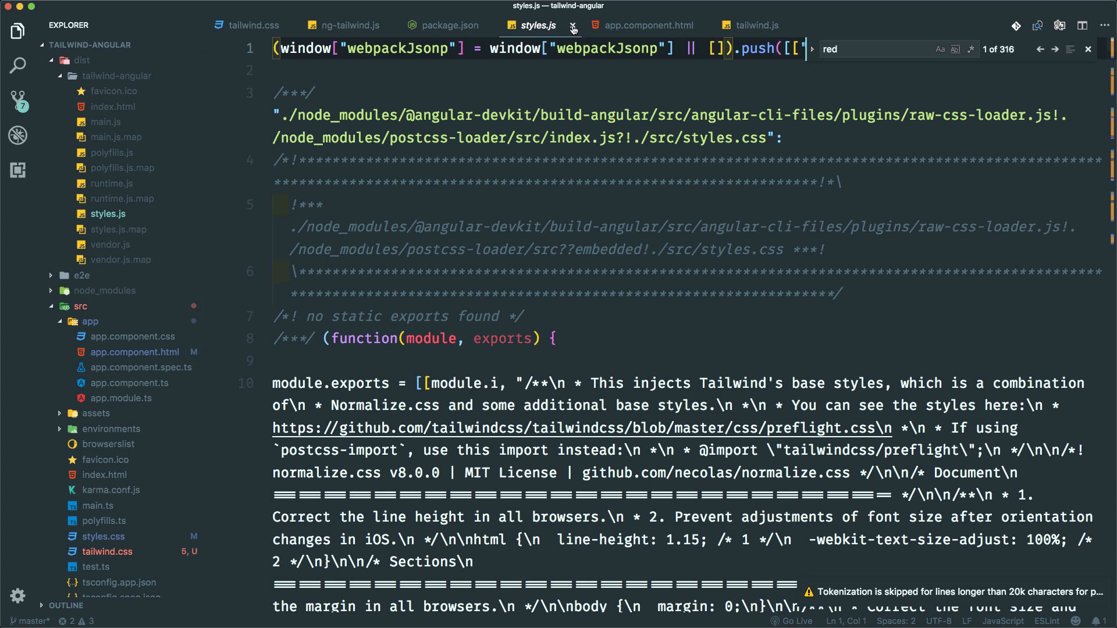
pyautogui.rightClick(108, 213)
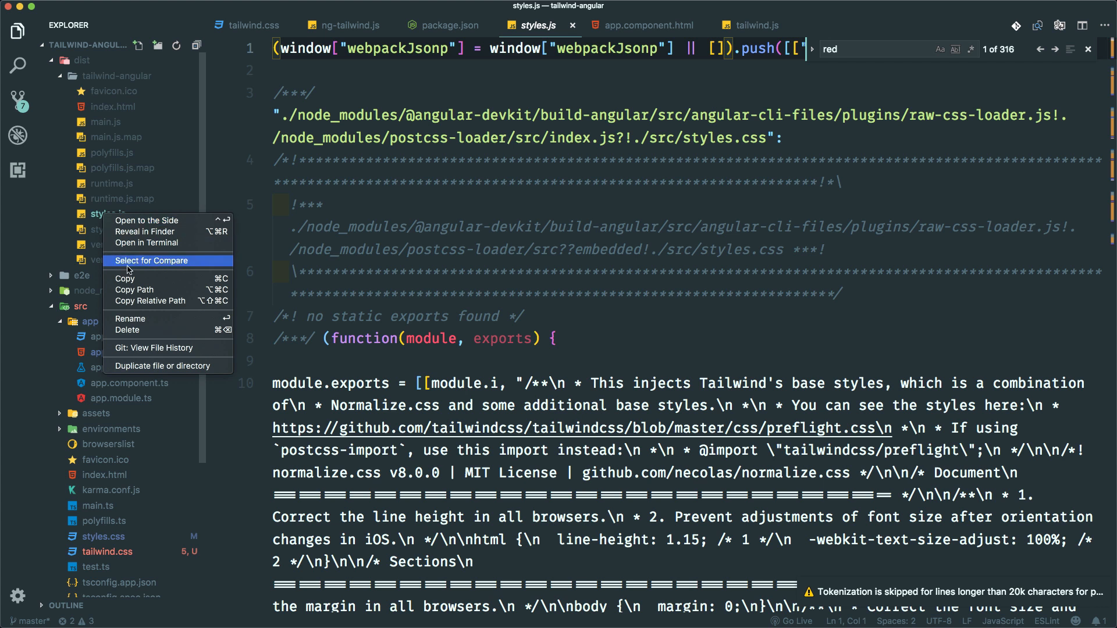
pyautogui.click(145, 231)
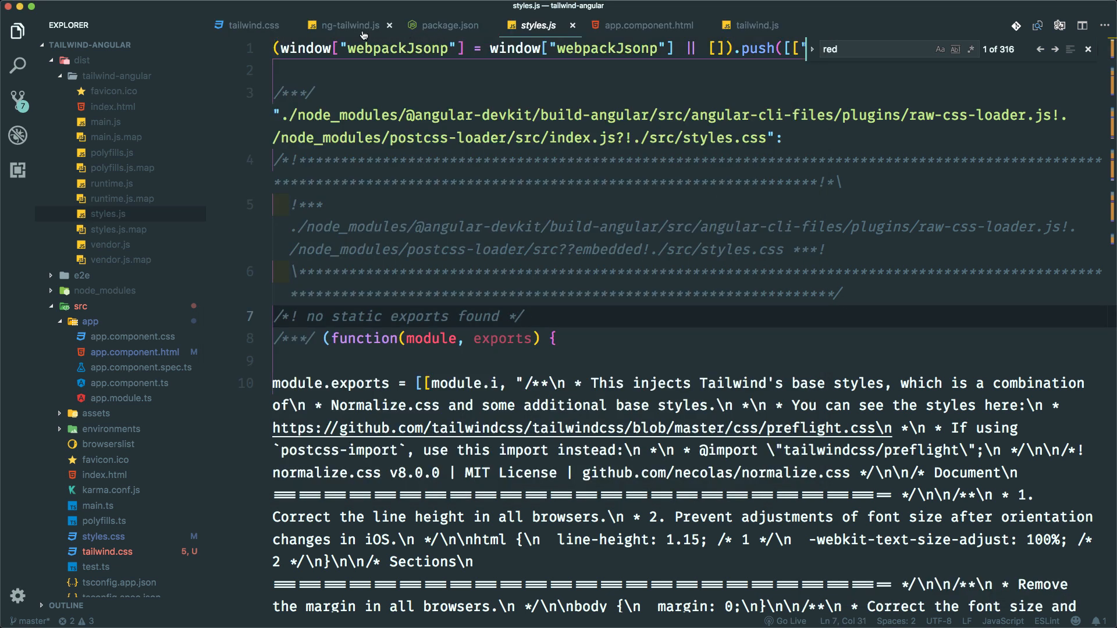
pyautogui.click(346, 25)
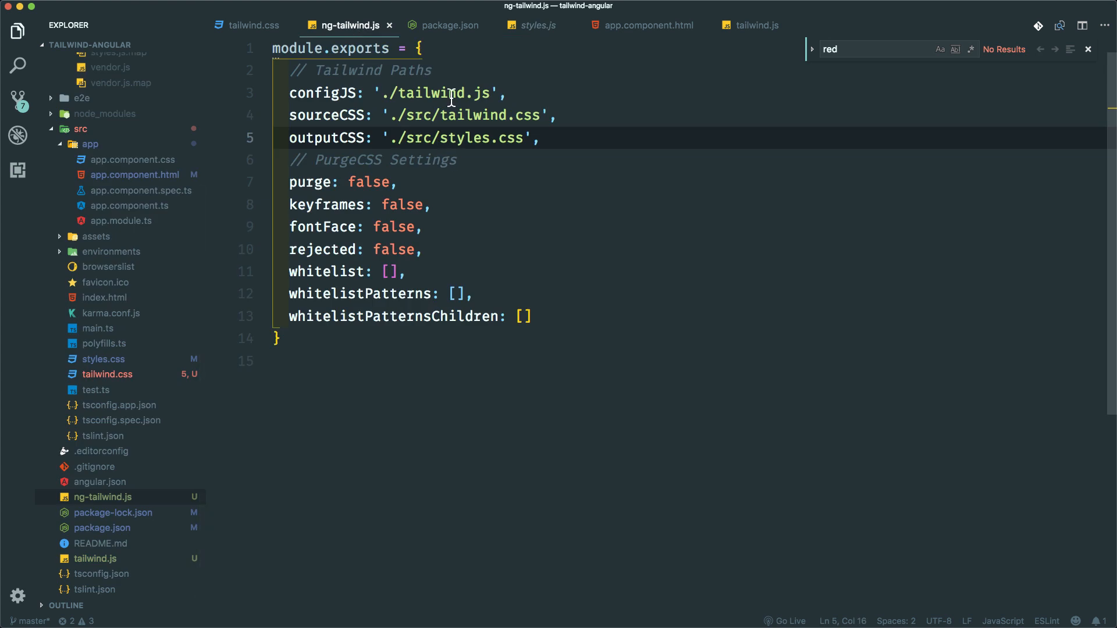
pyautogui.moveTo(570, 50)
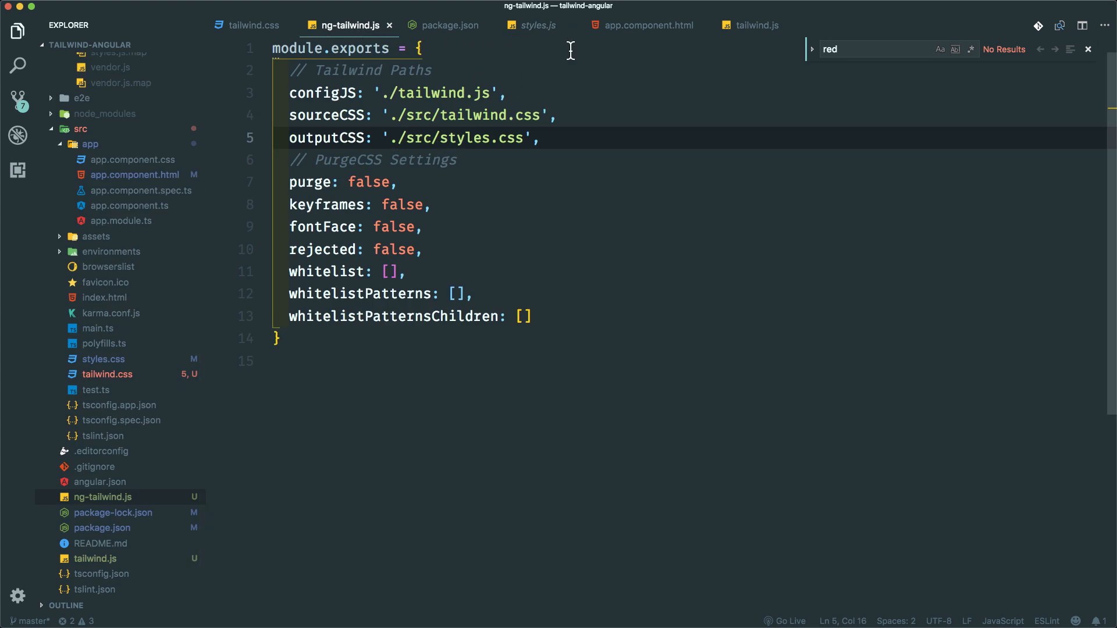
pyautogui.click(448, 26)
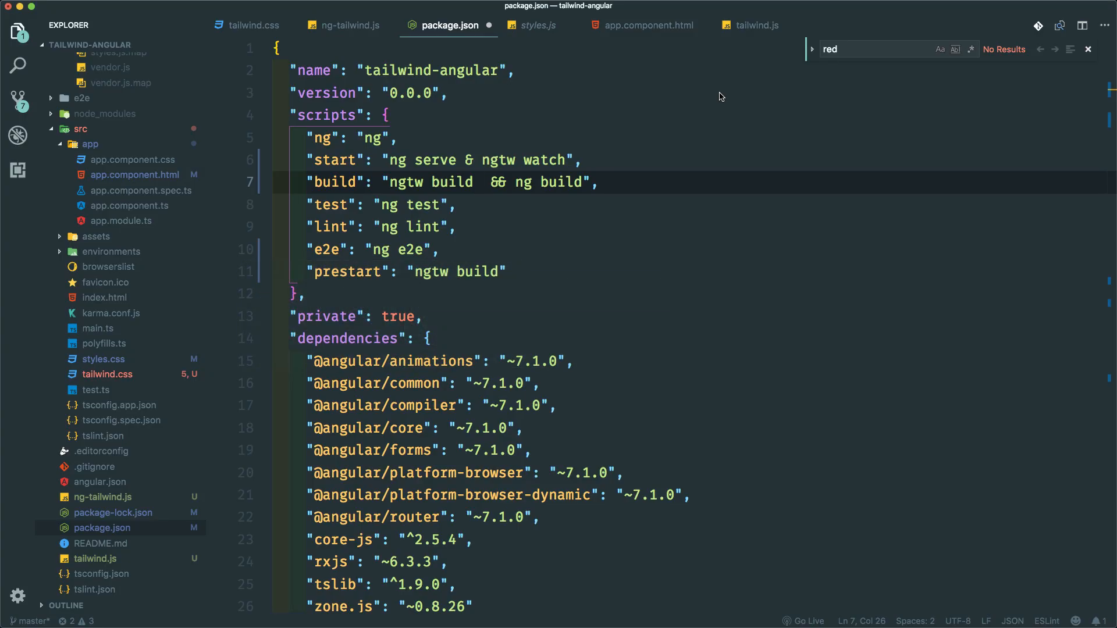
# - Change the build script to ngtw build --purge and rebuild, shrinking styles to 23 kB
pyautogui.write('--purge')
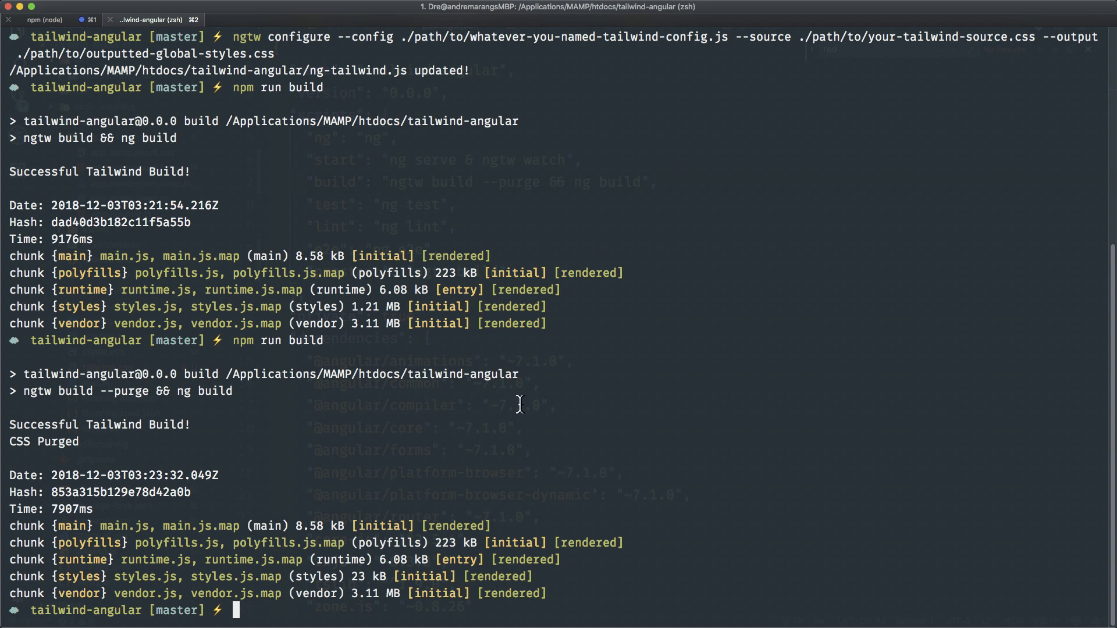
pyautogui.press('Cmd+Tab')
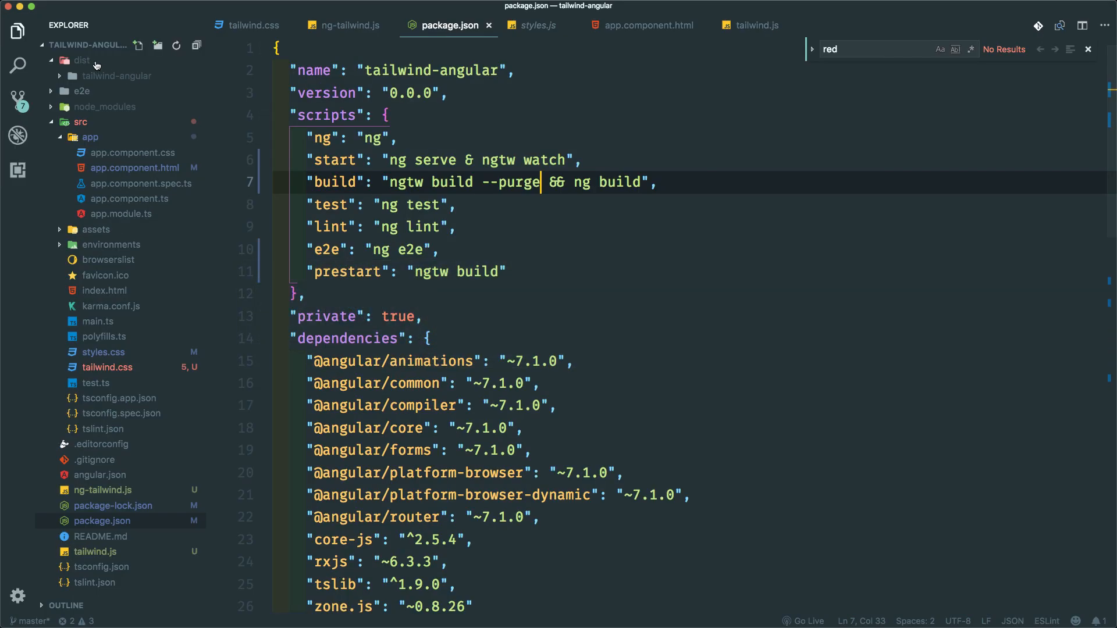
# - Confirm dist/tailwind-angular styles.js is 23.5 KB and view its purged CSS
pyautogui.click(116, 76)
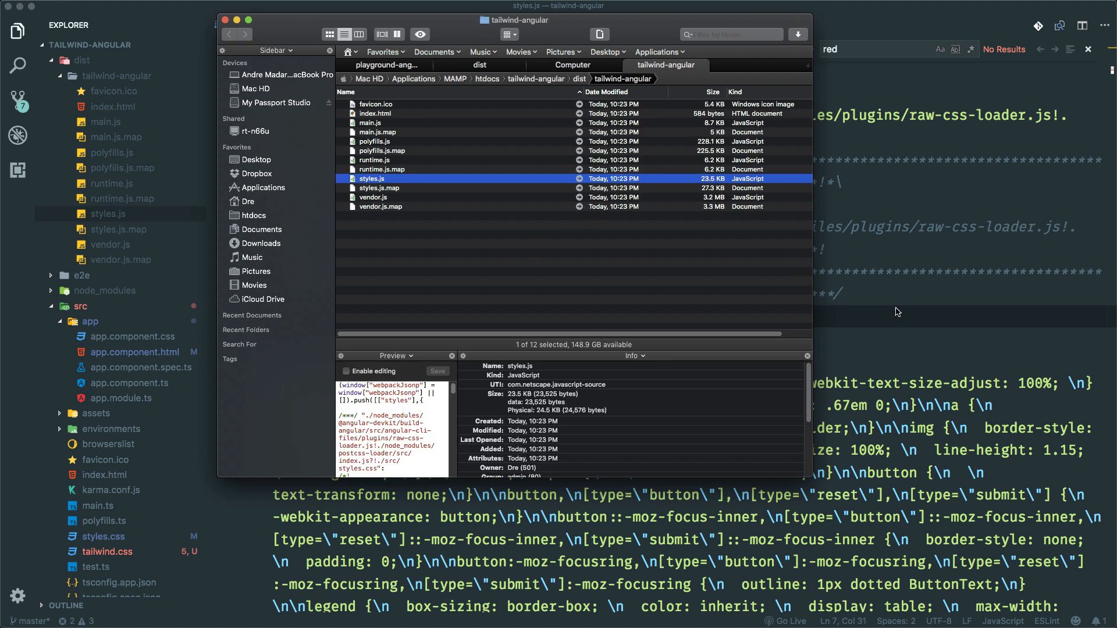
pyautogui.click(229, 19)
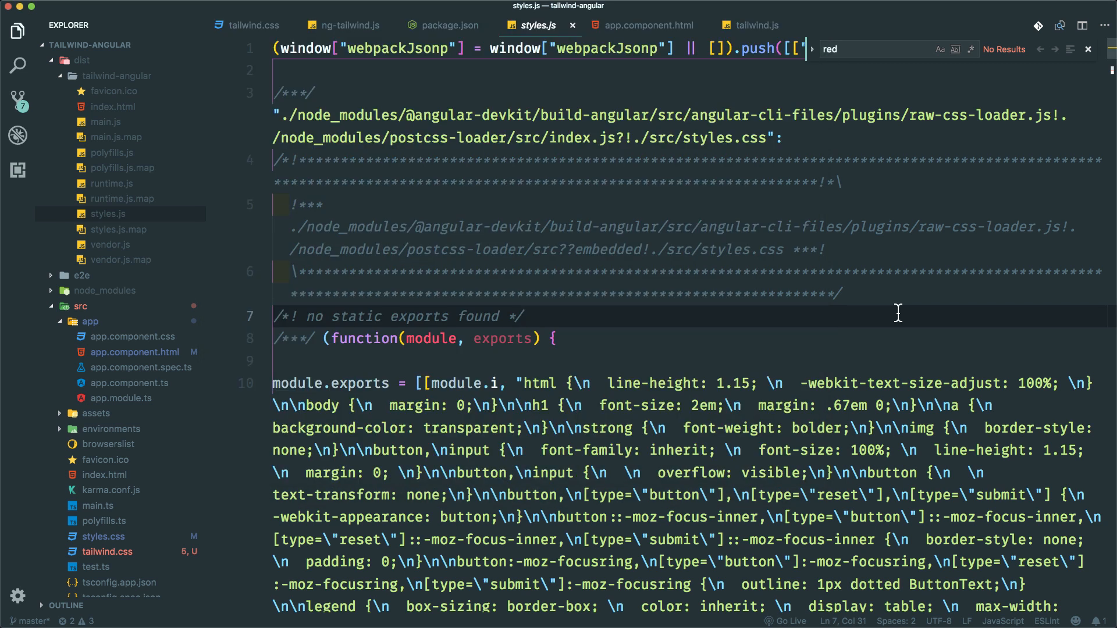